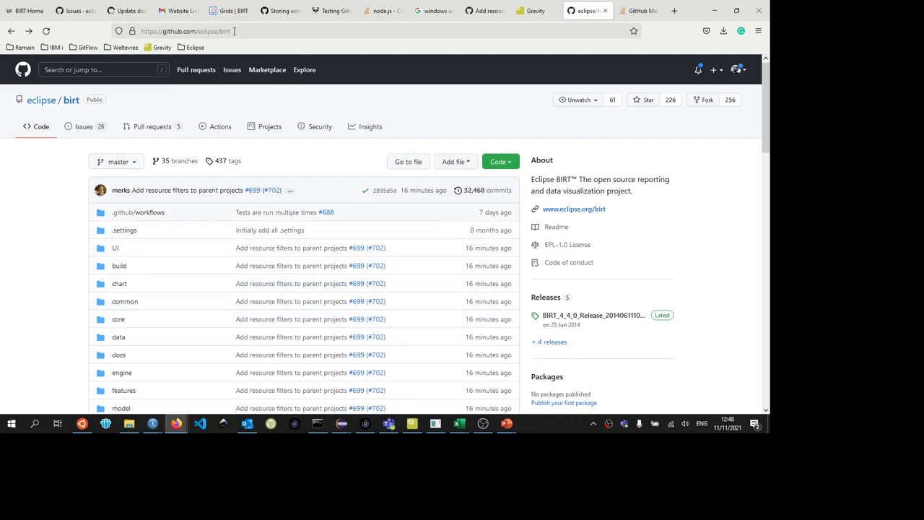
pyautogui.moveTo(572, 133)
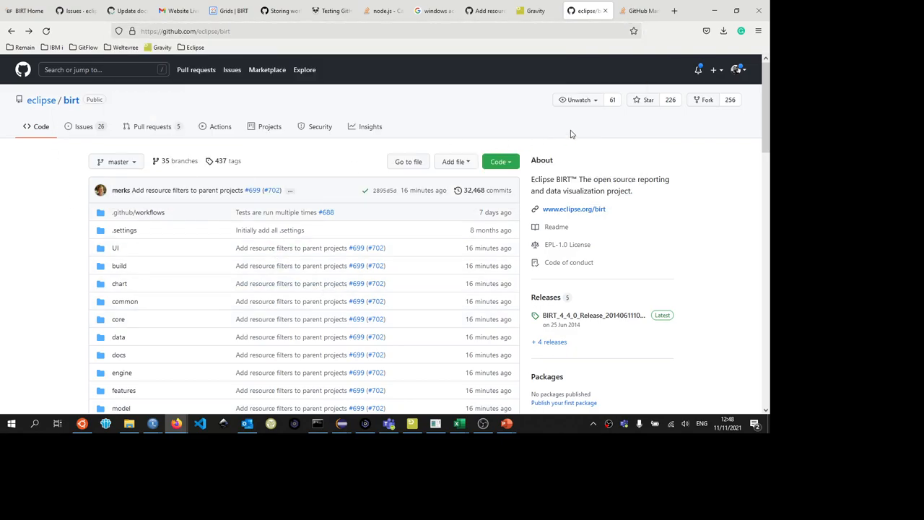
# Fork eclipse/birt into your personal GitHub account and wait for the fork page.
pyautogui.click(705, 99)
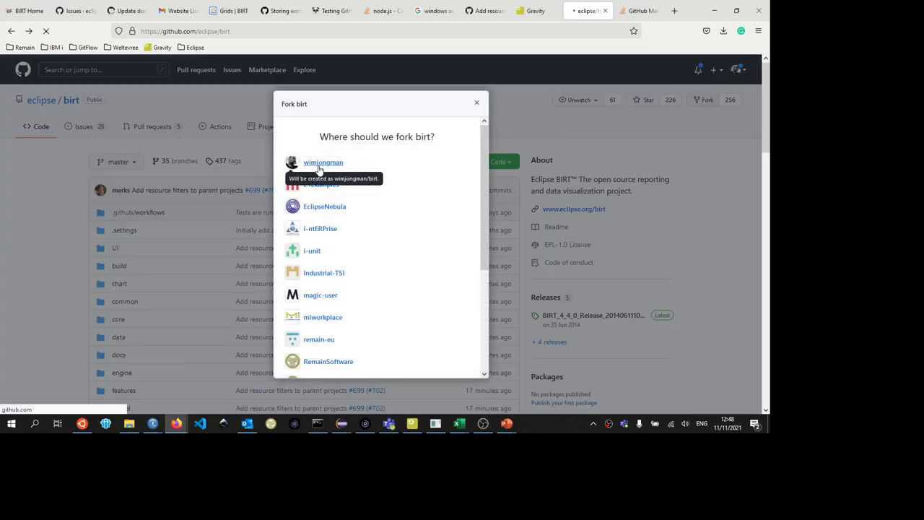
pyautogui.click(322, 162)
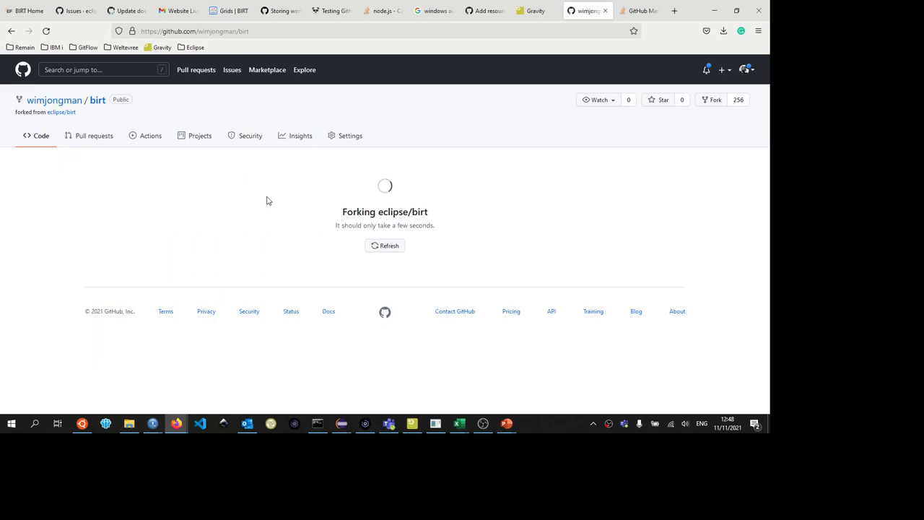
pyautogui.moveTo(169, 228)
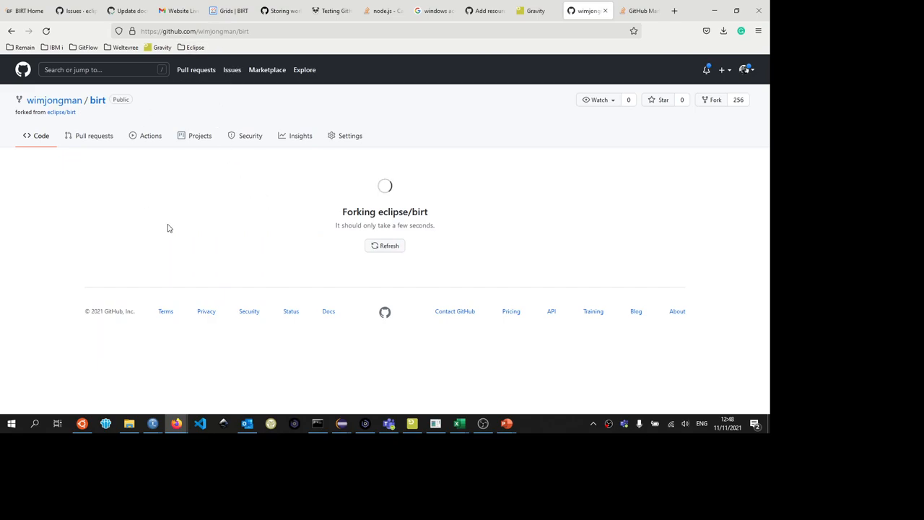
pyautogui.click(385, 245)
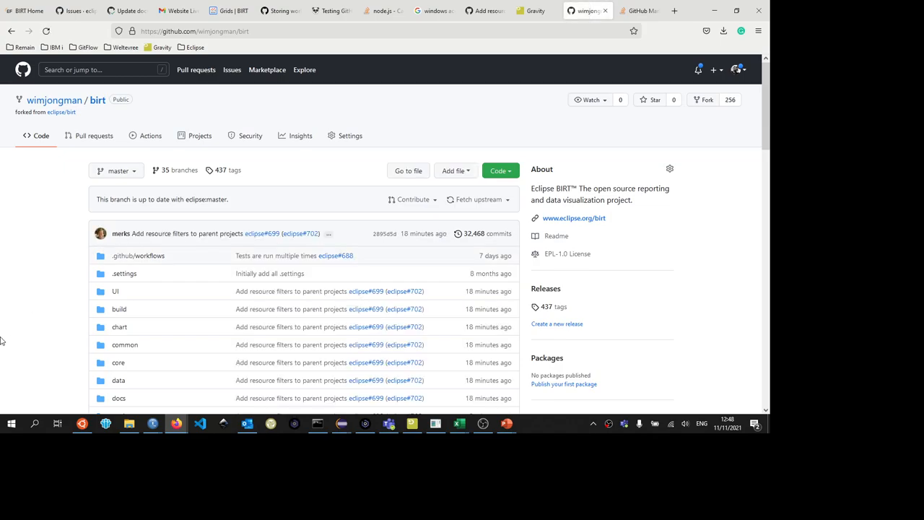
pyautogui.moveTo(196, 69)
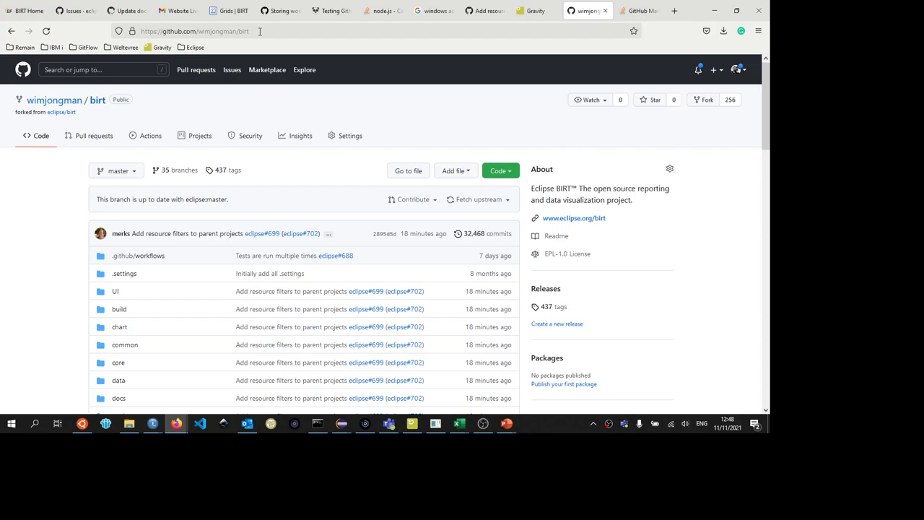
# Scroll the fork's README down to 'Create an Eclipse Development Environment'.
pyautogui.click(195, 31)
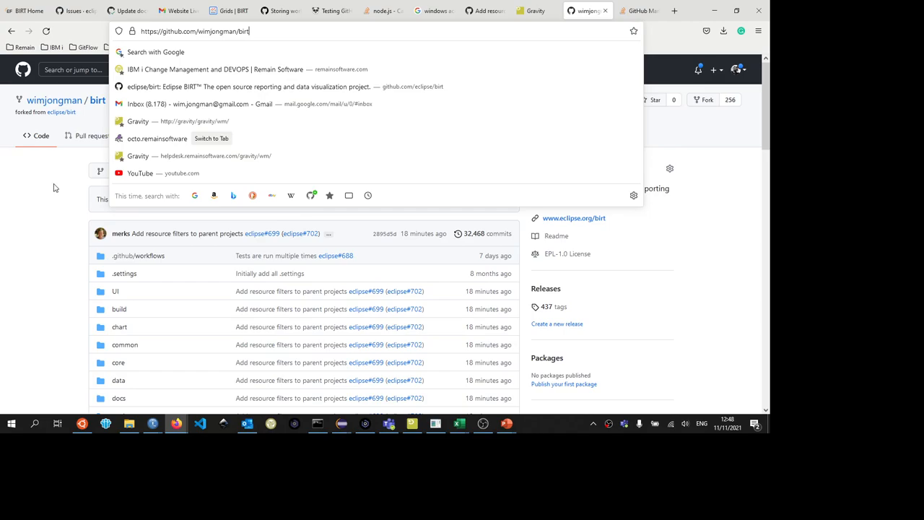
pyautogui.moveTo(39, 183)
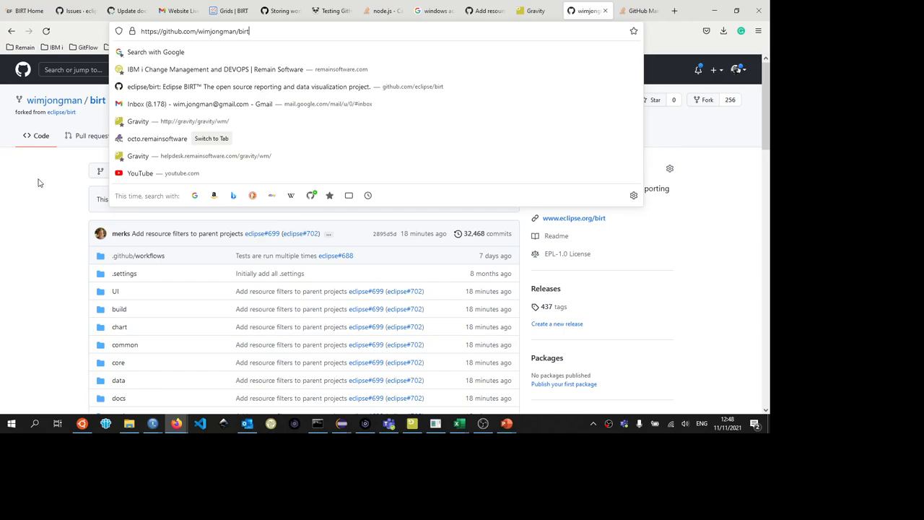
pyautogui.click(262, 31)
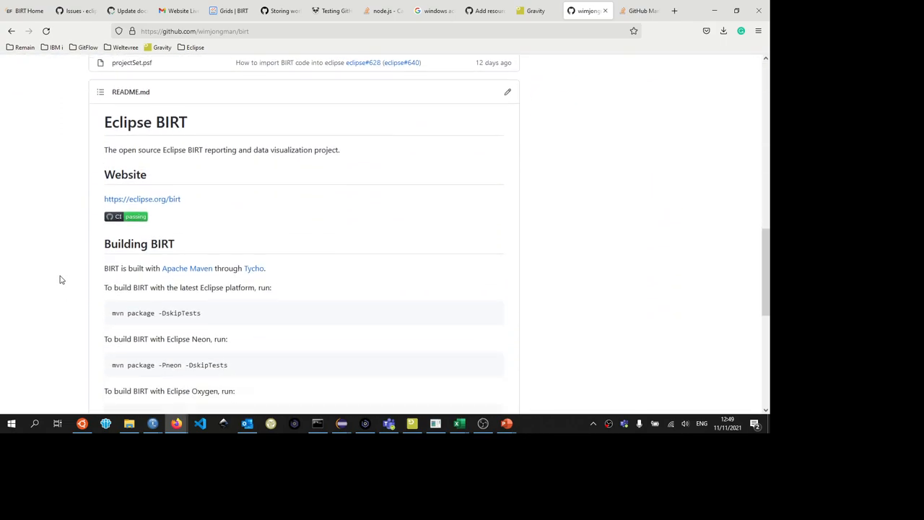
pyautogui.scroll(-3)
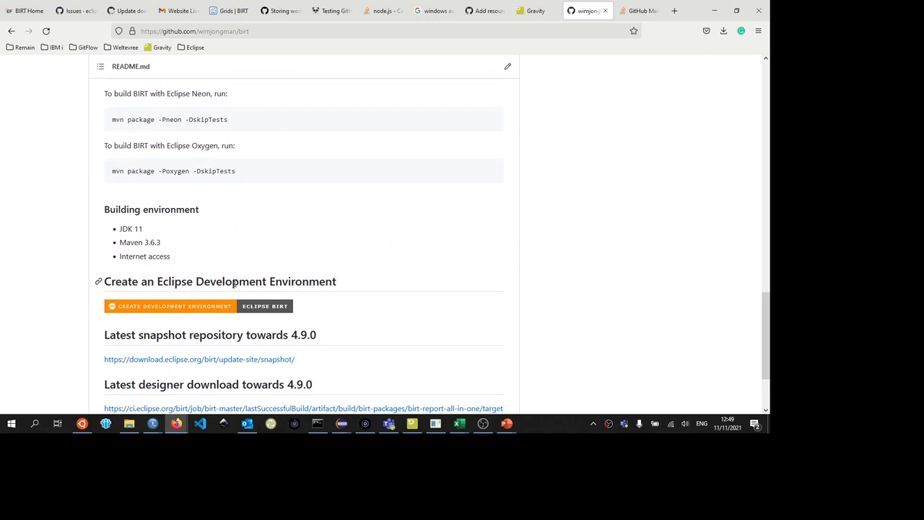
pyautogui.scroll(-3)
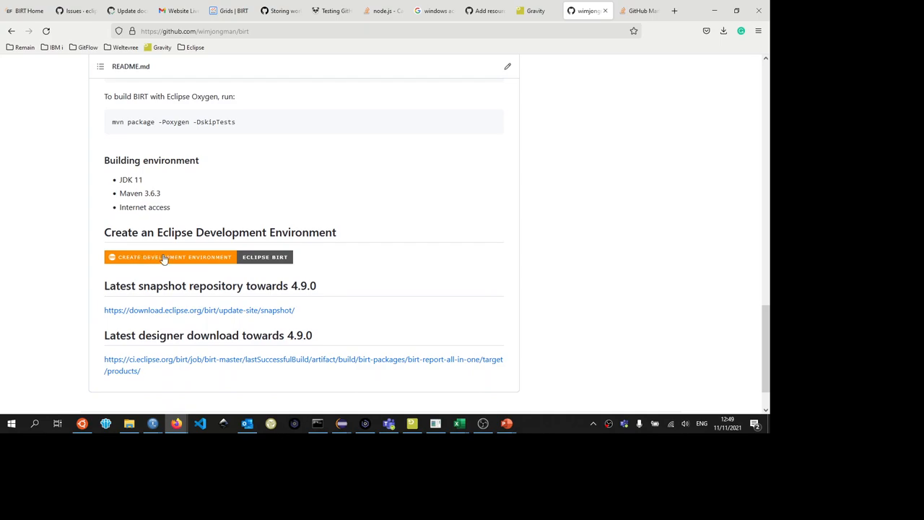
pyautogui.moveTo(152, 262)
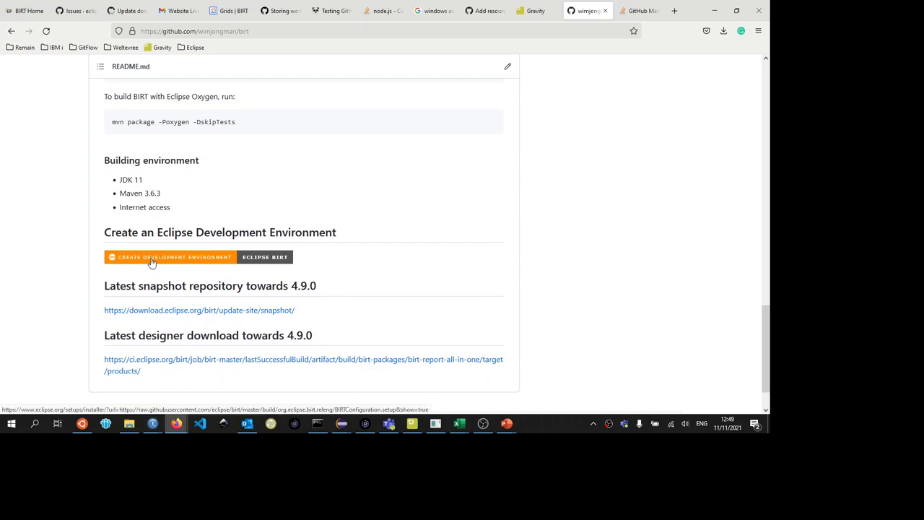
pyautogui.moveTo(161, 262)
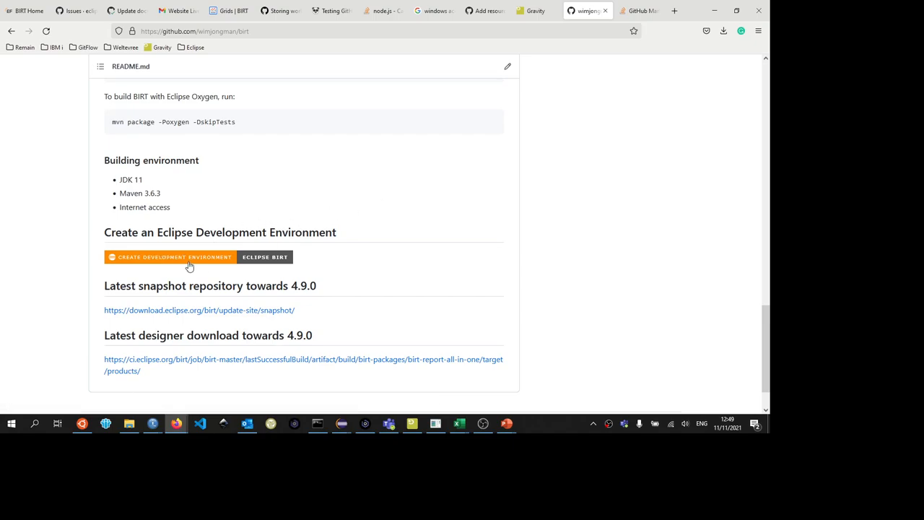
# Open the BIRT development environment setup page from the README badge.
pyautogui.click(169, 257)
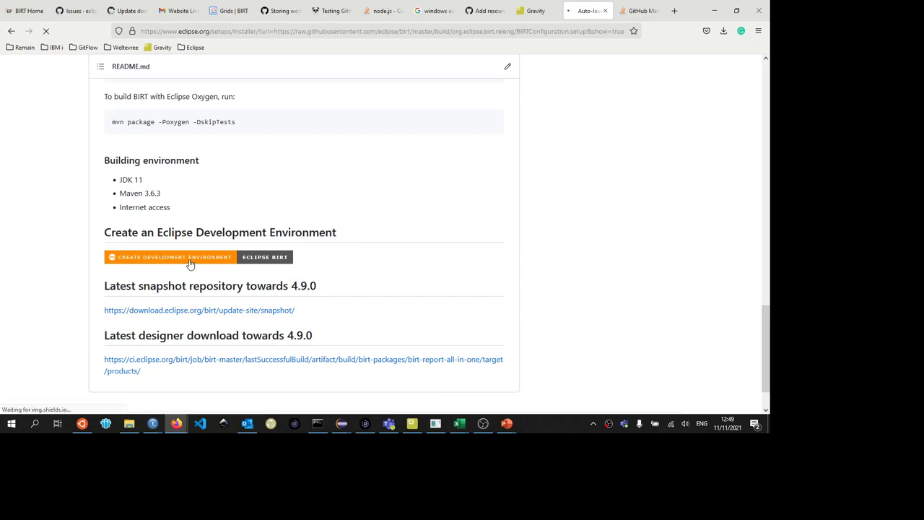
pyautogui.click(170, 257)
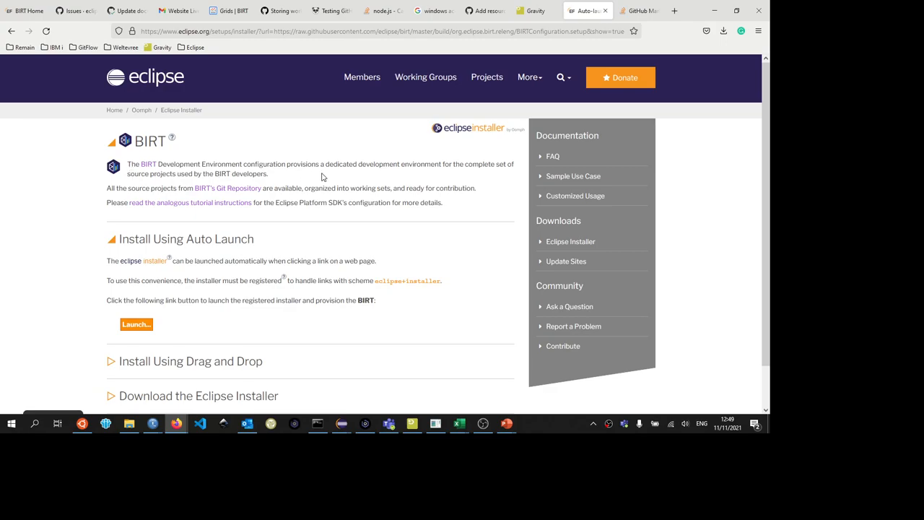
pyautogui.moveTo(297, 174)
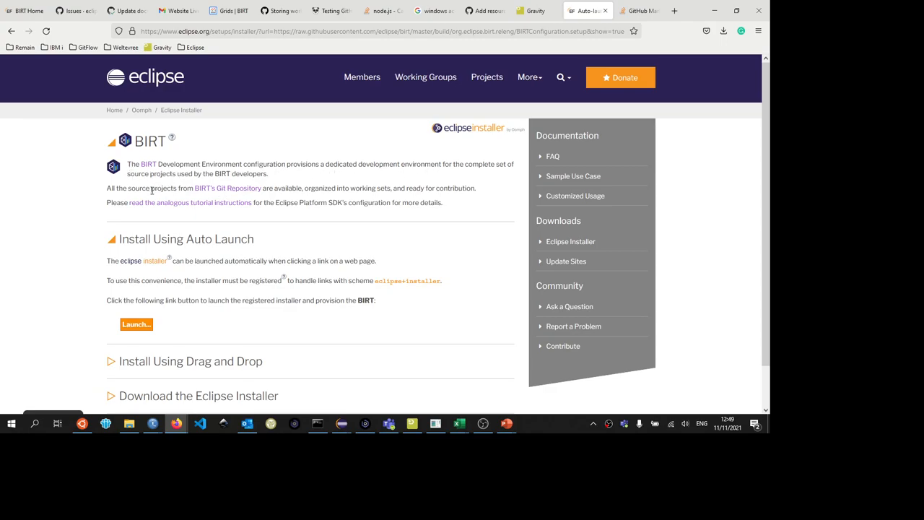
pyautogui.moveTo(190, 202)
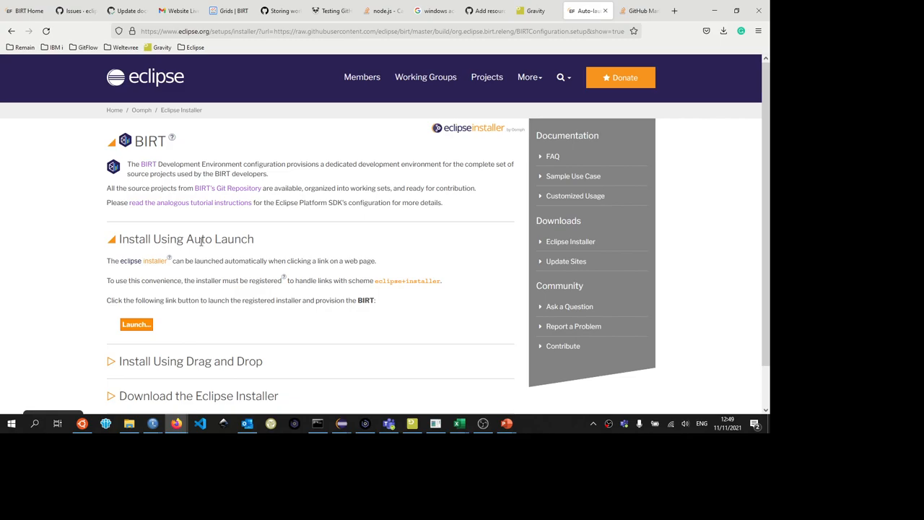
pyautogui.moveTo(148, 268)
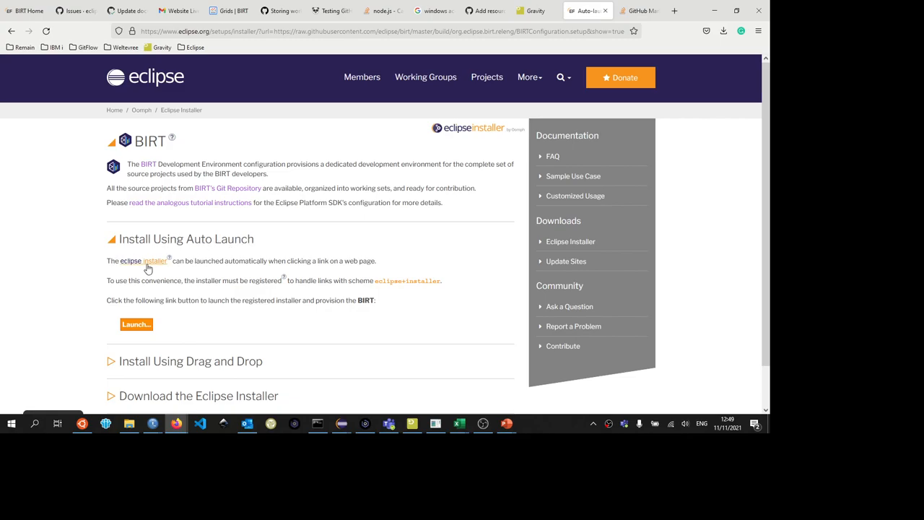
pyautogui.moveTo(330, 265)
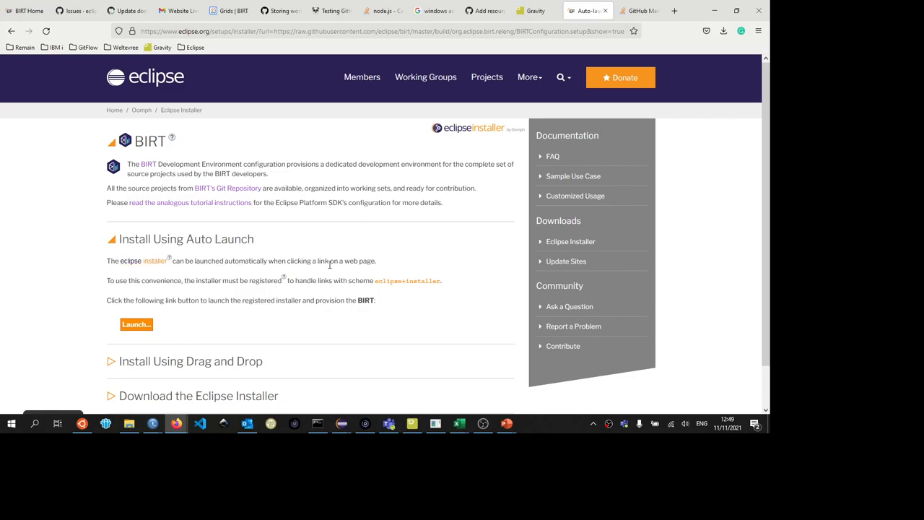
pyautogui.rightClick(143, 264)
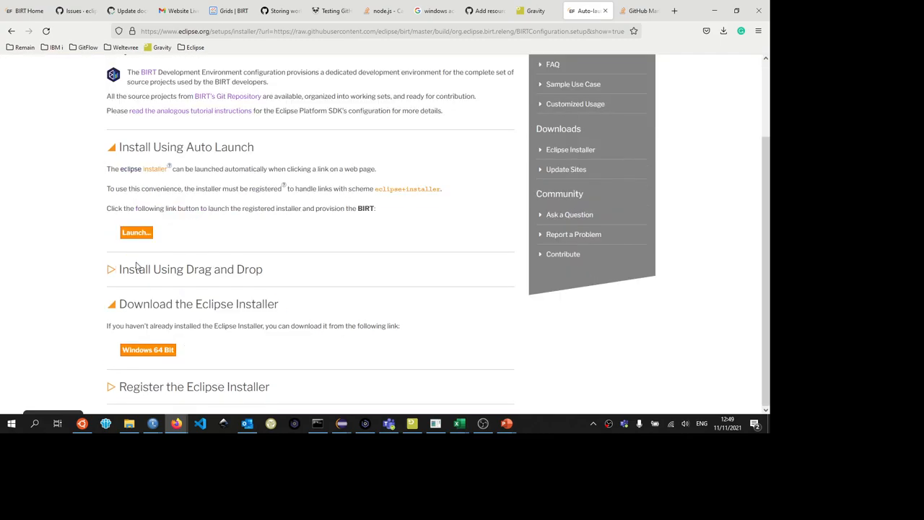
pyautogui.moveTo(148, 350)
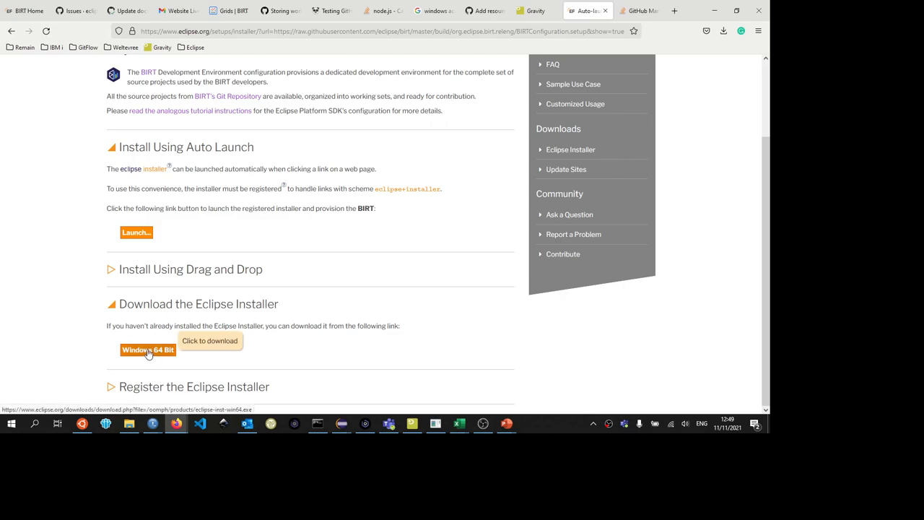
# Download the Windows 64-bit Eclipse Installer from the mirror page.
pyautogui.click(148, 350)
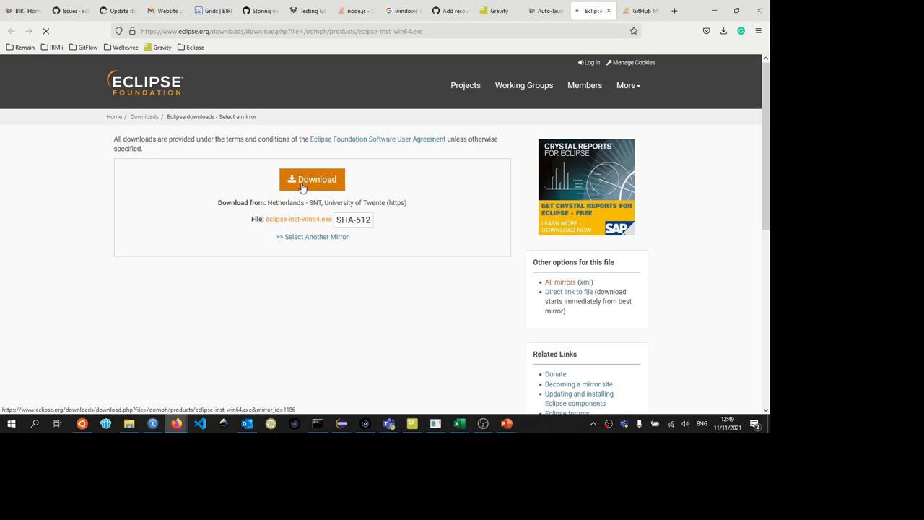
pyautogui.click(312, 179)
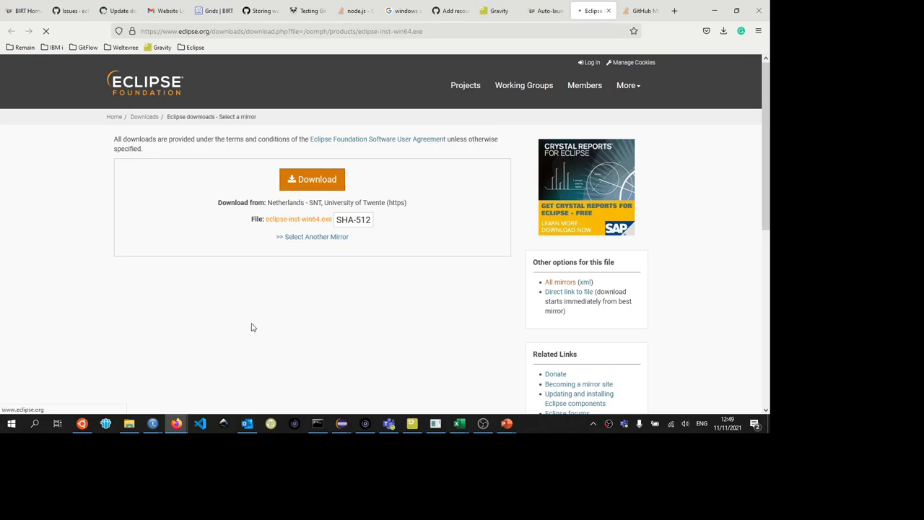
pyautogui.click(312, 179)
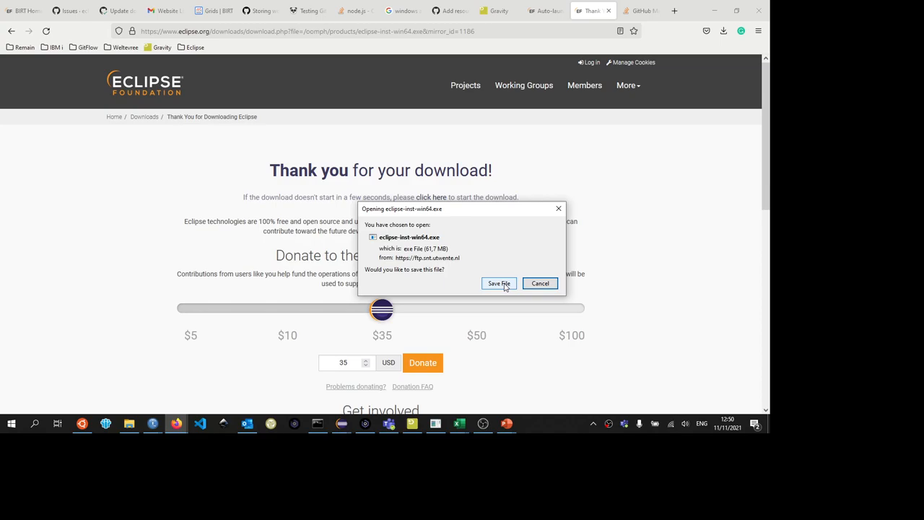
# Save eclipse-inst-win64.exe, then open and close the Eclipse Installer options list.
pyautogui.click(499, 283)
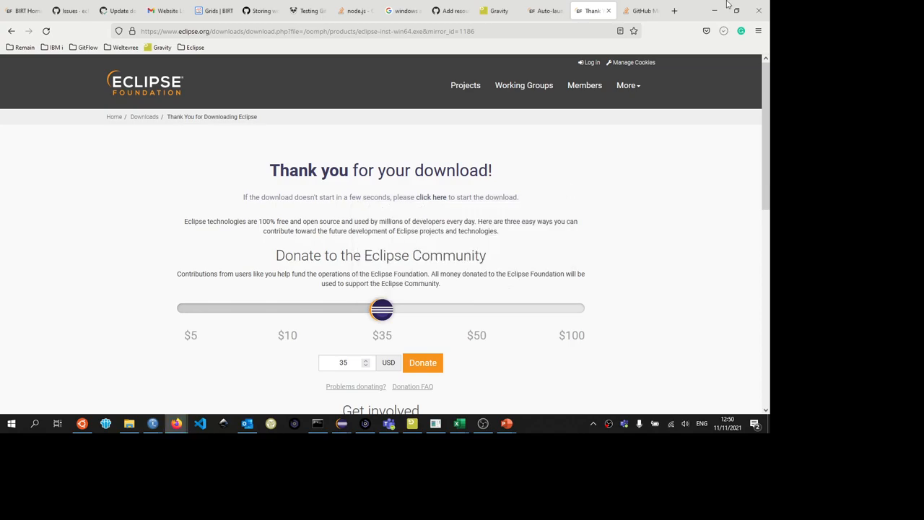
pyautogui.click(723, 31)
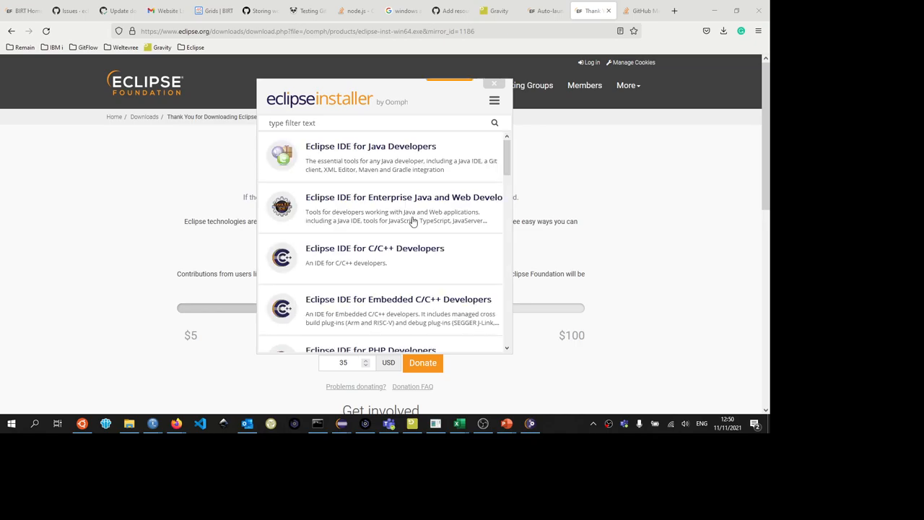
pyautogui.moveTo(446, 280)
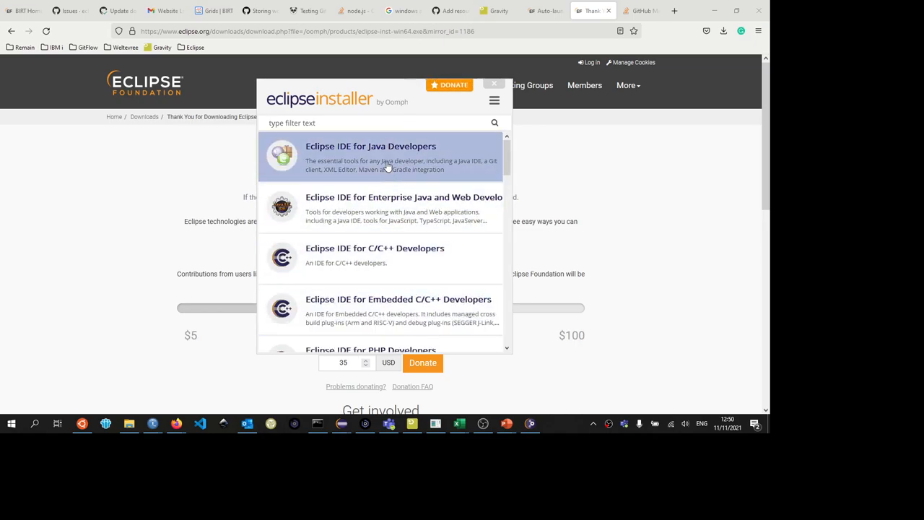
pyautogui.click(494, 101)
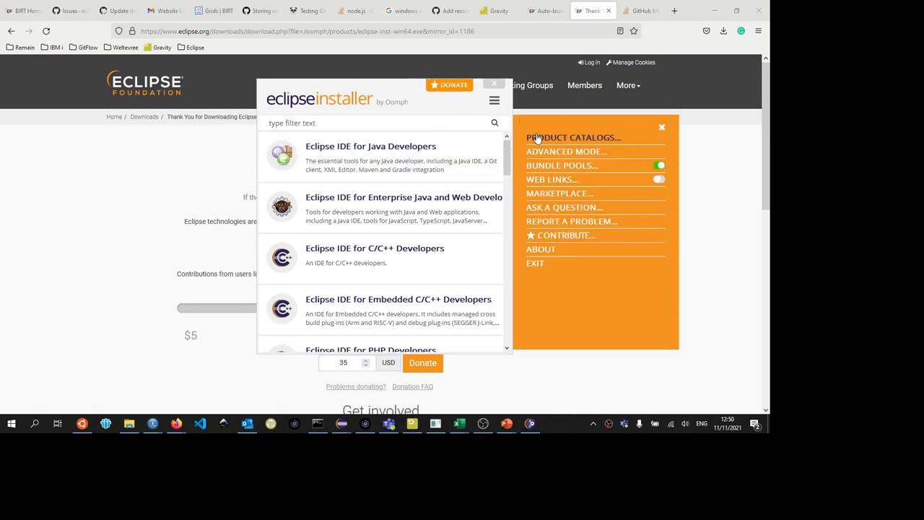
pyautogui.click(494, 100)
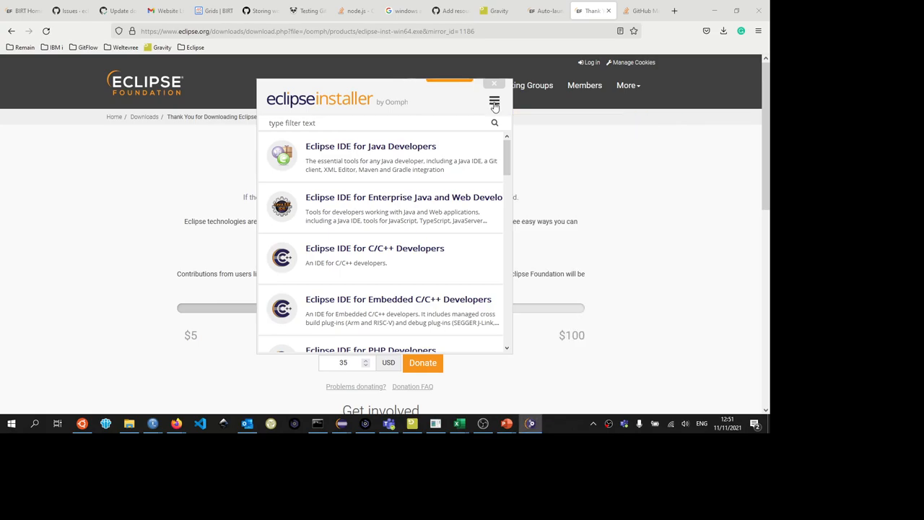
pyautogui.click(495, 100)
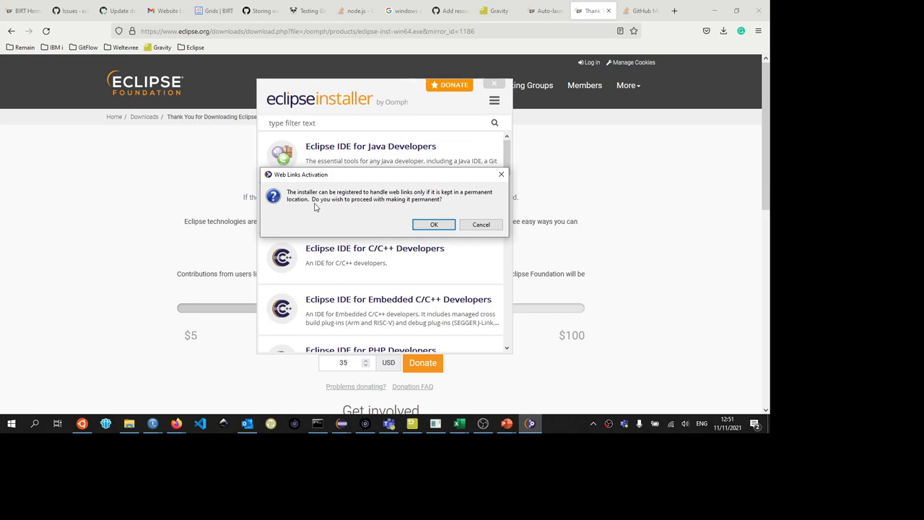
pyautogui.moveTo(355, 205)
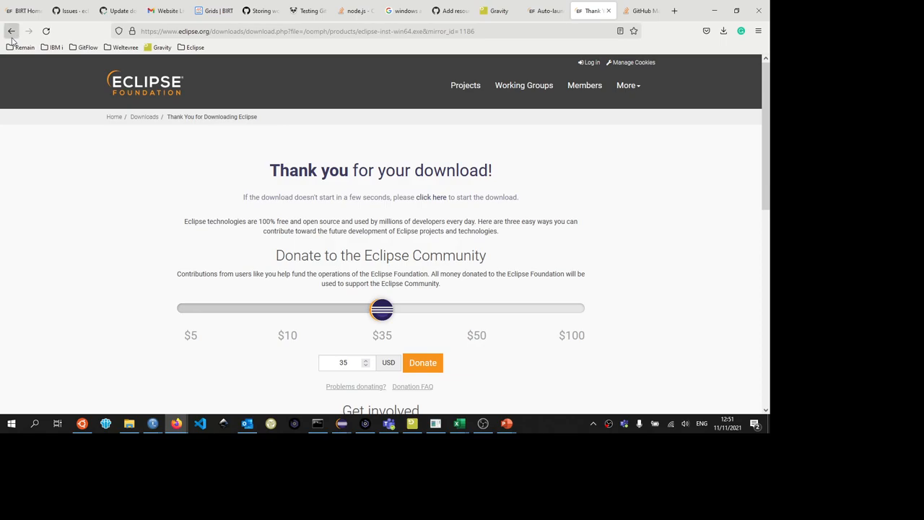
pyautogui.moveTo(496, 10)
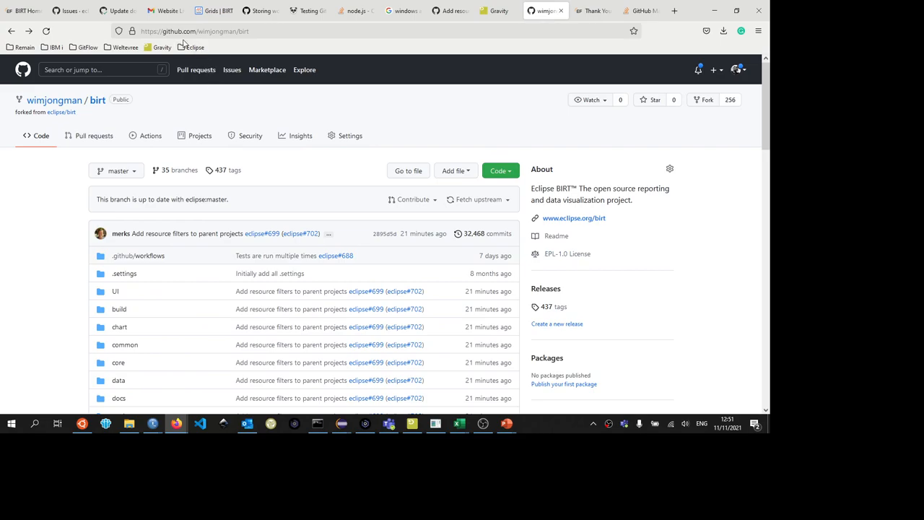
# Scroll the fork's README and follow the Create Eclipse Development Environment badge.
pyautogui.scroll(-3)
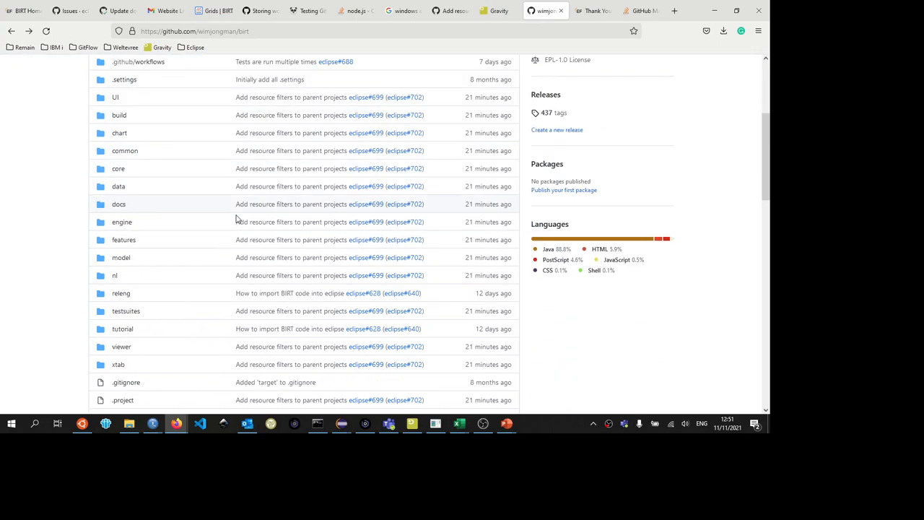
pyautogui.scroll(-3)
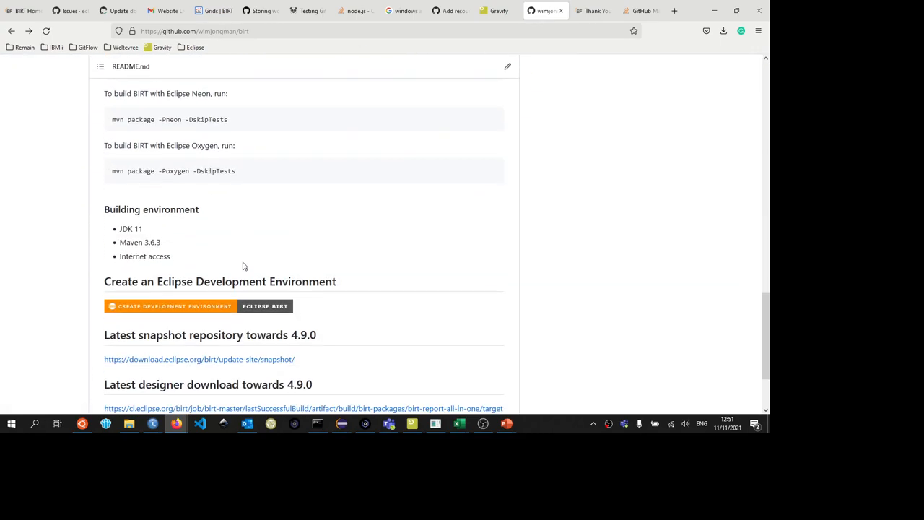
pyautogui.scroll(-3)
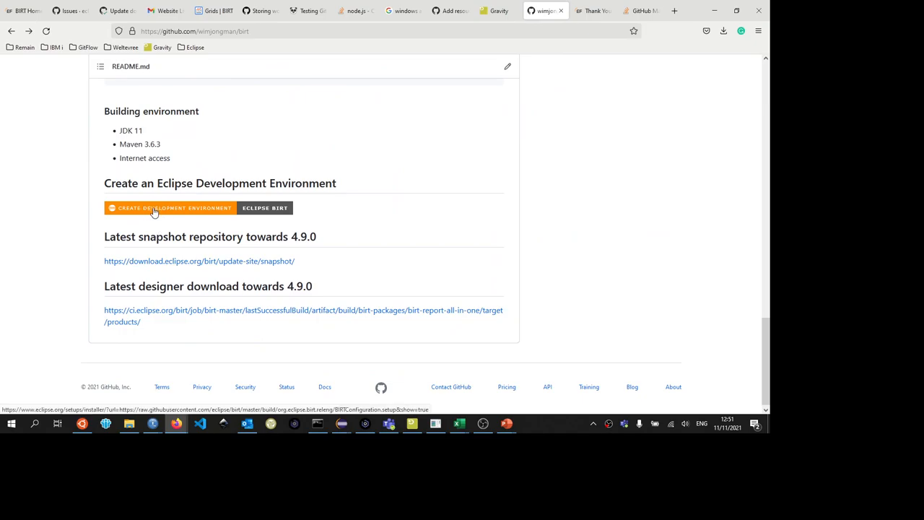
pyautogui.click(173, 208)
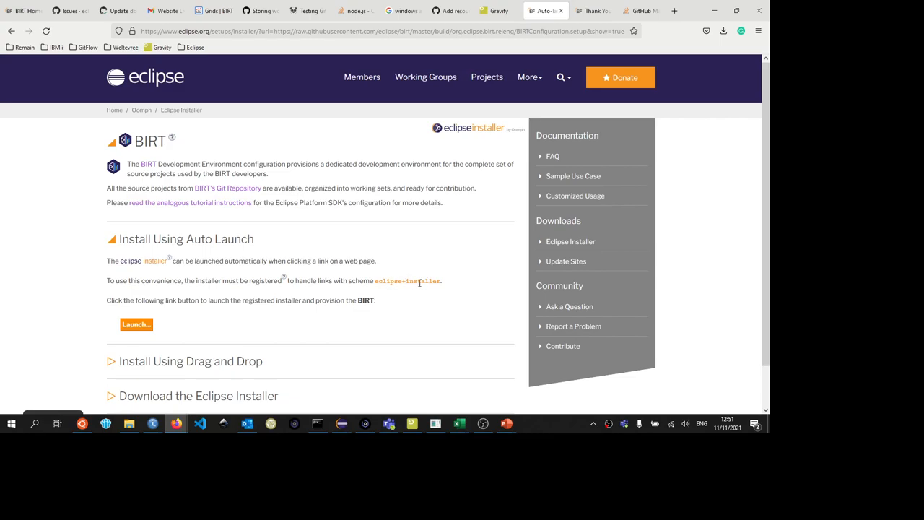
# Launch the BIRT setup link with eclipse-inst.exe as the opening application.
pyautogui.click(136, 324)
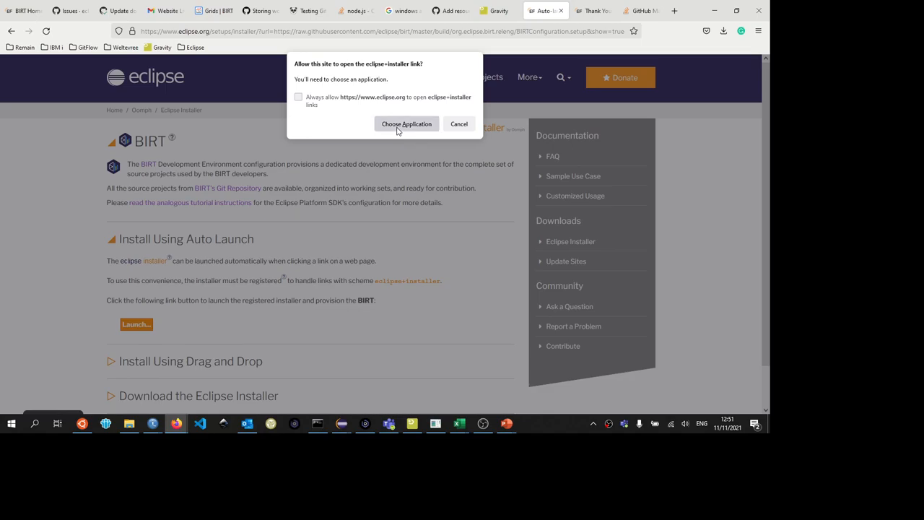
pyautogui.click(406, 123)
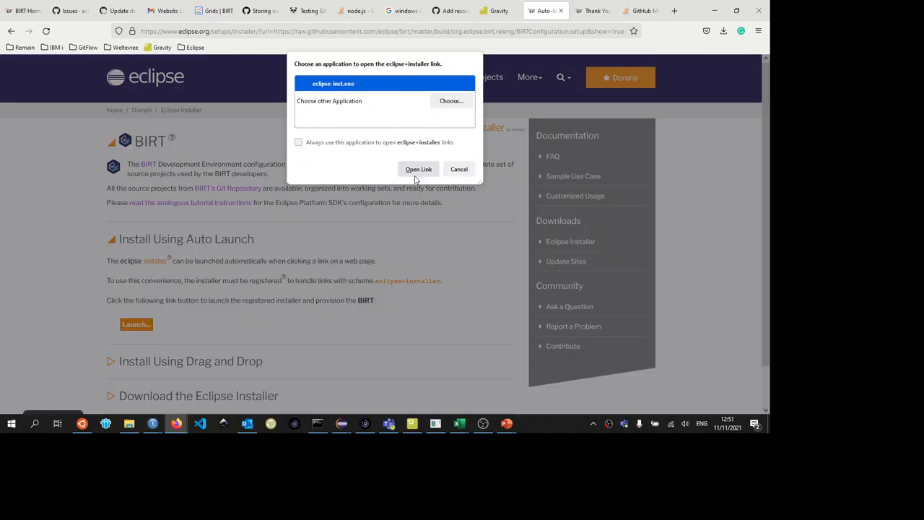
pyautogui.click(418, 168)
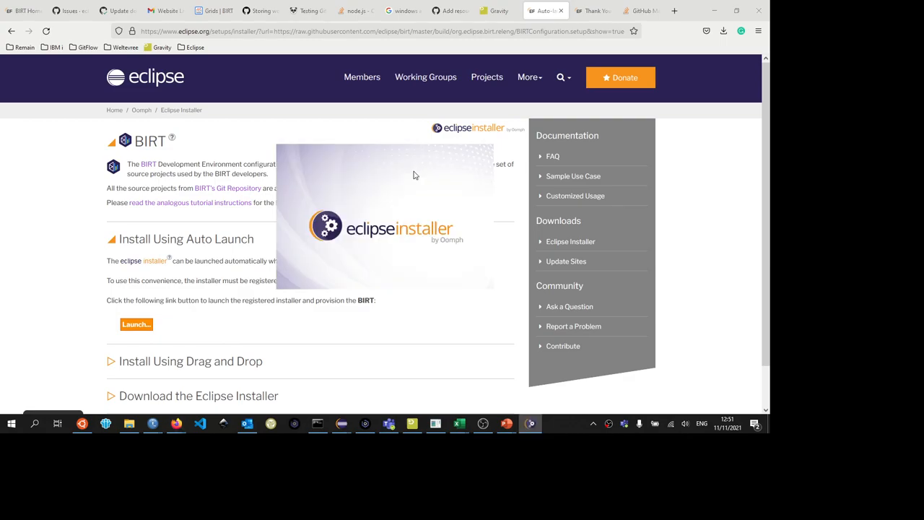
pyautogui.click(135, 324)
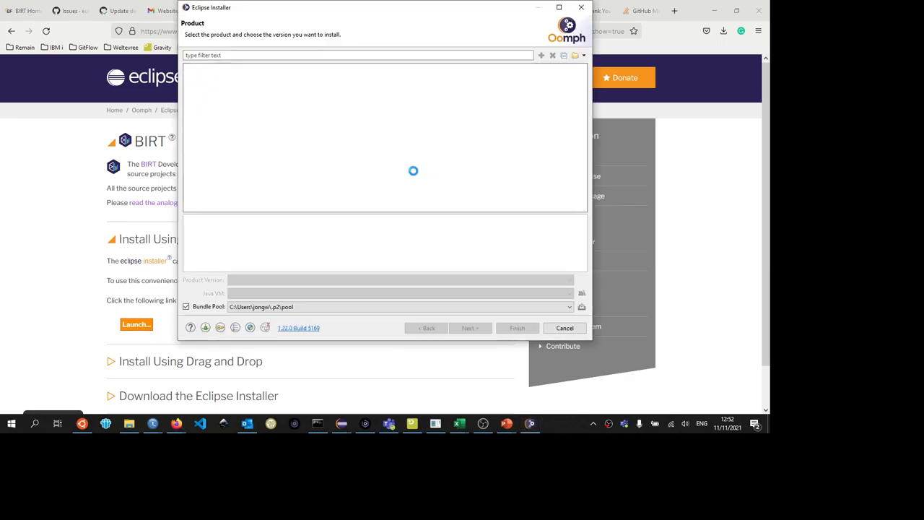
# Show all setup variables and select the BIRT GitHub repository URL to point at your fork.
pyautogui.click(469, 328)
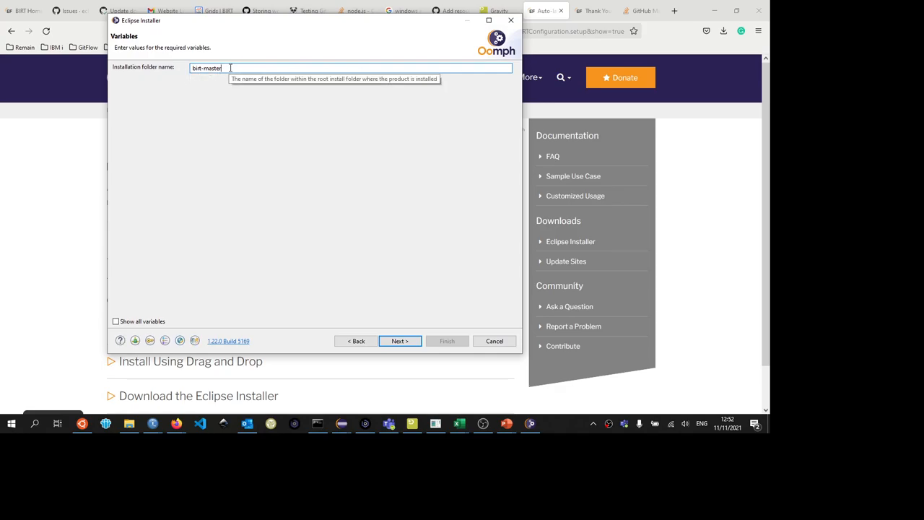
pyautogui.moveTo(178, 168)
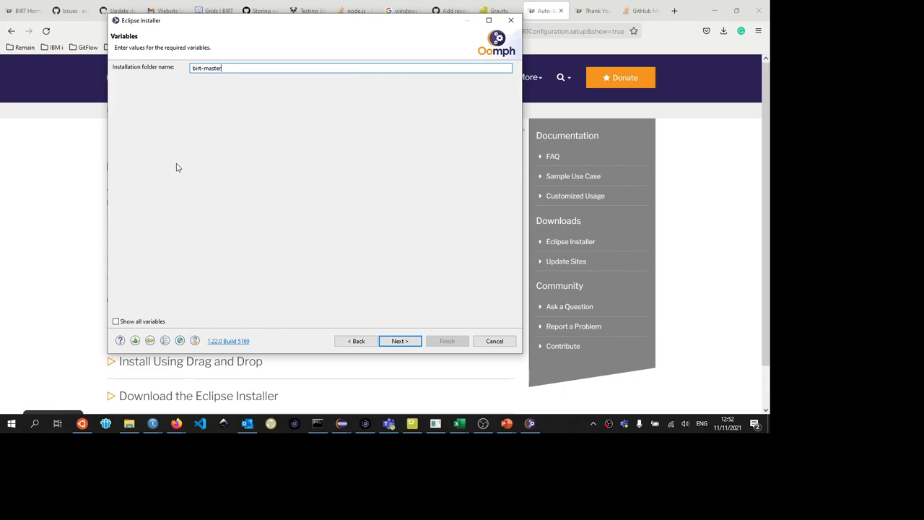
pyautogui.click(115, 321)
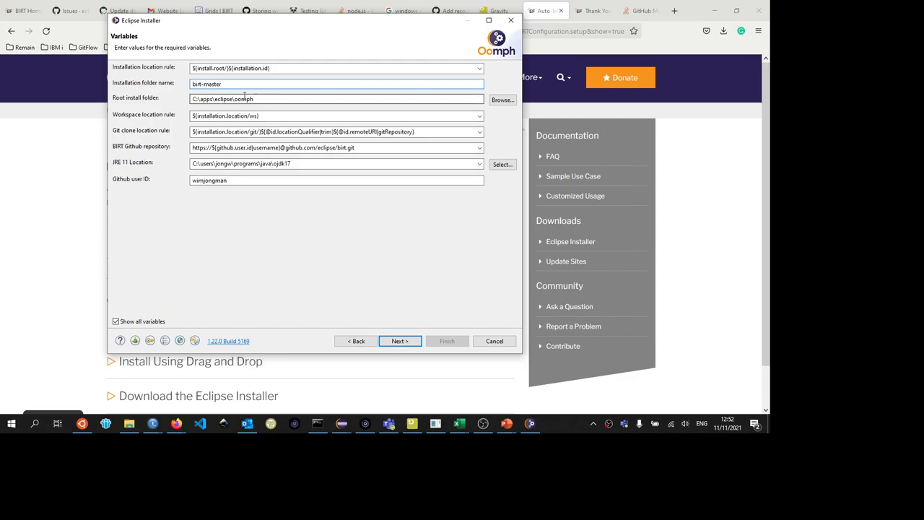
pyautogui.moveTo(243, 99)
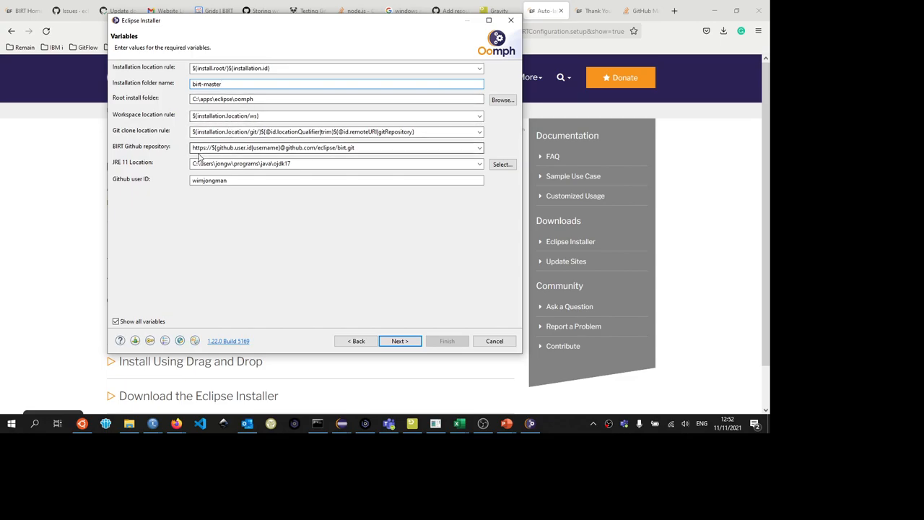
pyautogui.moveTo(291, 157)
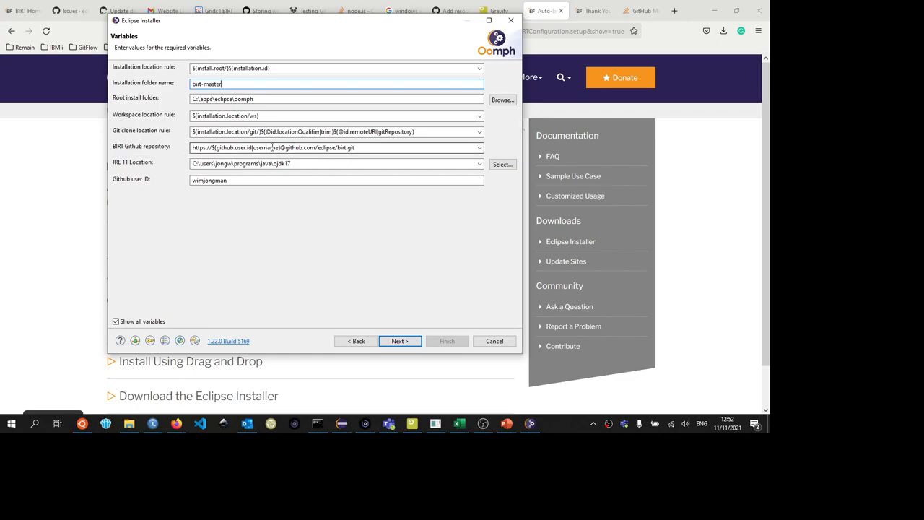
pyautogui.moveTo(336, 147)
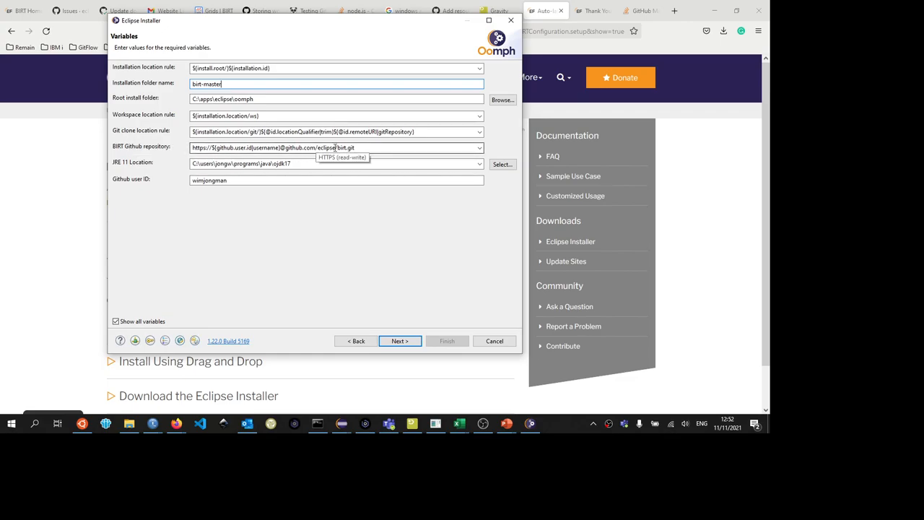
pyautogui.tripleClick(336, 147)
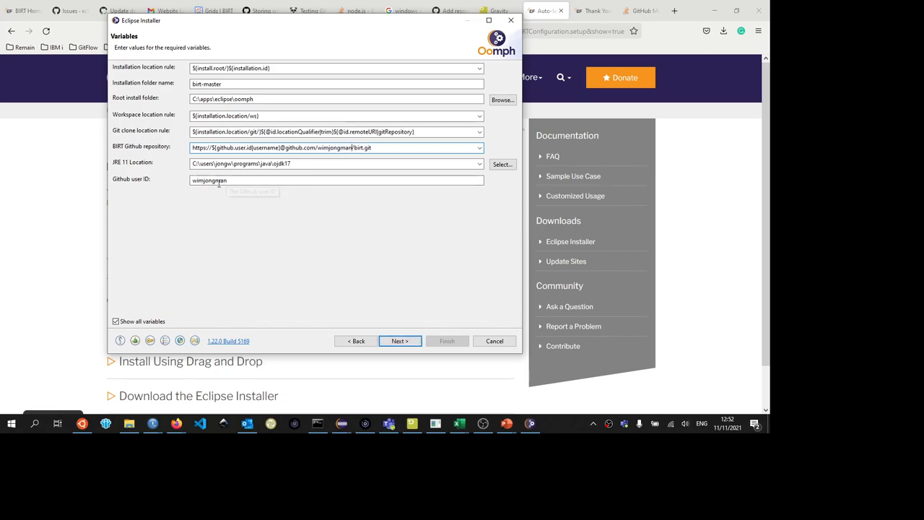
pyautogui.moveTo(210, 231)
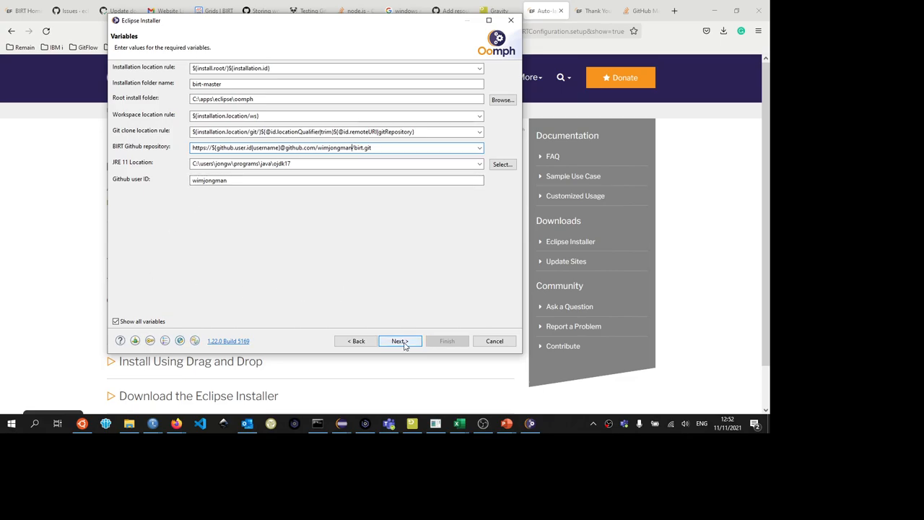
# Advance to the Confirmation page and Finish to start the BIRT installation.
pyautogui.click(400, 341)
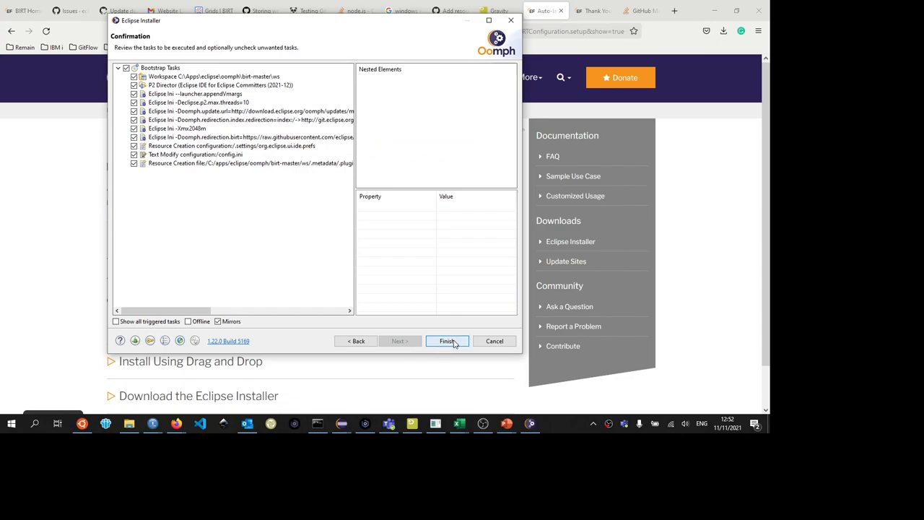
pyautogui.click(446, 341)
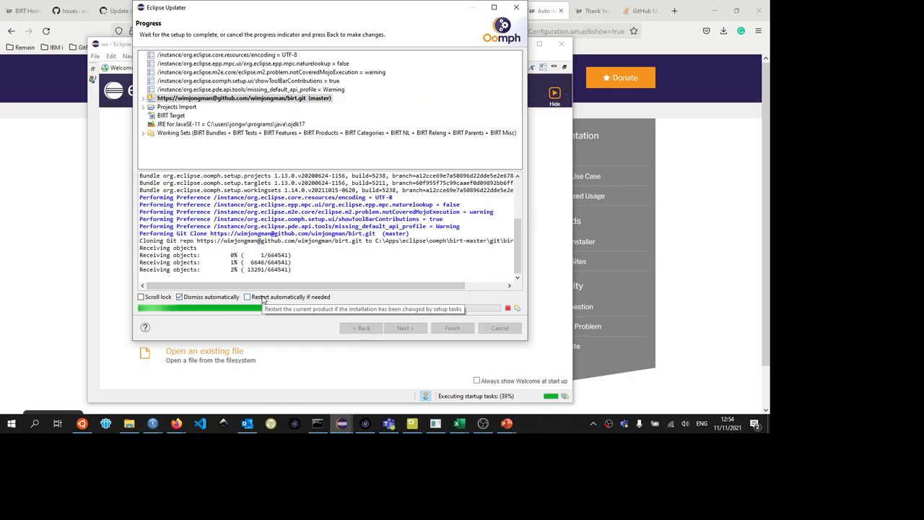
# Enable 'Restart automatically if needed' in the Eclipse Updater progress dialog.
pyautogui.click(247, 296)
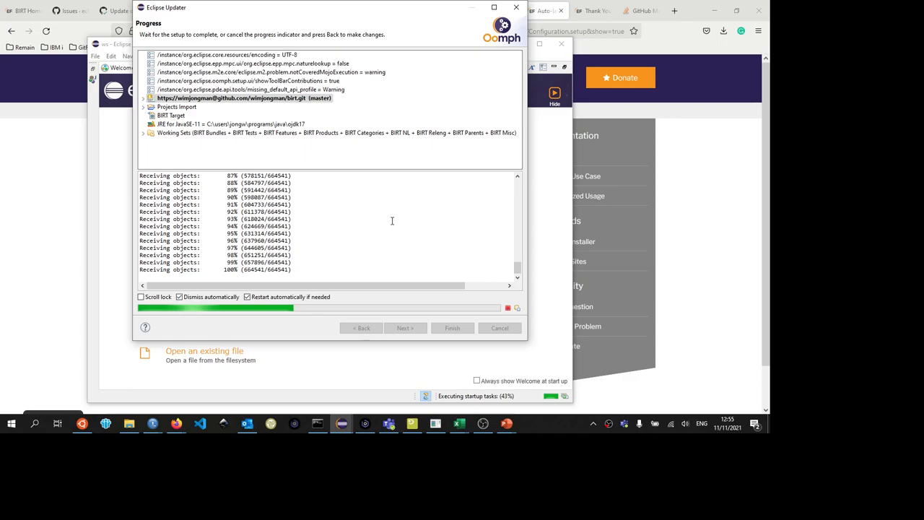
pyautogui.moveTo(128, 423)
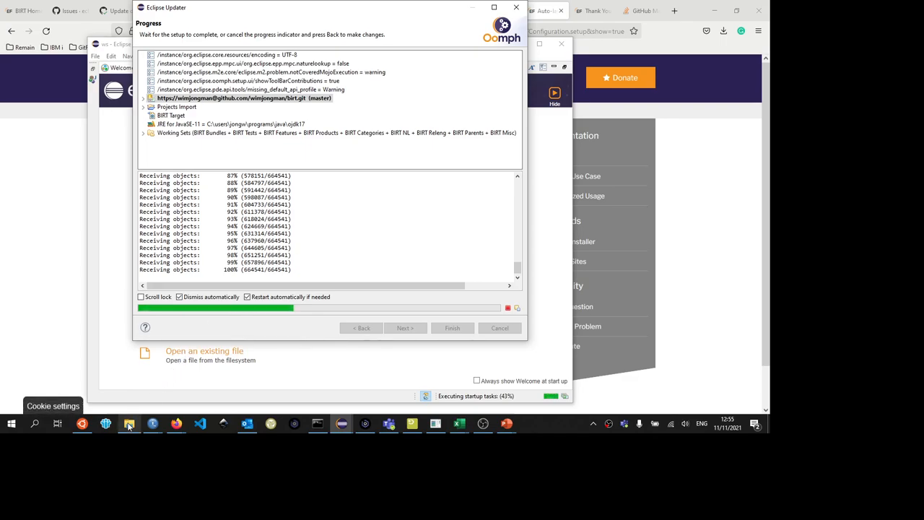
# Browse File Explorer to C:\Apps > eclipse > oomph > birt-master and select the ws folder.
pyautogui.click(129, 424)
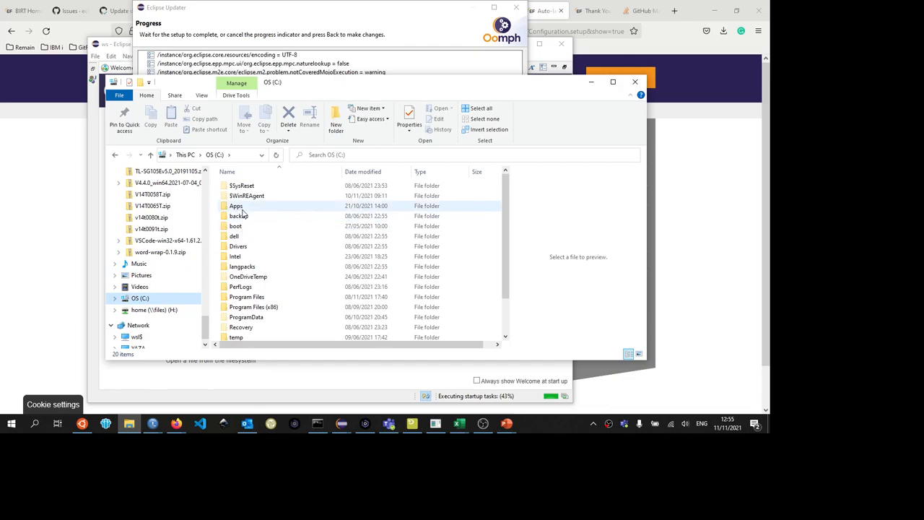
pyautogui.doubleClick(236, 206)
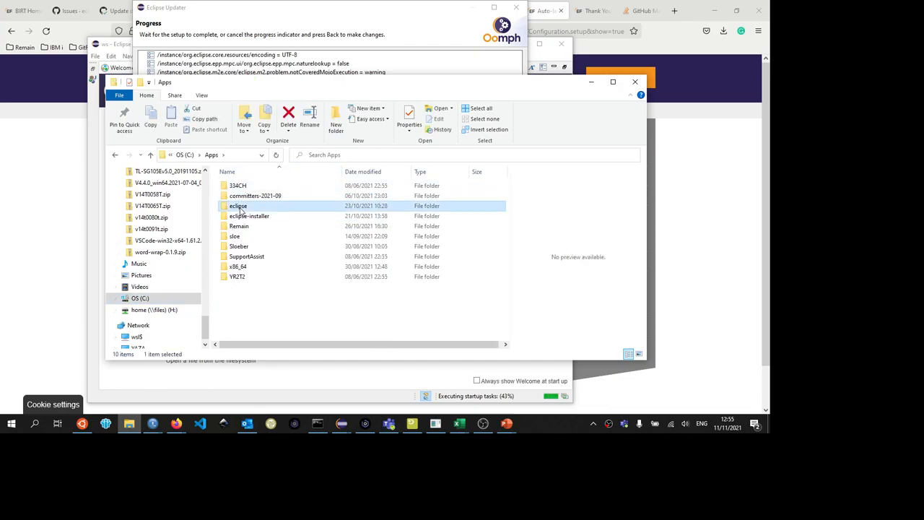
pyautogui.doubleClick(238, 206)
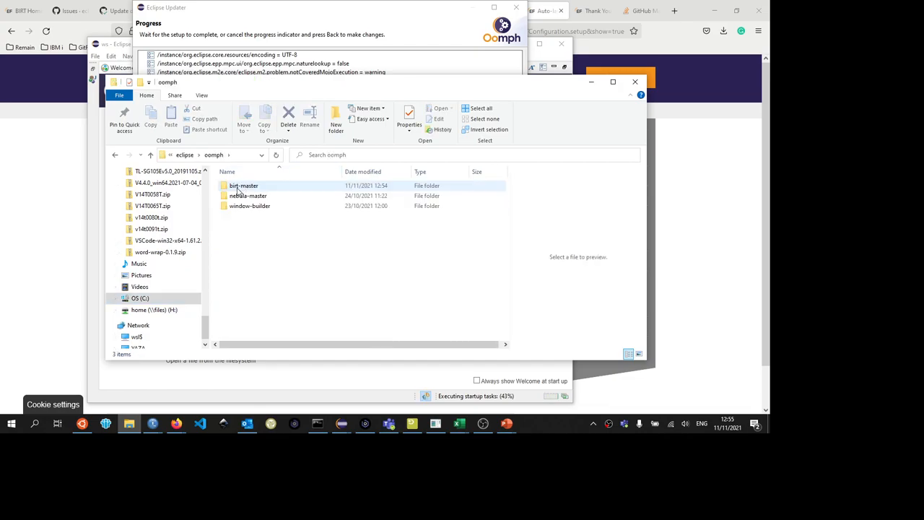
pyautogui.doubleClick(244, 186)
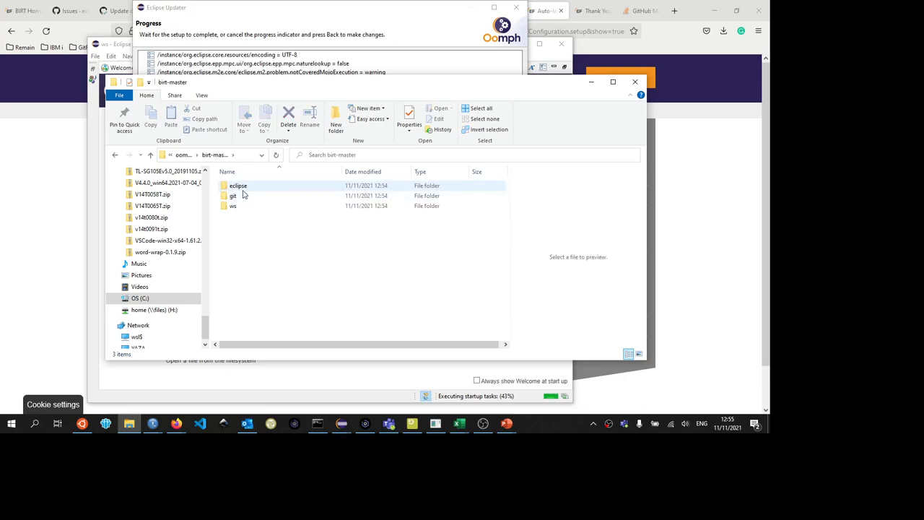
pyautogui.moveTo(239, 185)
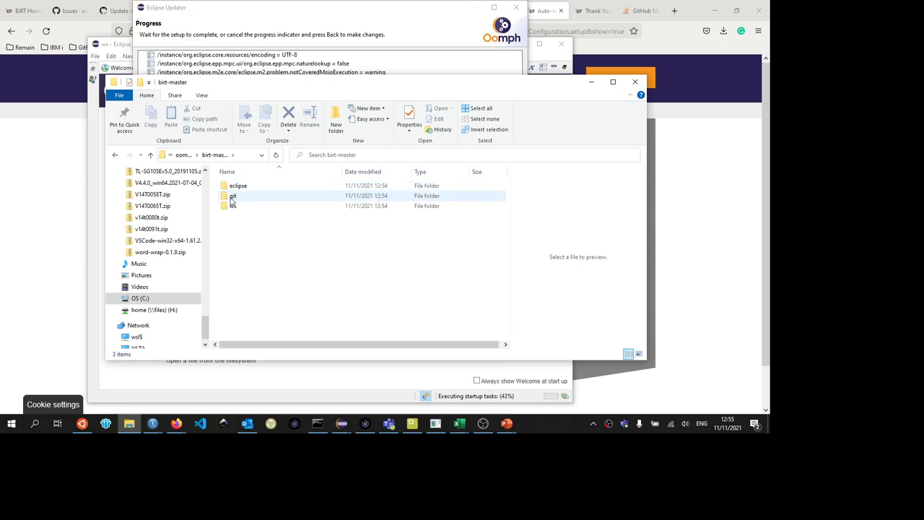
pyautogui.click(233, 206)
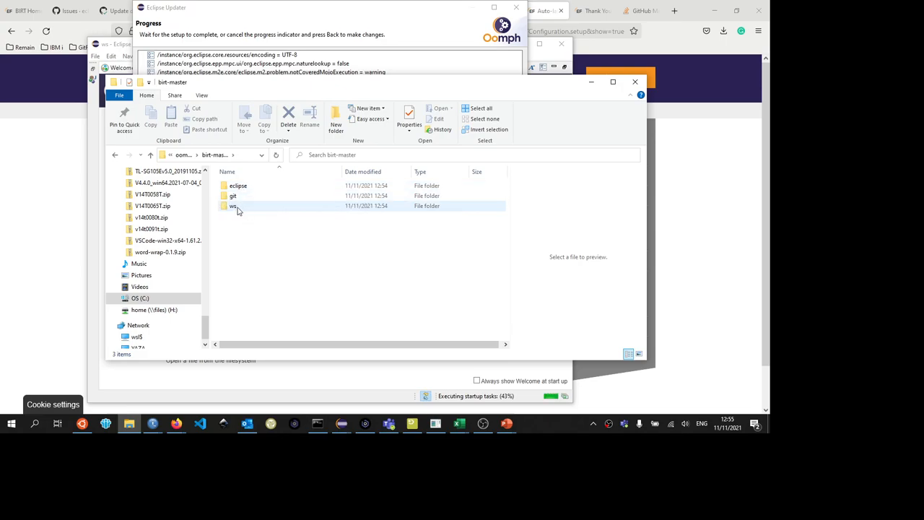
pyautogui.moveTo(233, 206)
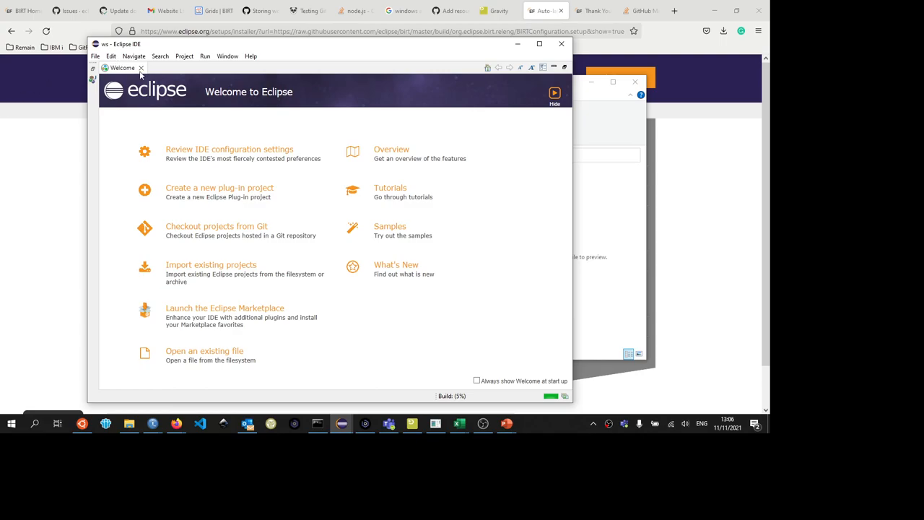
# Close the Welcome page and the Task List view, leaving the Outline beside the editor area.
pyautogui.click(141, 68)
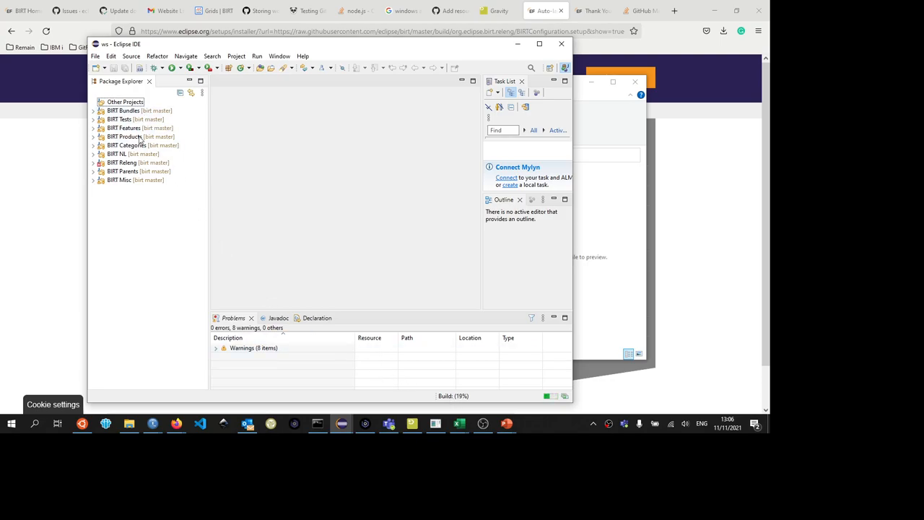
pyautogui.moveTo(335, 294)
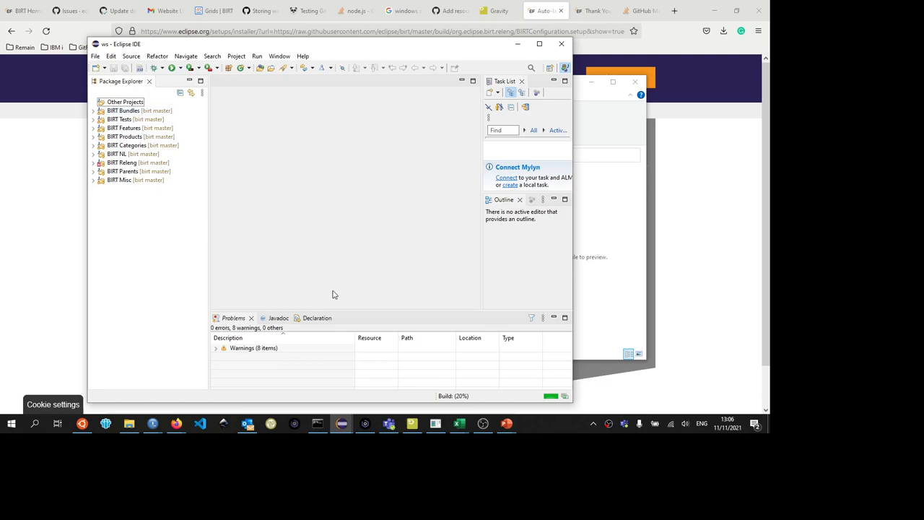
pyautogui.moveTo(469, 402)
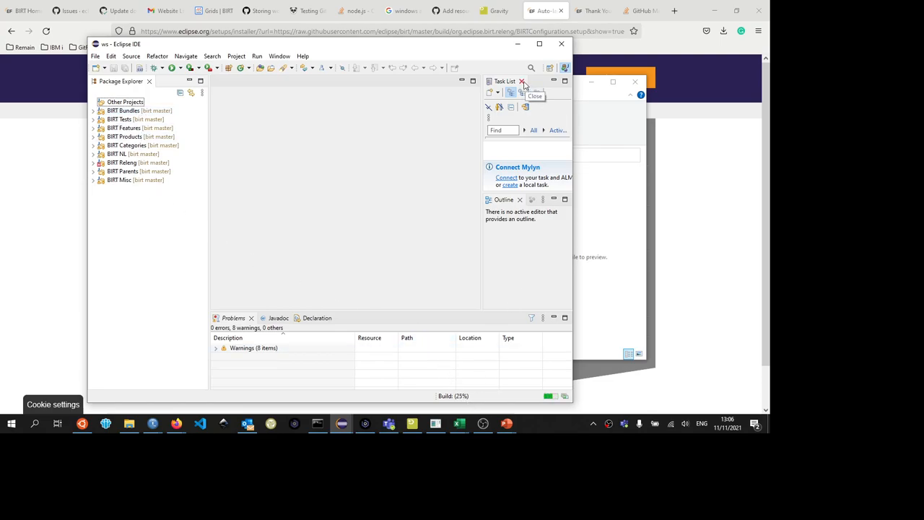
pyautogui.click(522, 81)
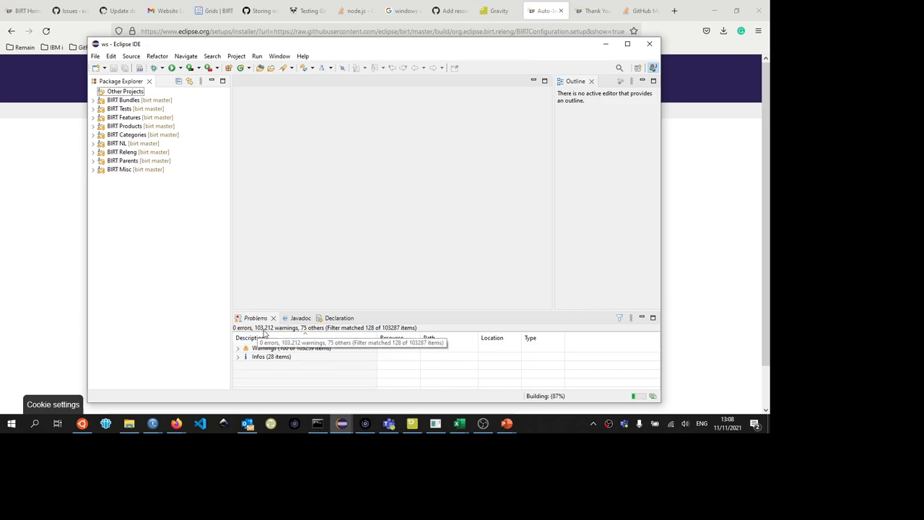
pyautogui.moveTo(257, 281)
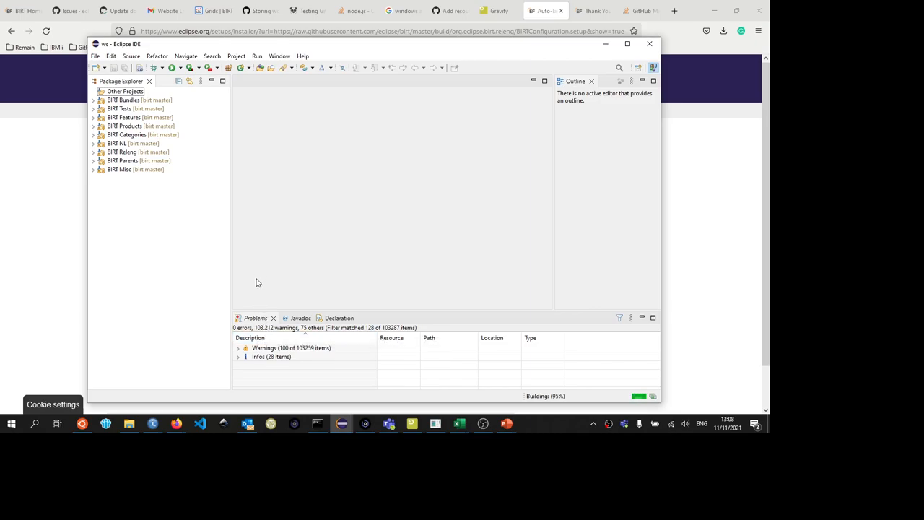
pyautogui.moveTo(264, 333)
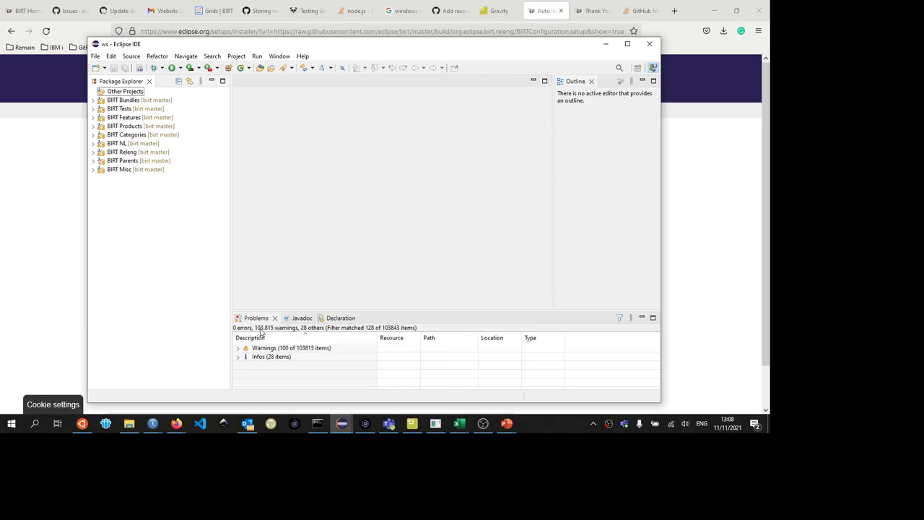
pyautogui.moveTo(258, 333)
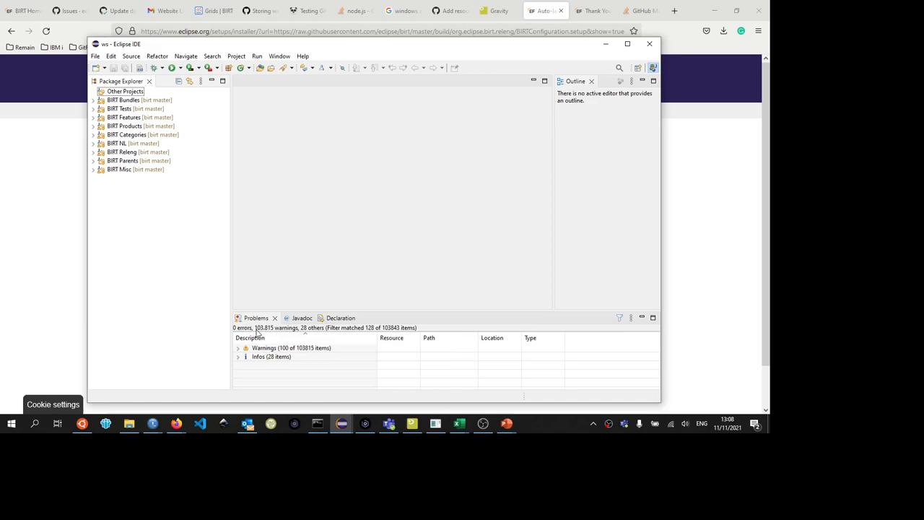
pyautogui.click(237, 347)
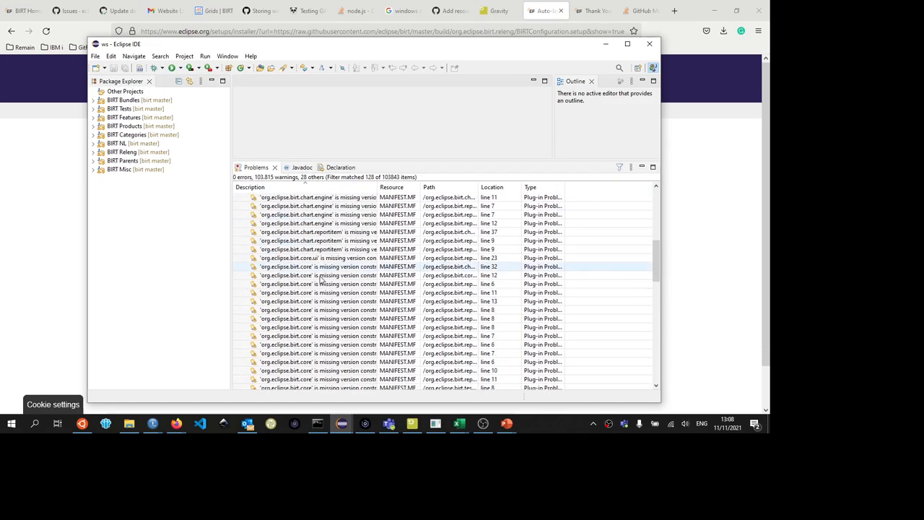
pyautogui.scroll(-3)
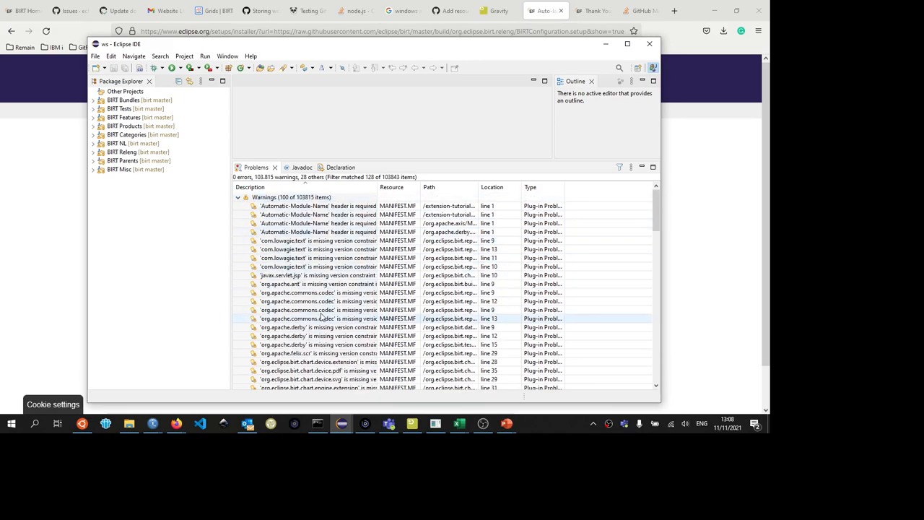
pyautogui.click(238, 197)
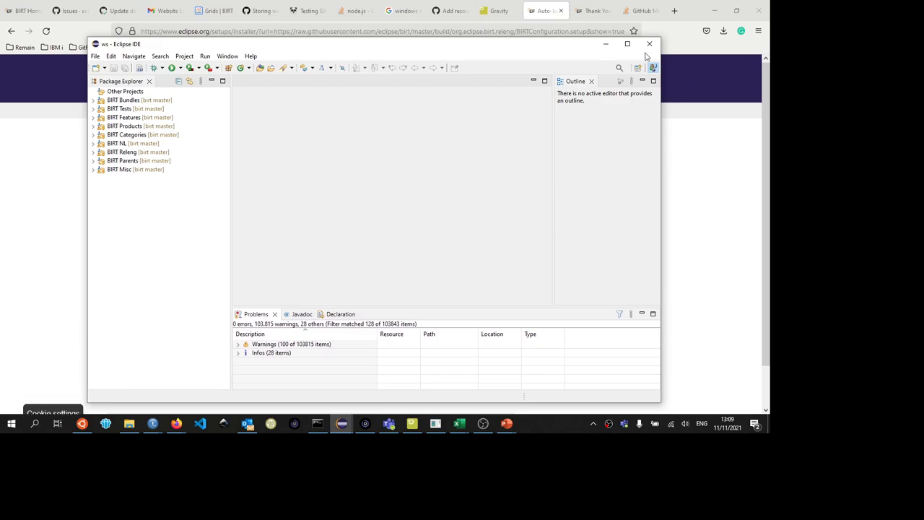
# Maximize the workbench, then browse the BIRT Bundles and BIRT Tests groups and collapse them.
pyautogui.click(626, 44)
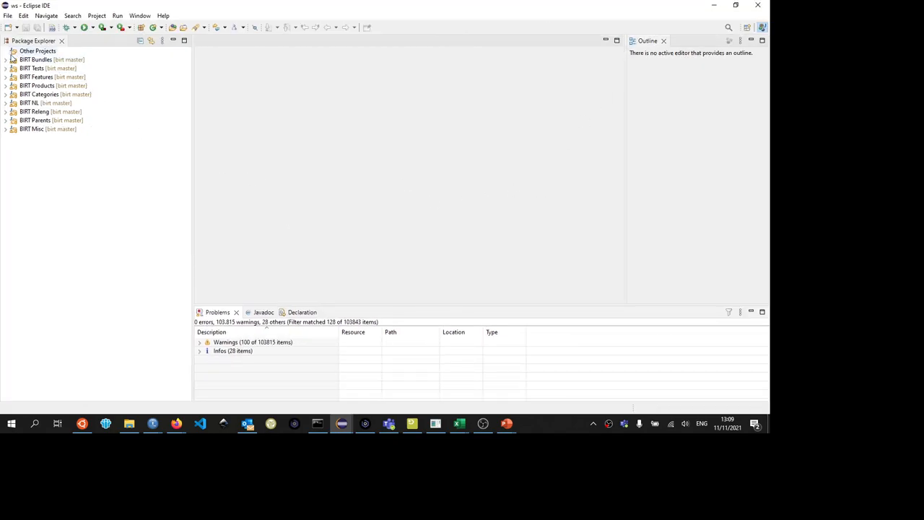
pyautogui.click(6, 60)
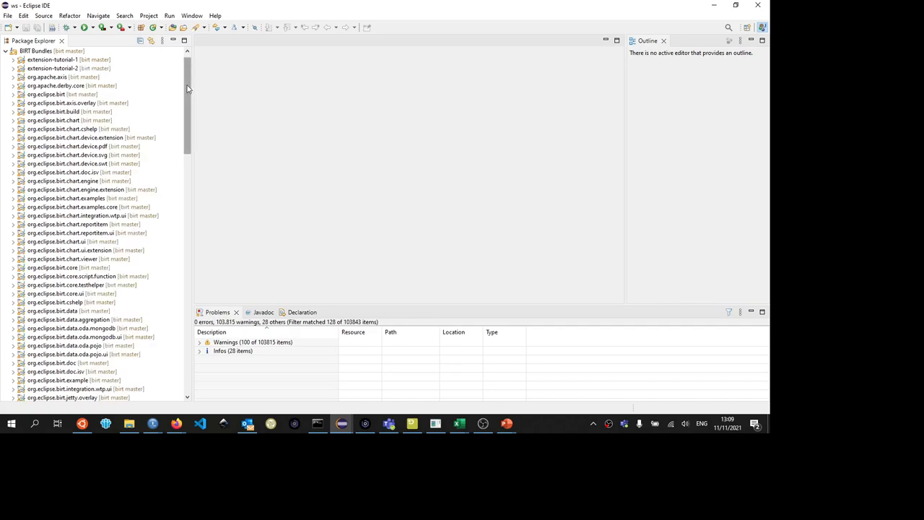
pyautogui.scroll(-3)
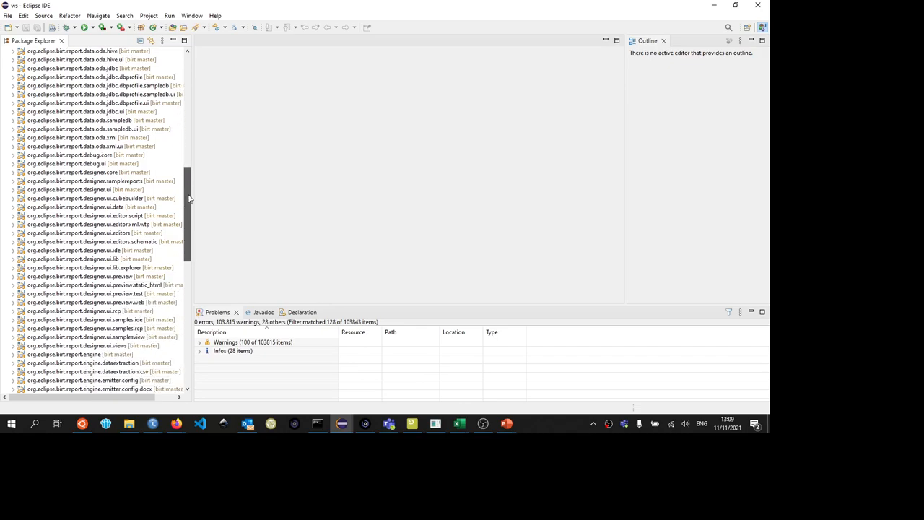
pyautogui.scroll(-3)
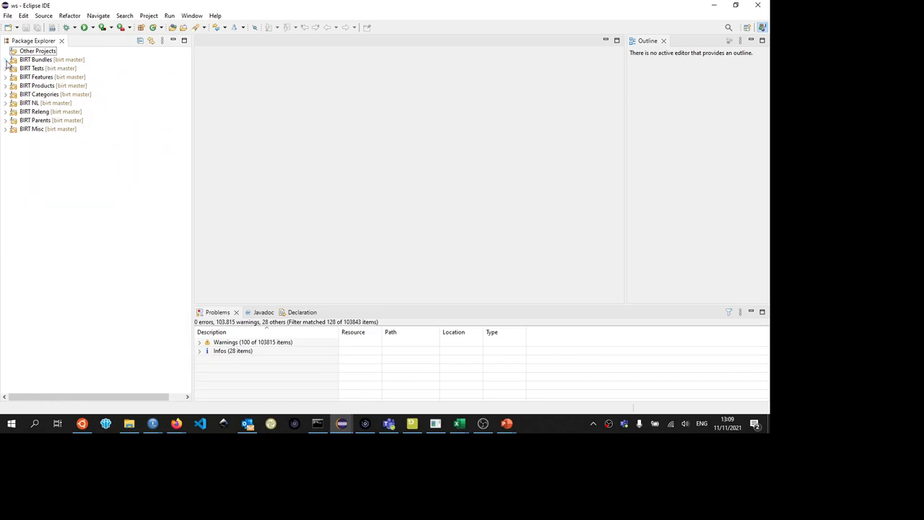
pyautogui.click(6, 67)
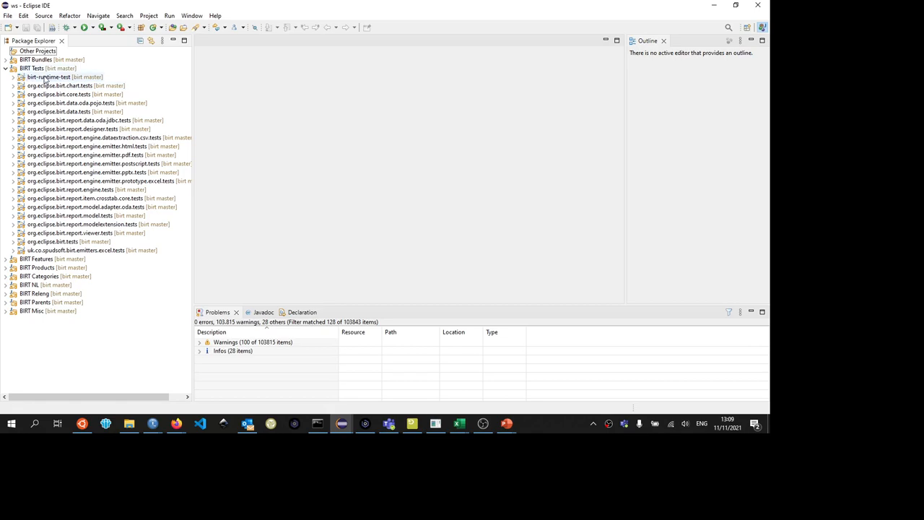
pyautogui.click(94, 138)
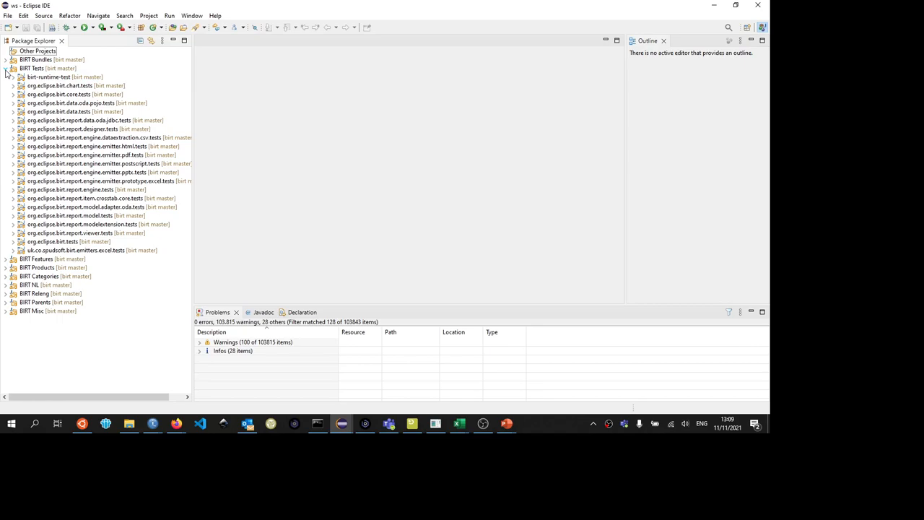
pyautogui.click(5, 68)
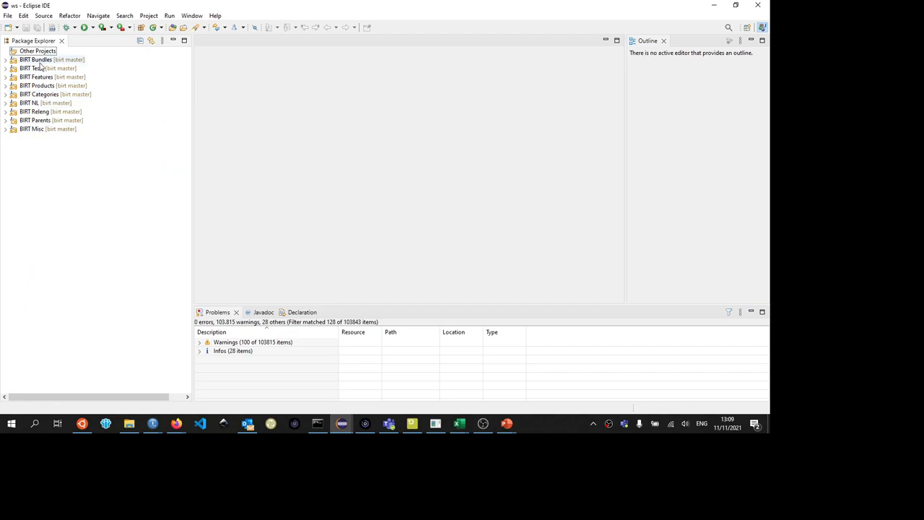
pyautogui.moveTo(20, 77)
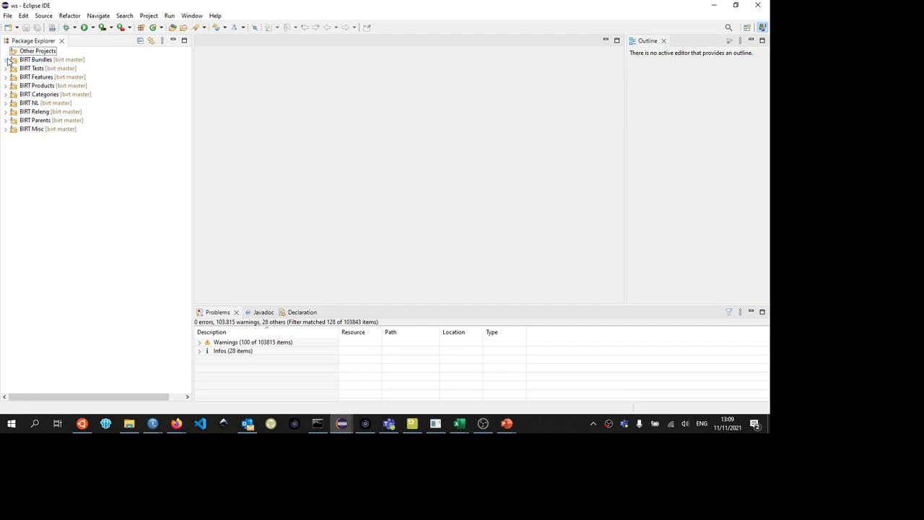
# Expand BIRT Bundles > org.eclipse.birt.core.ui > errordisplay and open ErrorDialog.java.
pyautogui.click(6, 59)
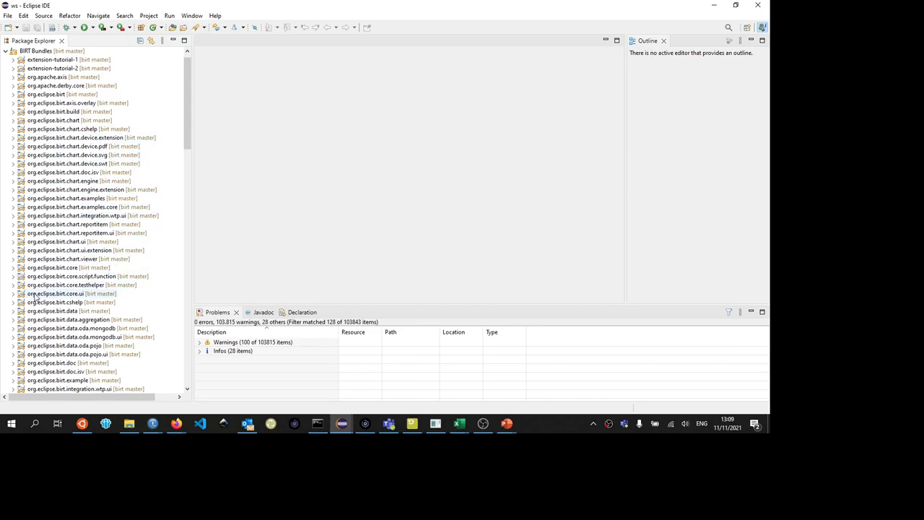
pyautogui.click(13, 180)
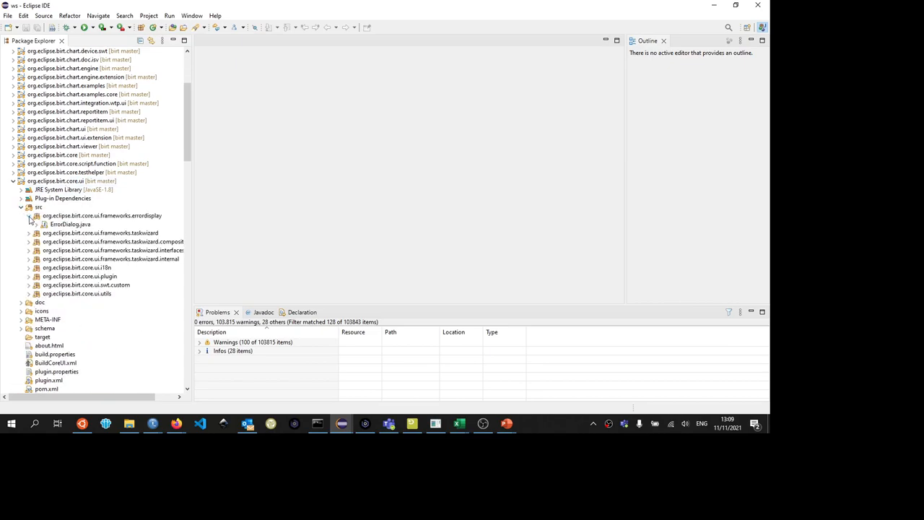
pyautogui.click(70, 223)
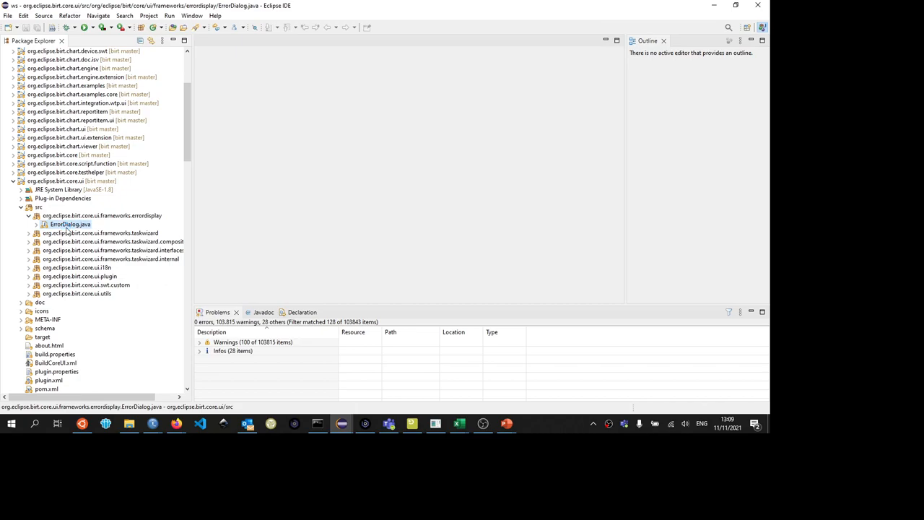
pyautogui.doubleClick(70, 224)
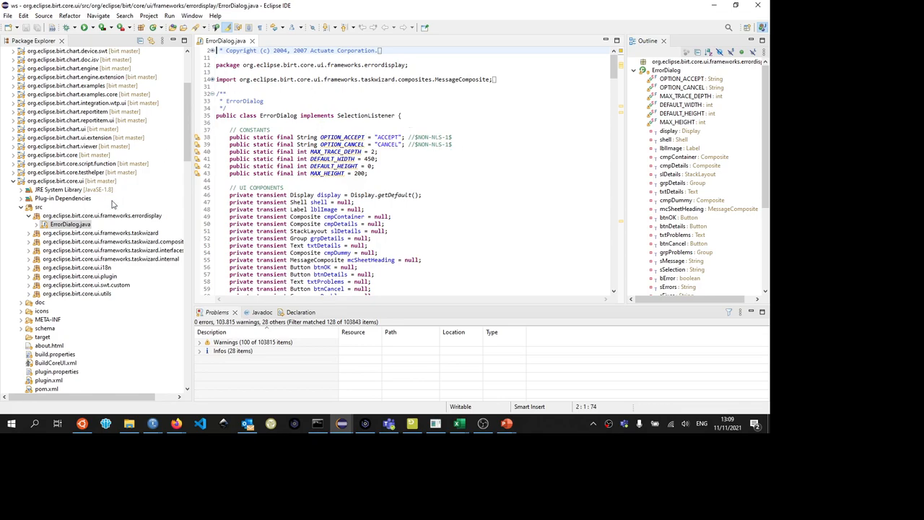
pyautogui.moveTo(252, 41)
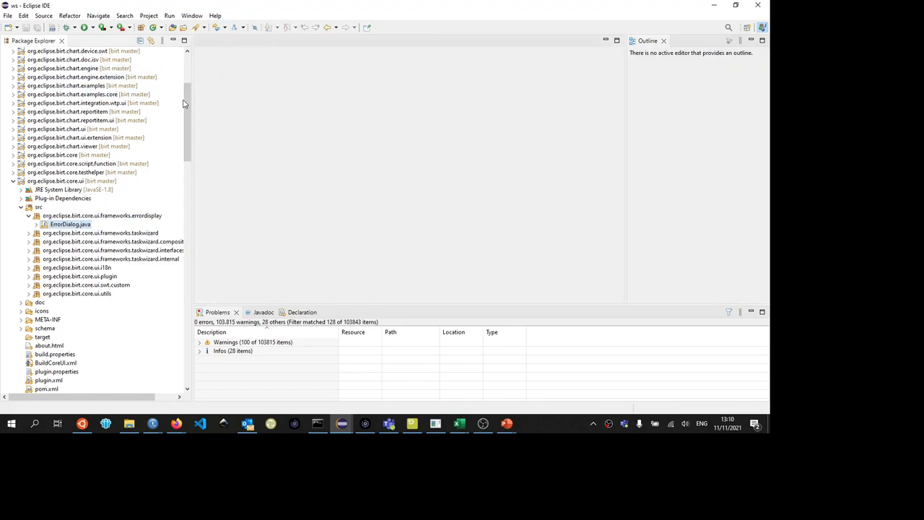
pyautogui.moveTo(86, 27)
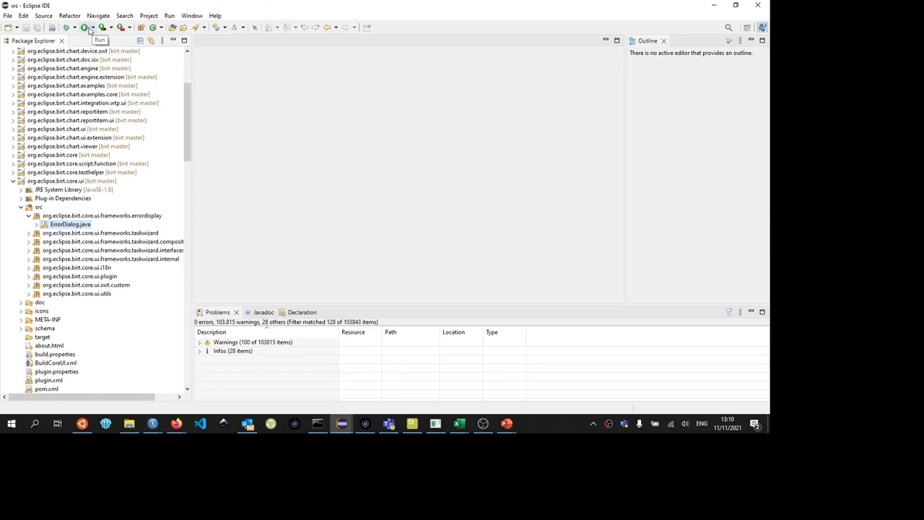
# Show the Run button's launch options dropdown, which has no launch history.
pyautogui.click(93, 28)
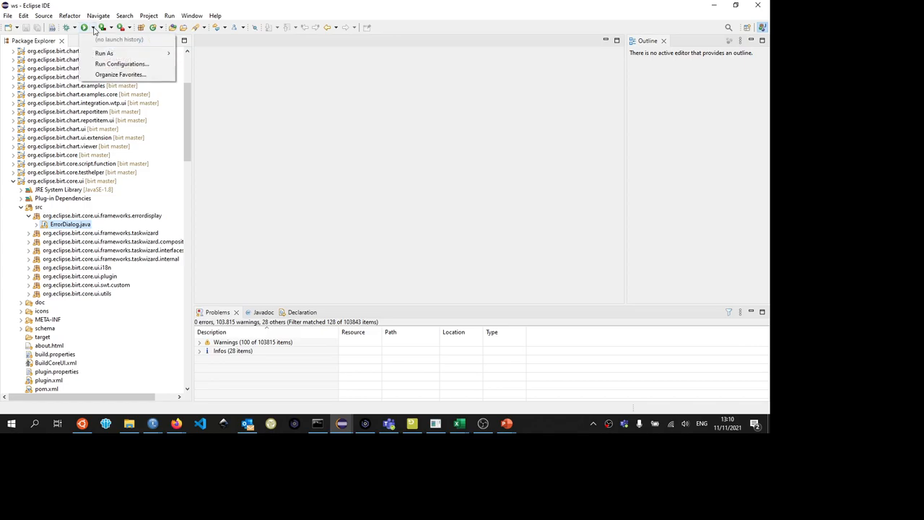
pyautogui.moveTo(121, 64)
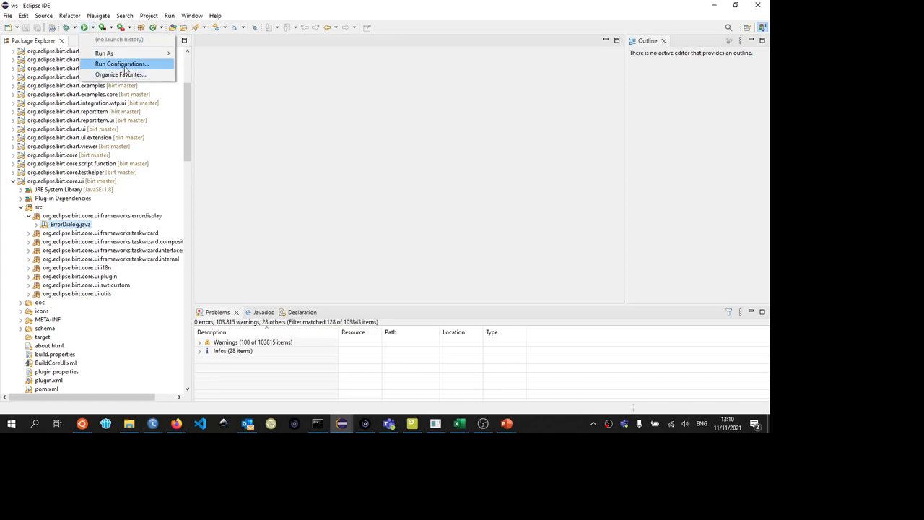
# Open Run Configurations and select the BIRT all-in-one Eclipse Application configuration.
pyautogui.click(121, 63)
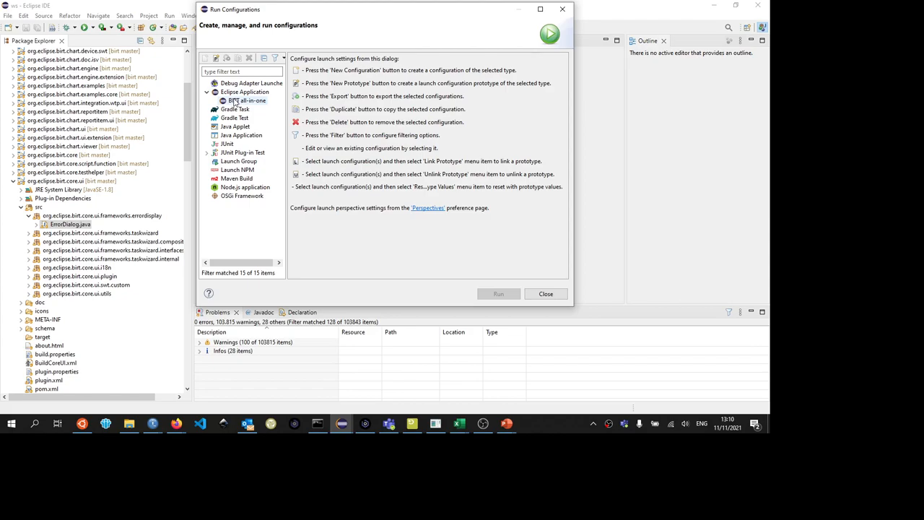
pyautogui.click(246, 101)
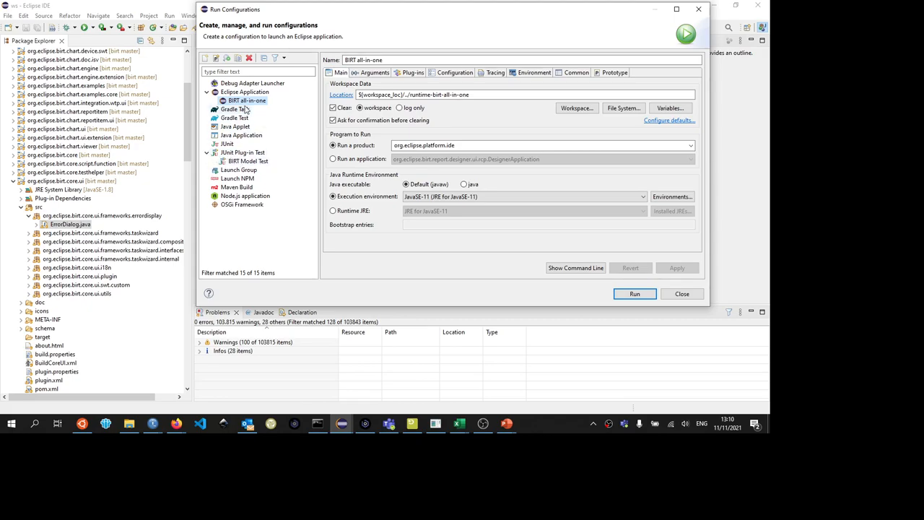
pyautogui.click(246, 101)
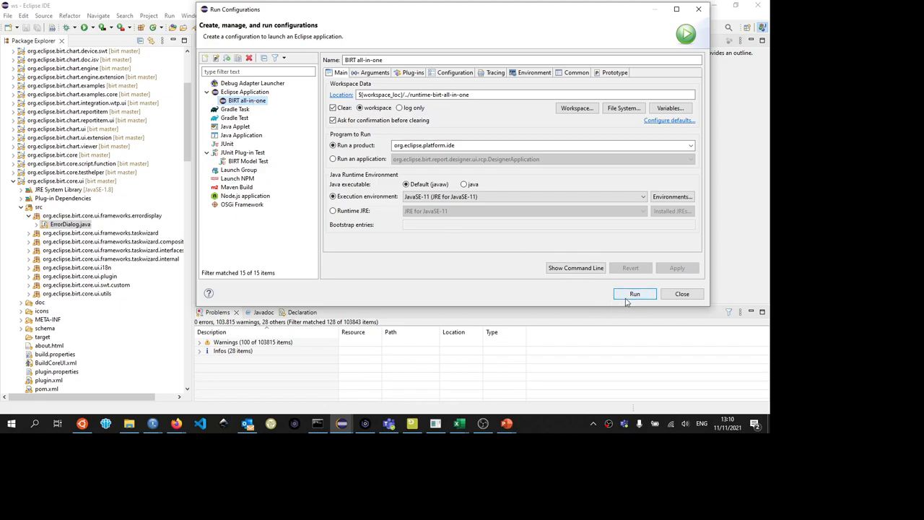
# Run BIRT all-in-one and continue past the validation problems.
pyautogui.click(634, 293)
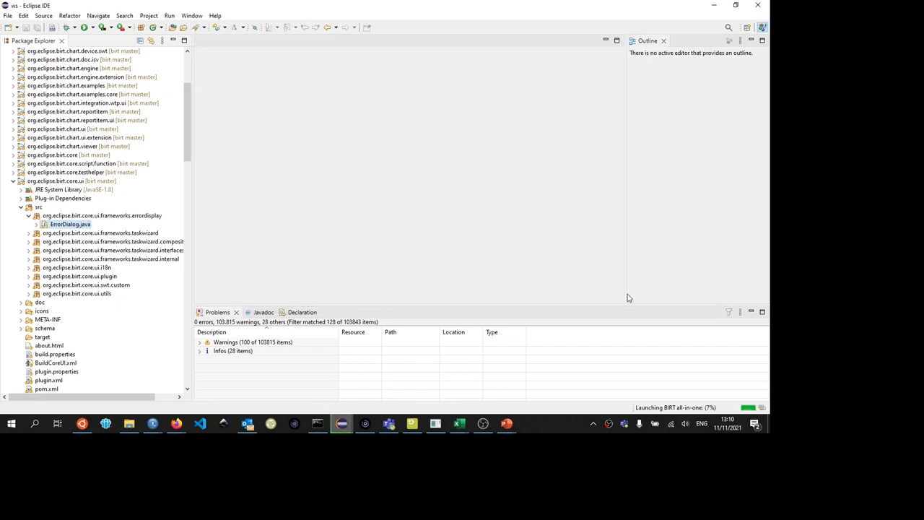
pyautogui.moveTo(386, 204)
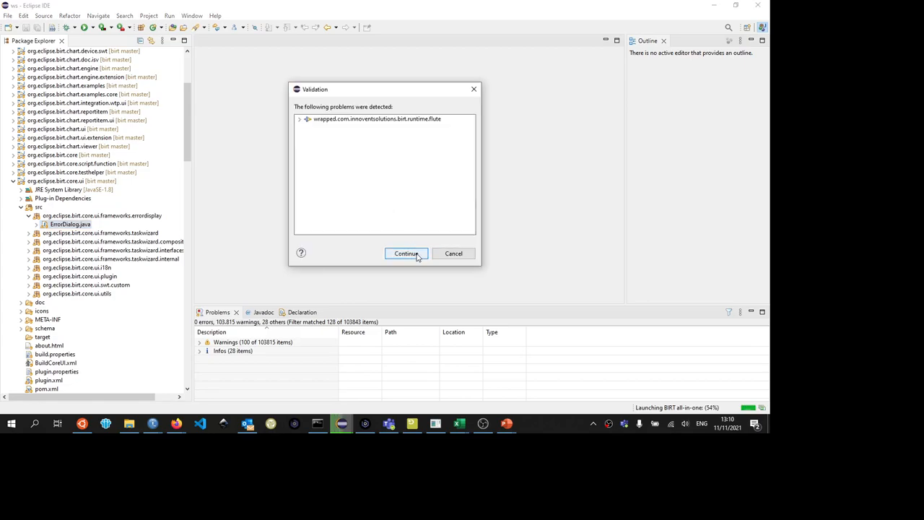
pyautogui.click(405, 253)
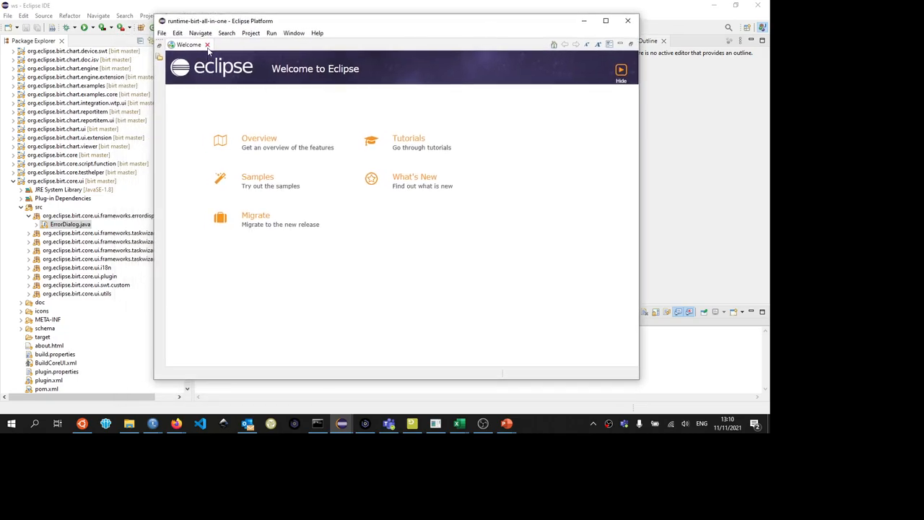
# Close the Welcome page and switch to the Report Design perspective via Quick Access.
pyautogui.click(207, 45)
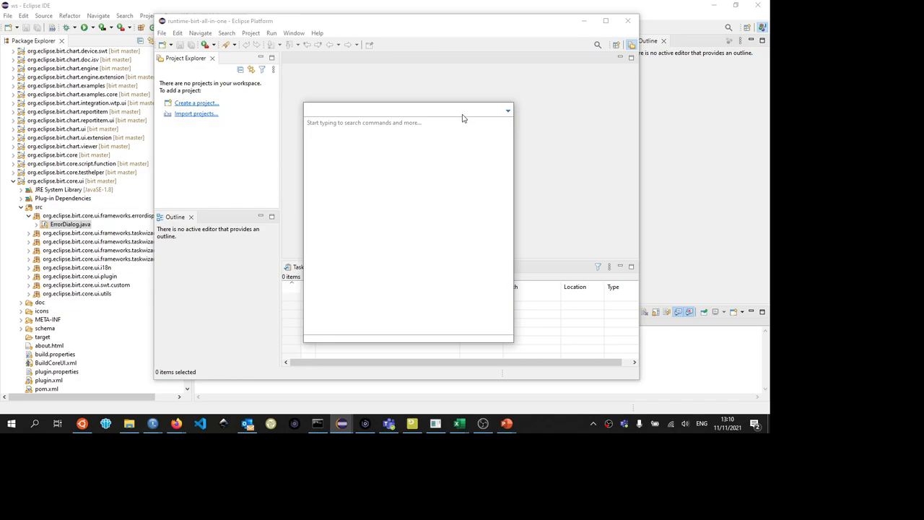
pyautogui.write('report')
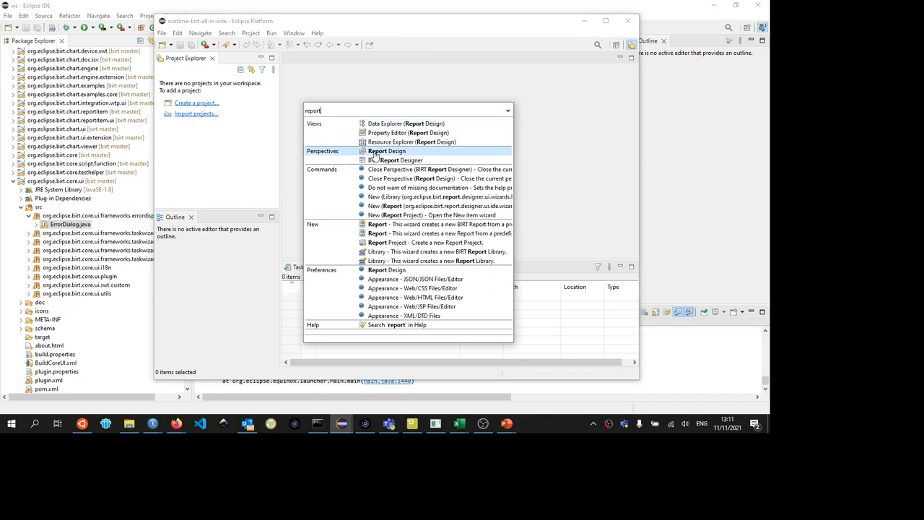
pyautogui.click(386, 151)
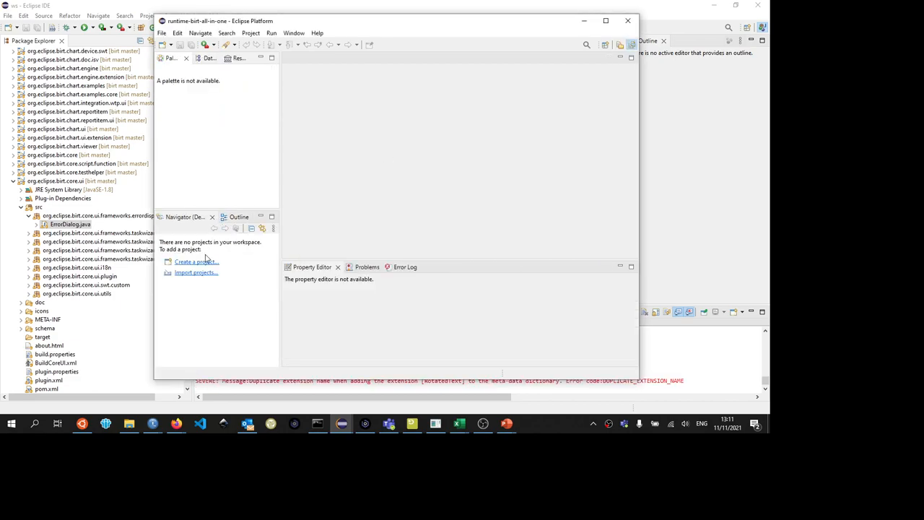
# Create a new report project named test.
pyautogui.click(197, 261)
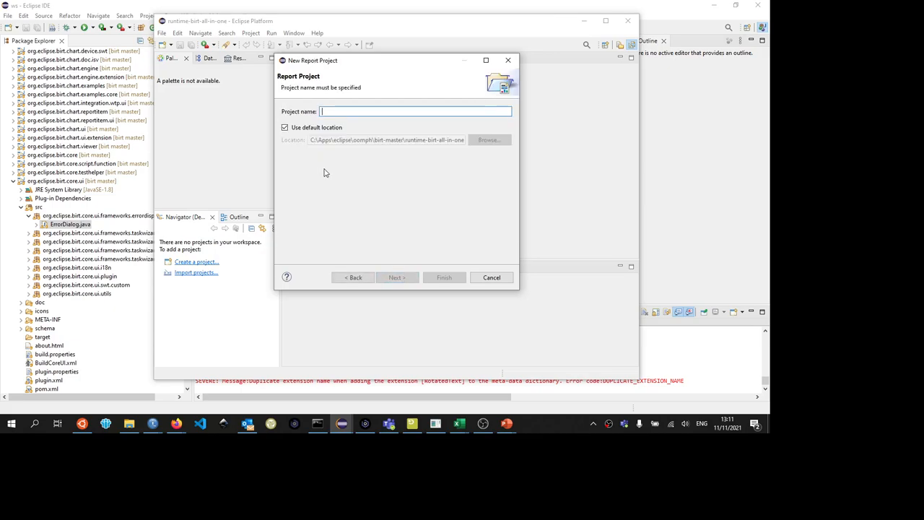
pyautogui.write('test')
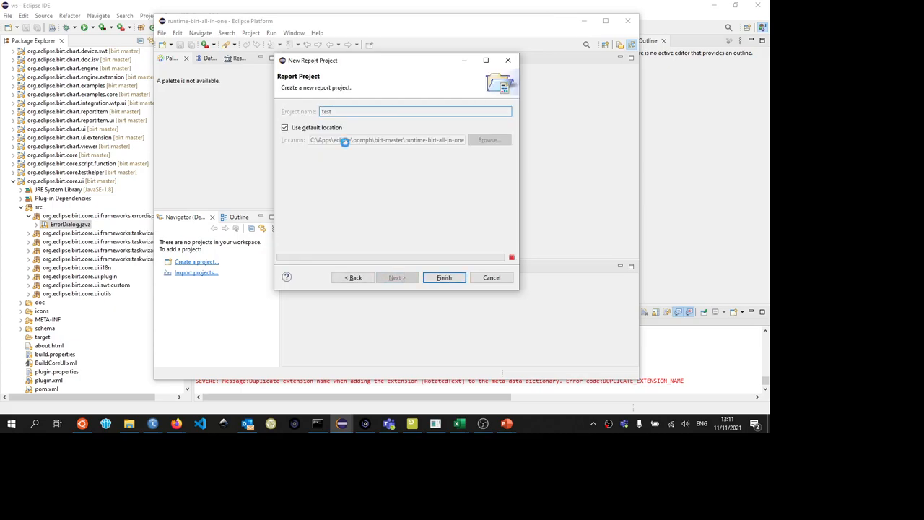
pyautogui.click(444, 278)
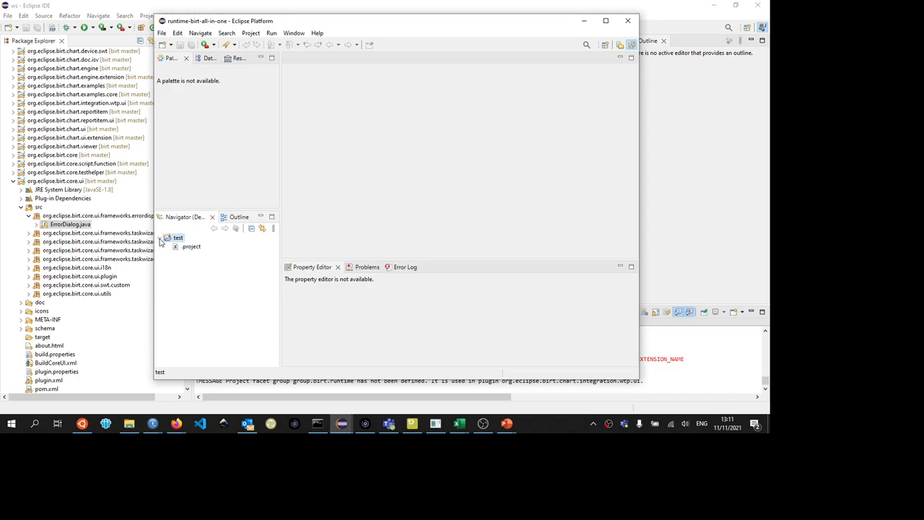
# Add a new report with its default name to the test project.
pyautogui.rightClick(162, 241)
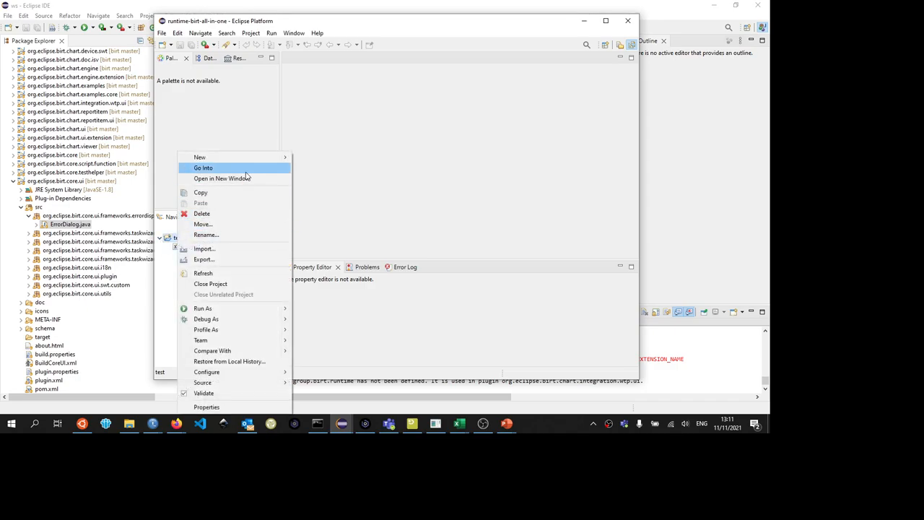
pyautogui.moveTo(199, 157)
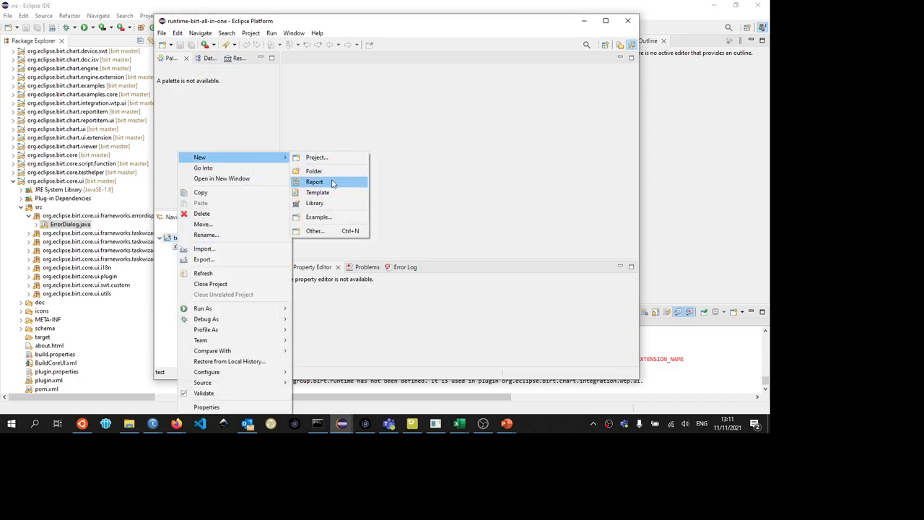
pyautogui.click(314, 181)
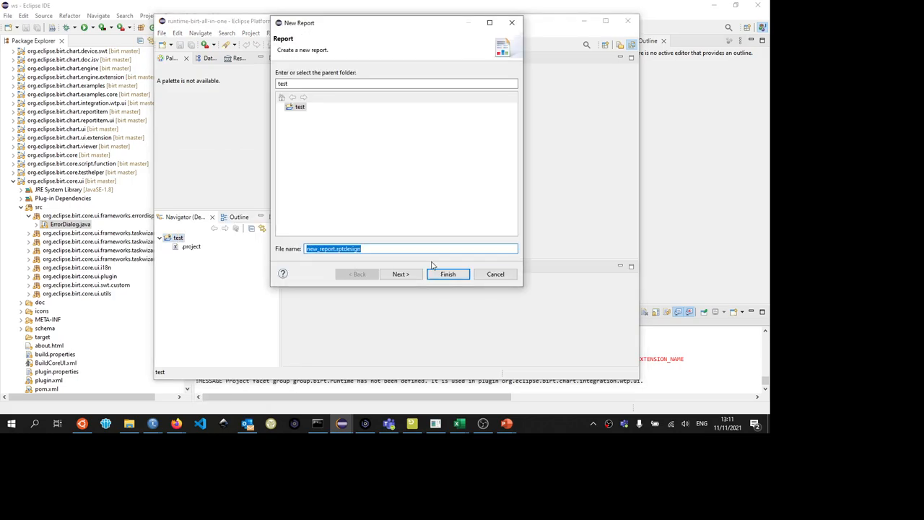
pyautogui.click(448, 273)
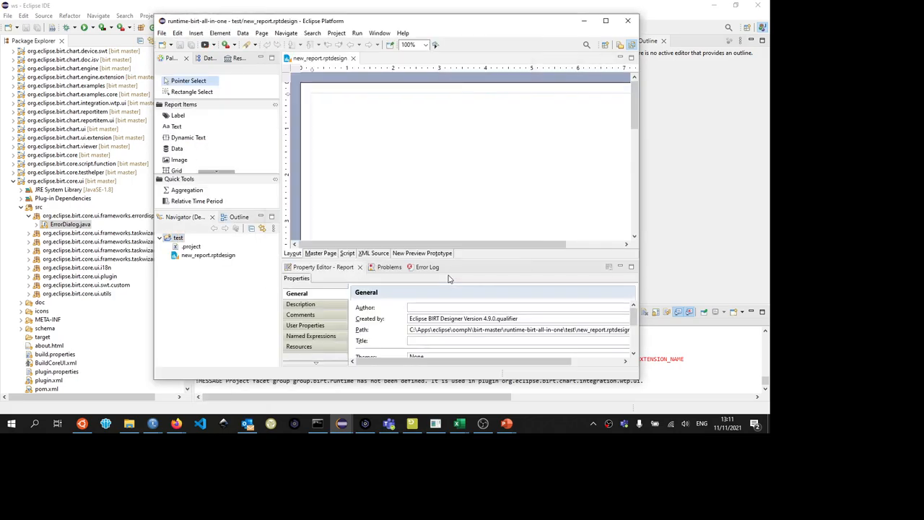
# Add a label reading 'Hello, world!' to the report and preview it.
pyautogui.click(177, 115)
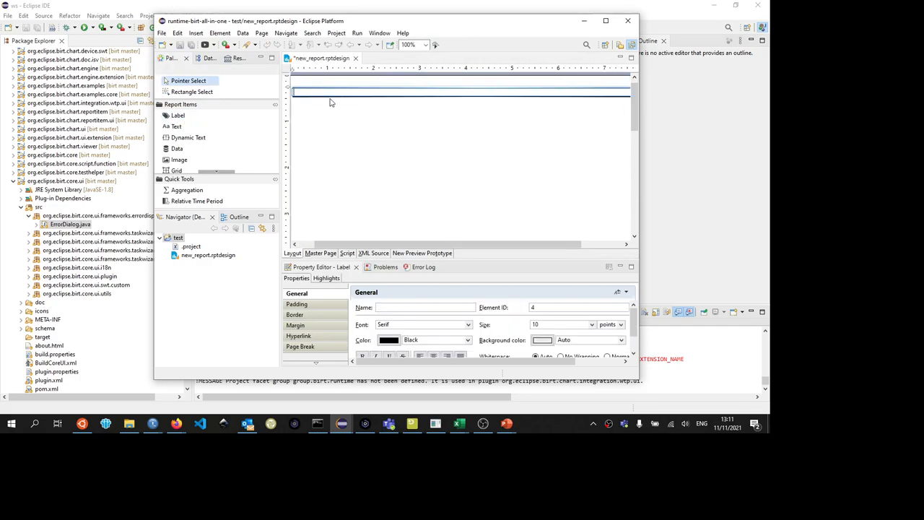
pyautogui.write('Hello, wo')
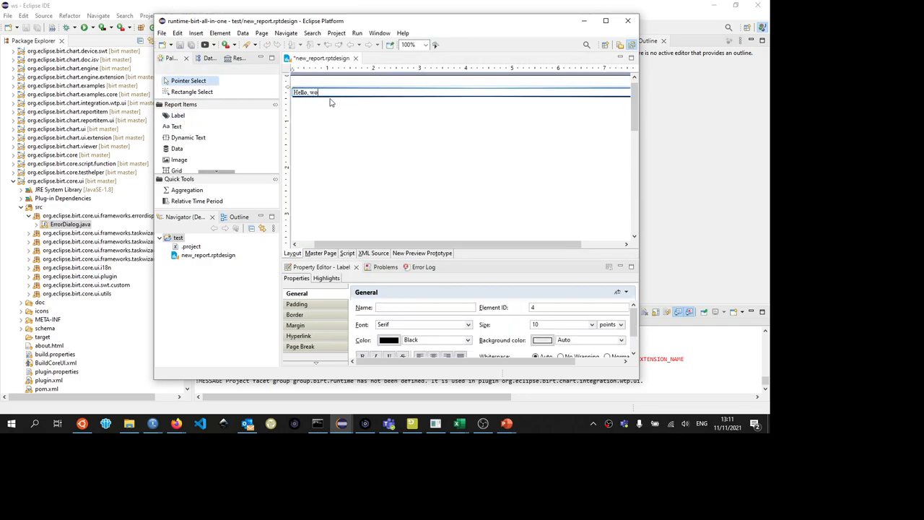
pyautogui.write('rld!')
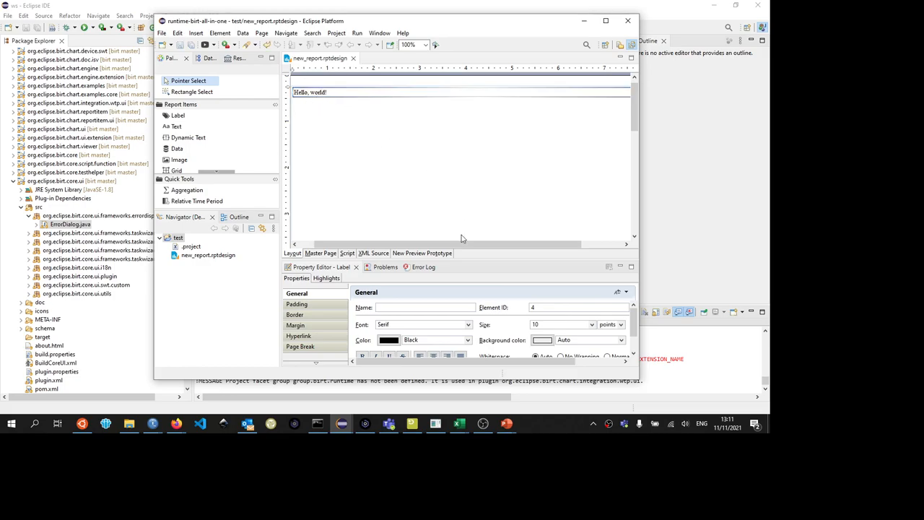
pyautogui.click(423, 253)
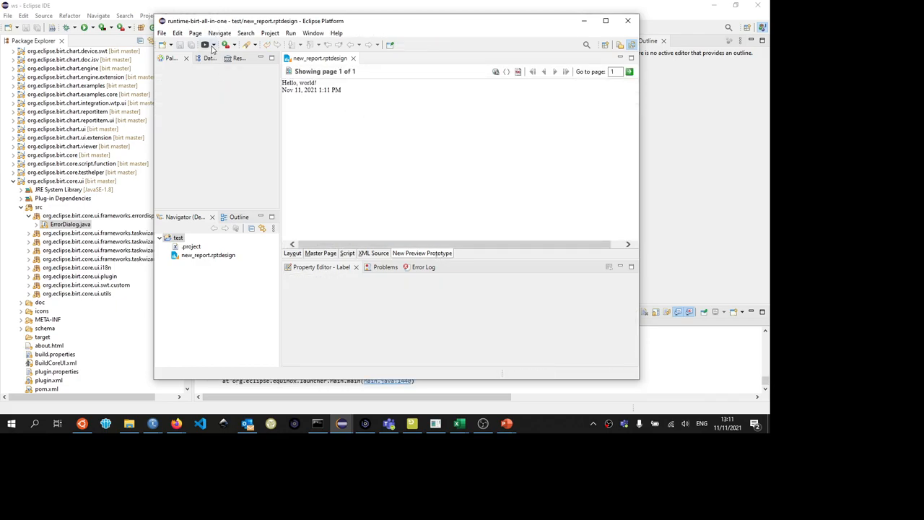
# View new_report.rptdesign in the Web Viewer, which shows a 404 error in Firefox.
pyautogui.click(209, 44)
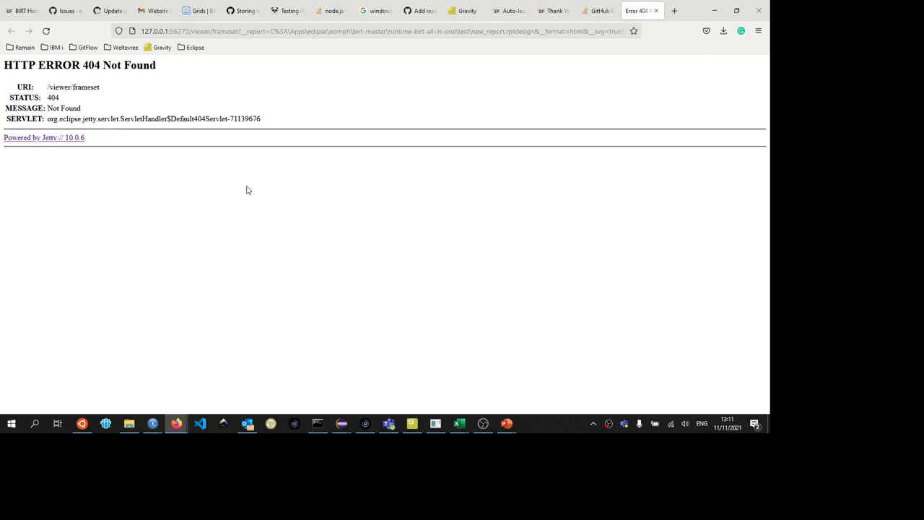
pyautogui.moveTo(252, 129)
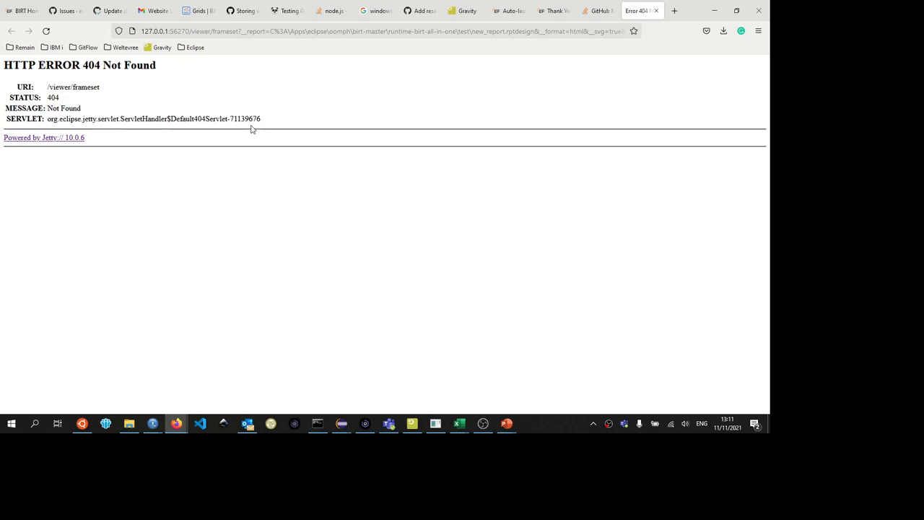
pyautogui.moveTo(145, 135)
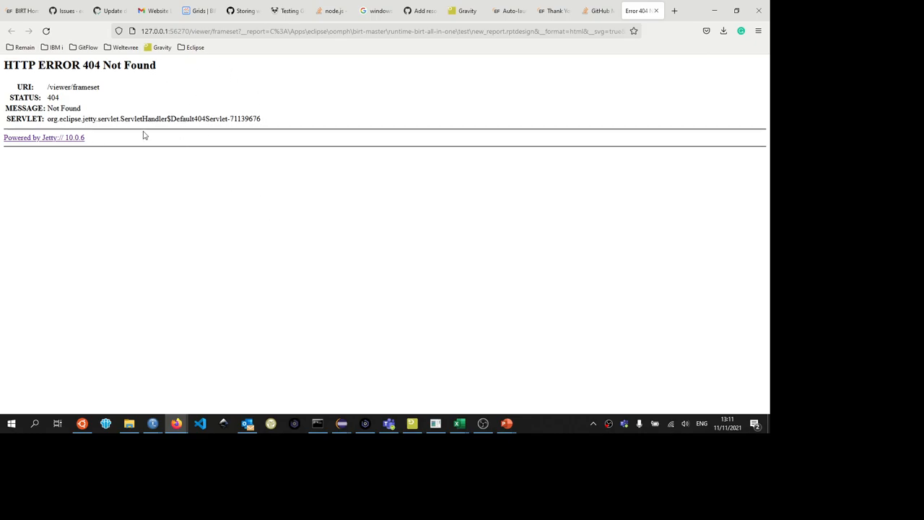
pyautogui.moveTo(639, 40)
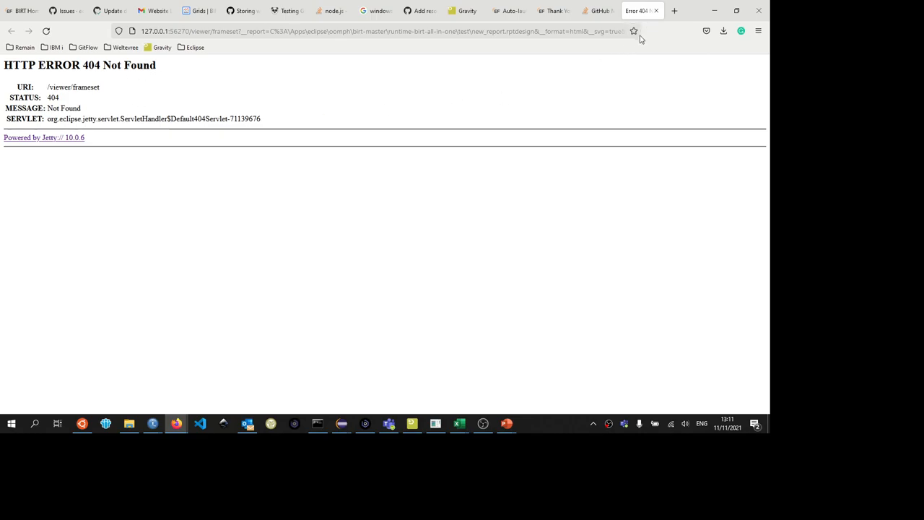
pyautogui.moveTo(444, 130)
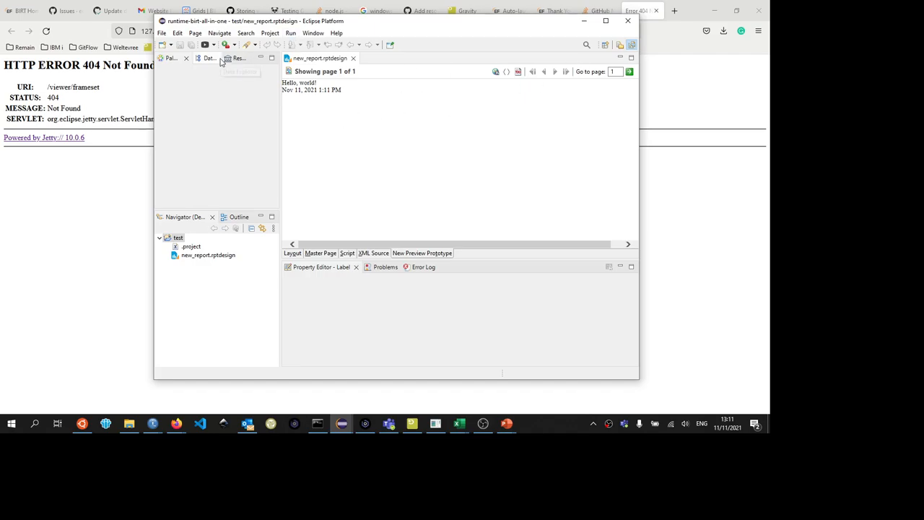
pyautogui.moveTo(547, 81)
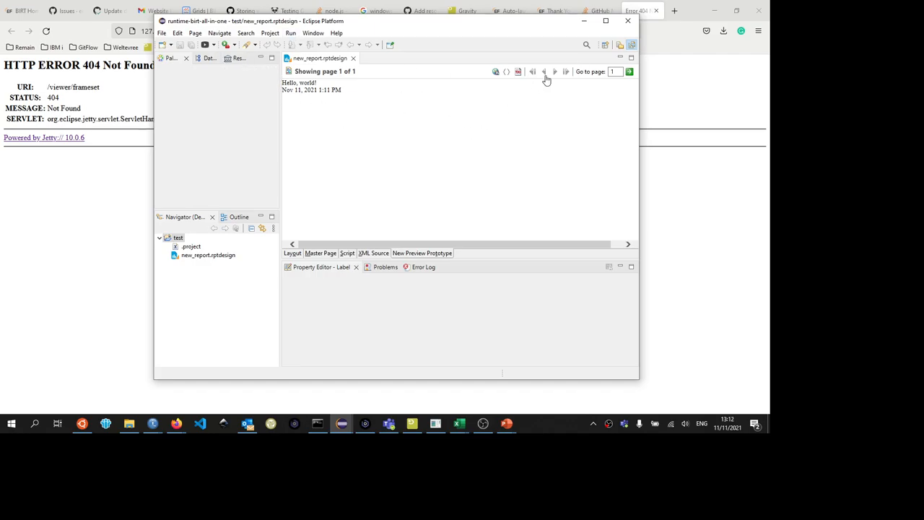
pyautogui.moveTo(628, 21)
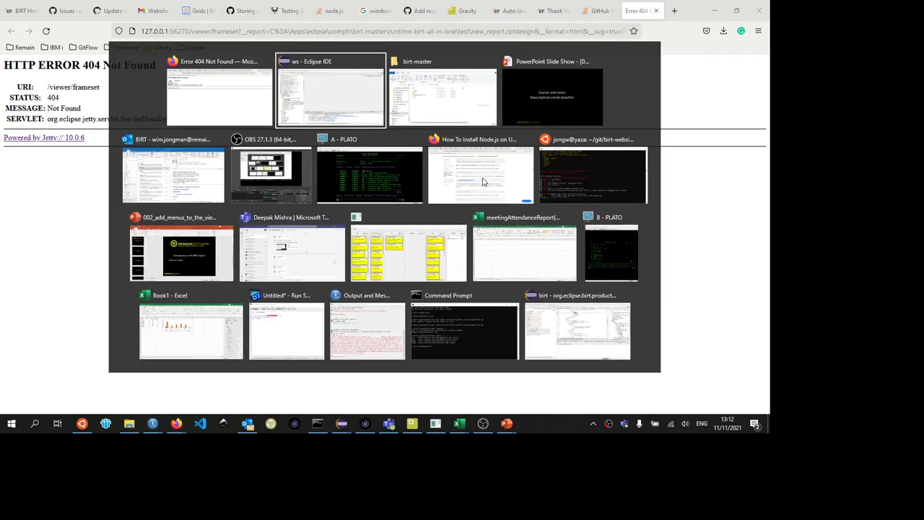
# Switch back to the main ws - Eclipse IDE workspace after the runtime terminates.
pyautogui.click(330, 94)
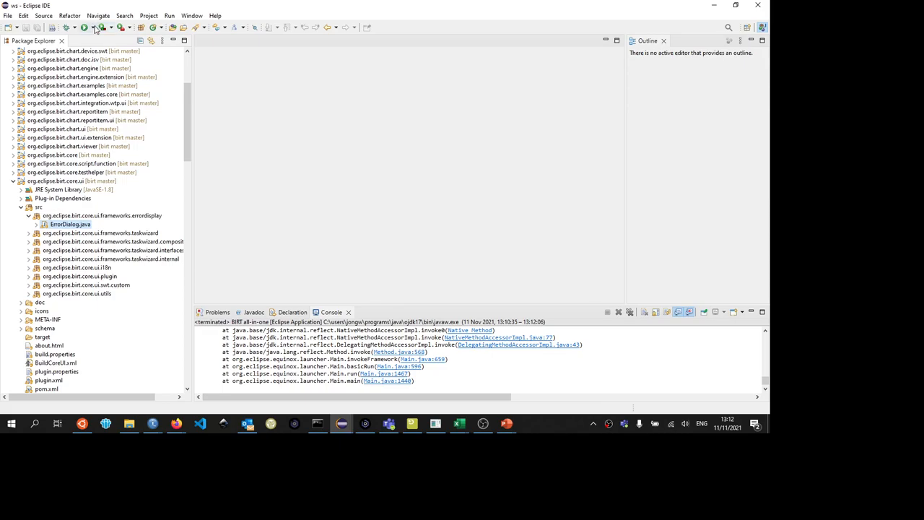
# Open the BIRT Model Test run configuration, inspect its AllTests test class, and launch it.
pyautogui.click(96, 27)
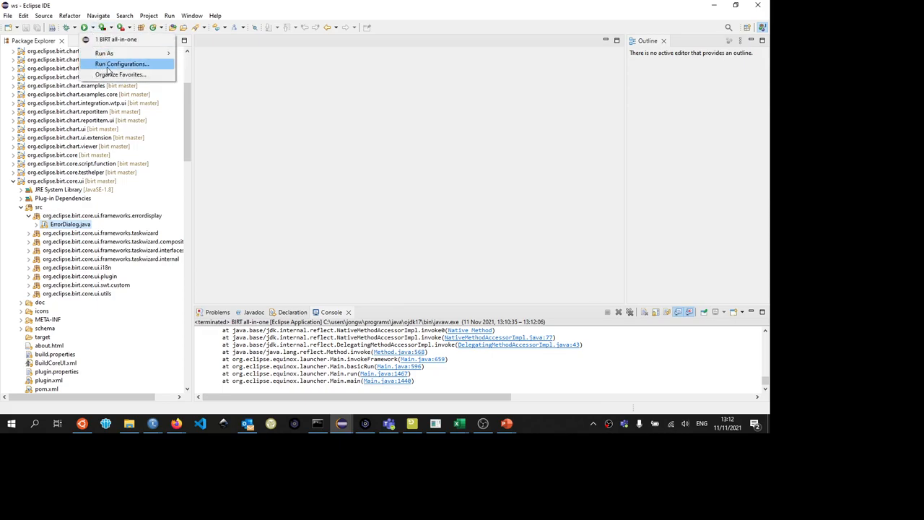
pyautogui.click(121, 63)
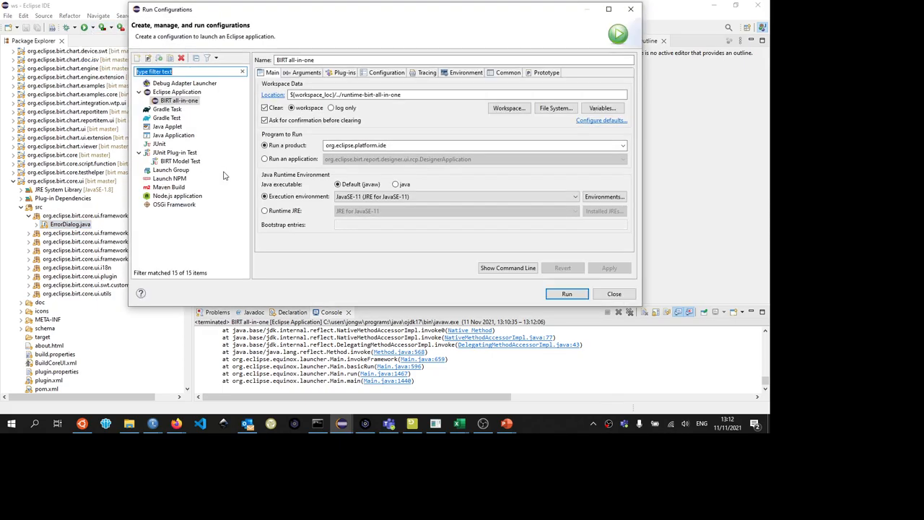
pyautogui.click(179, 160)
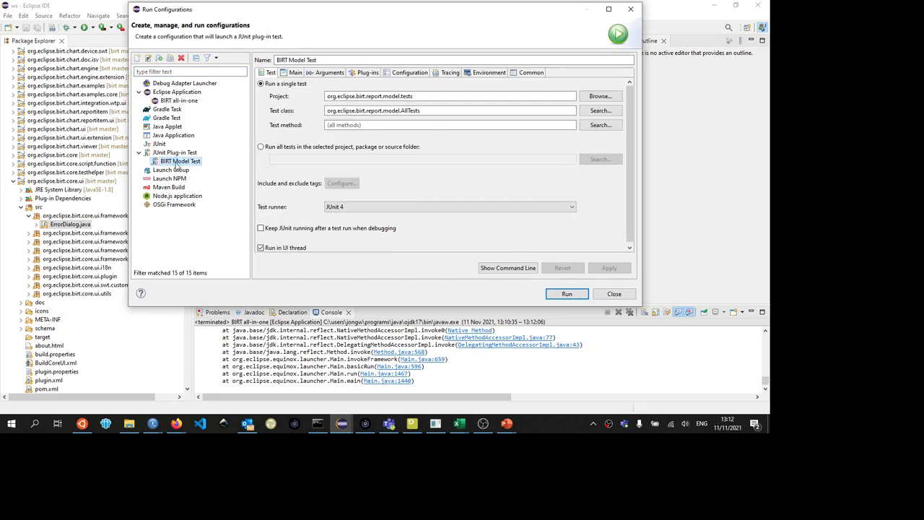
pyautogui.click(430, 109)
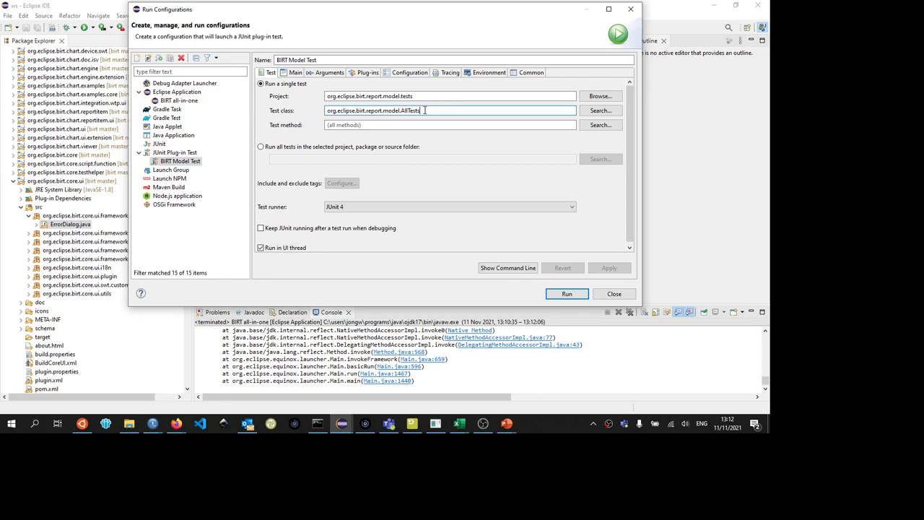
pyautogui.doubleClick(411, 110)
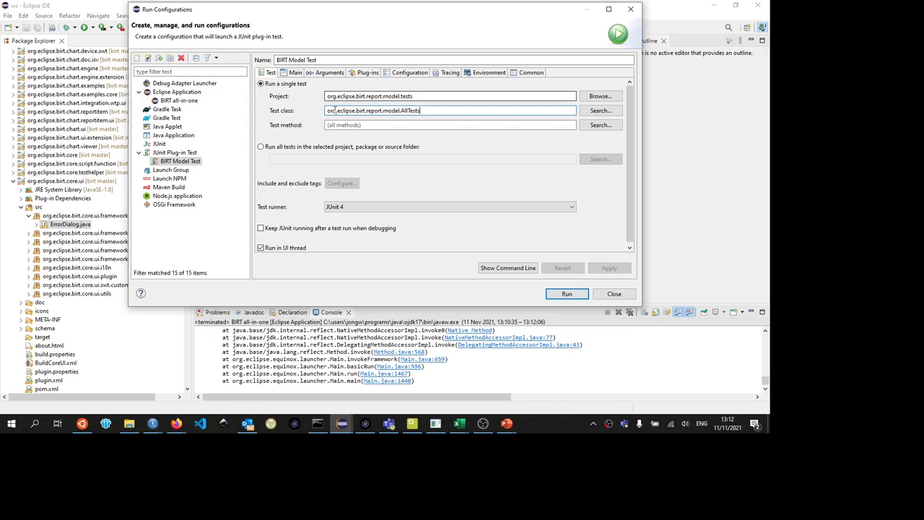
pyautogui.click(179, 161)
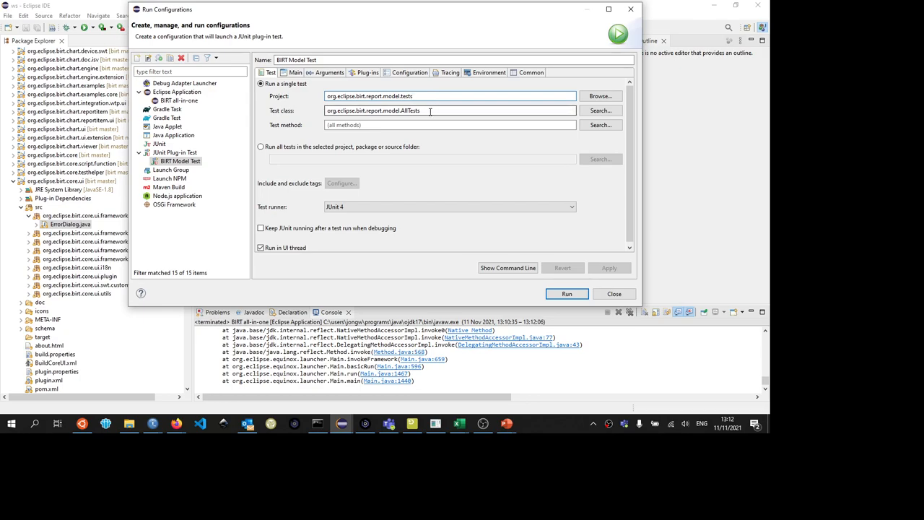
pyautogui.click(567, 294)
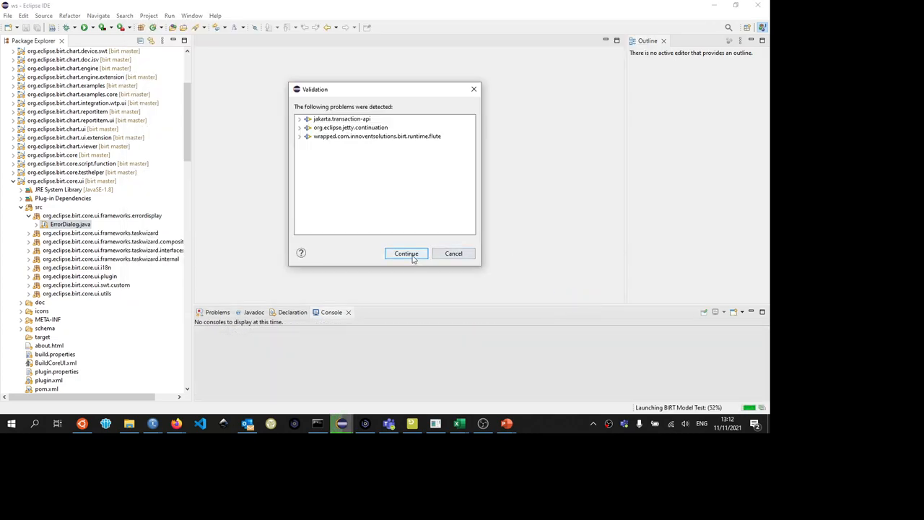
pyautogui.moveTo(426, 288)
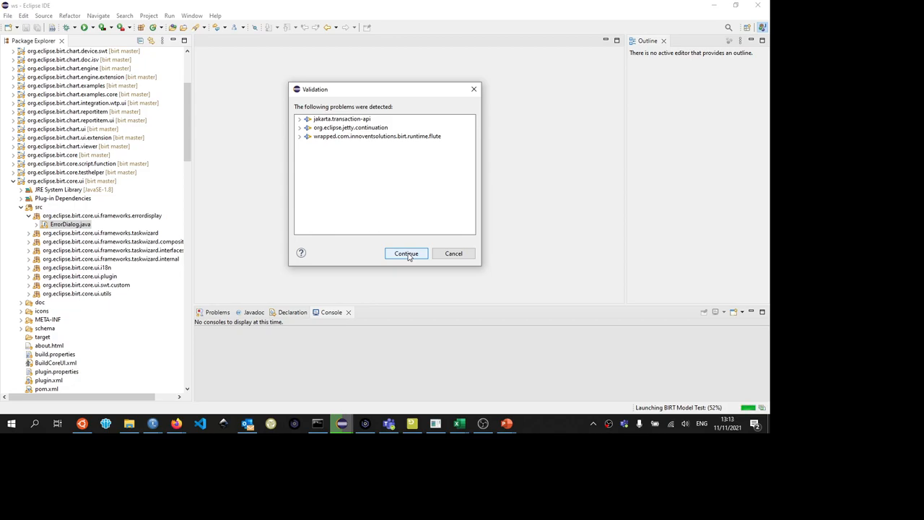
# Continue past the validation problems so the BIRT Model Test run proceeds.
pyautogui.click(405, 253)
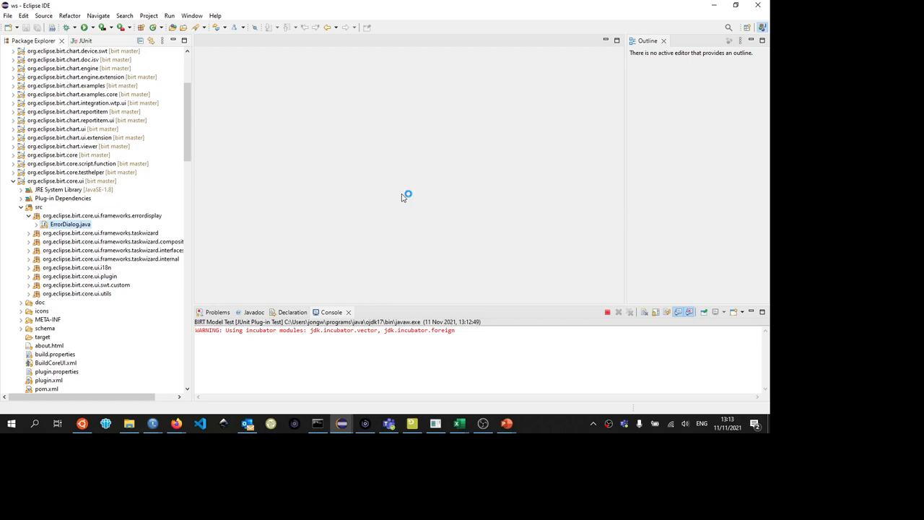
pyautogui.moveTo(404, 197)
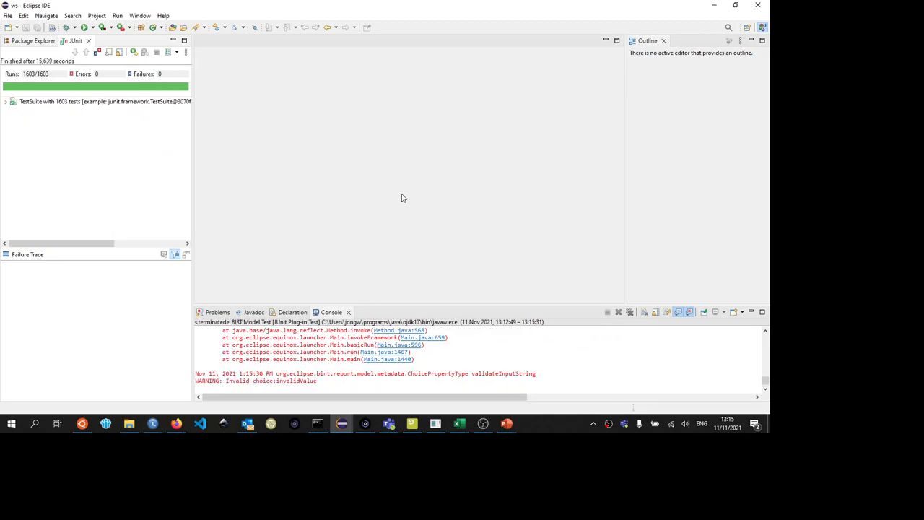
pyautogui.moveTo(100, 121)
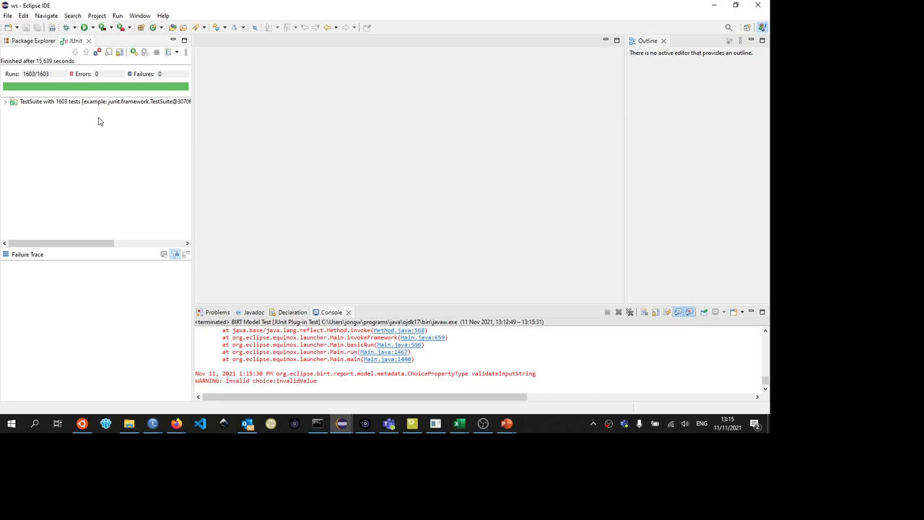
pyautogui.moveTo(41, 47)
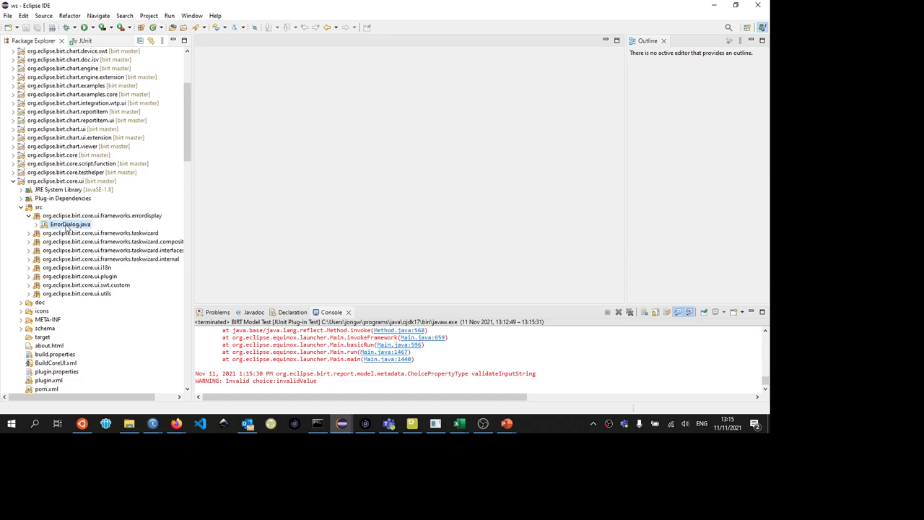
# Open ErrorDialog.java and write 'javadoc comment' in the Javadoc above the constants.
pyautogui.doubleClick(70, 224)
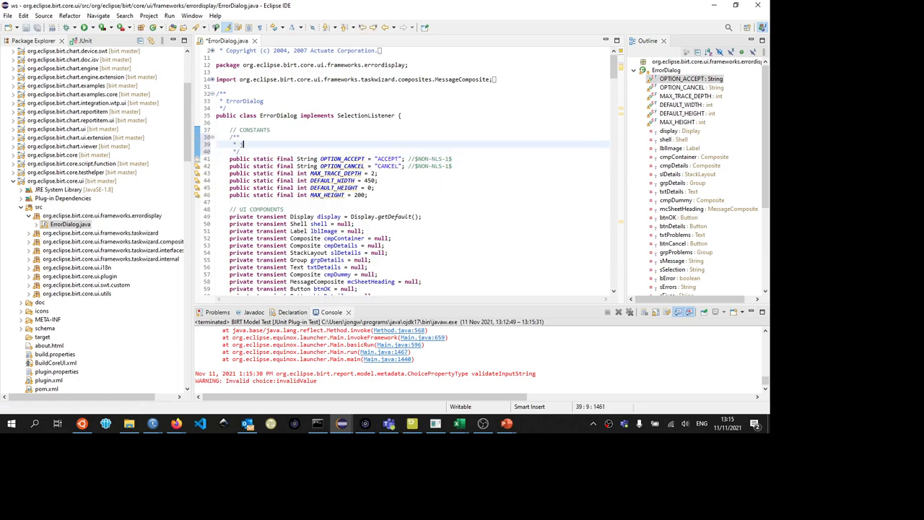
pyautogui.write('jad')
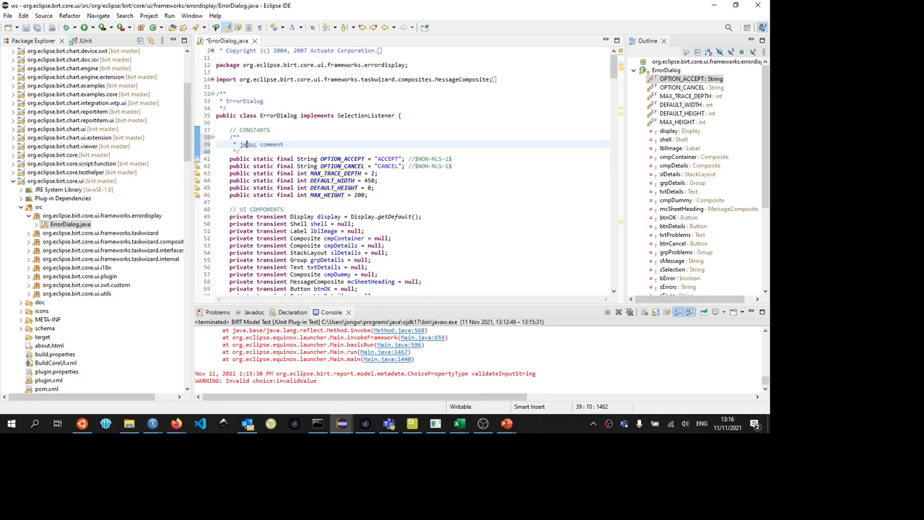
pyautogui.write('javadoc')
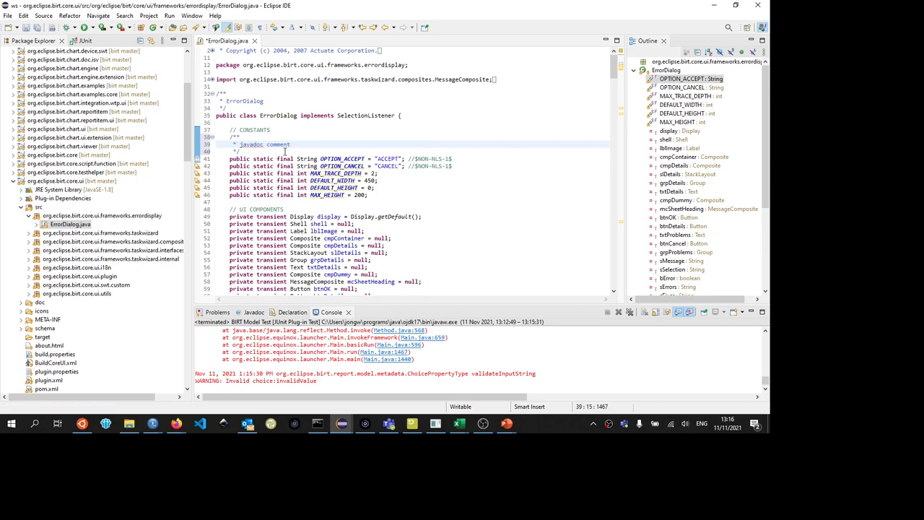
pyautogui.moveTo(252, 145)
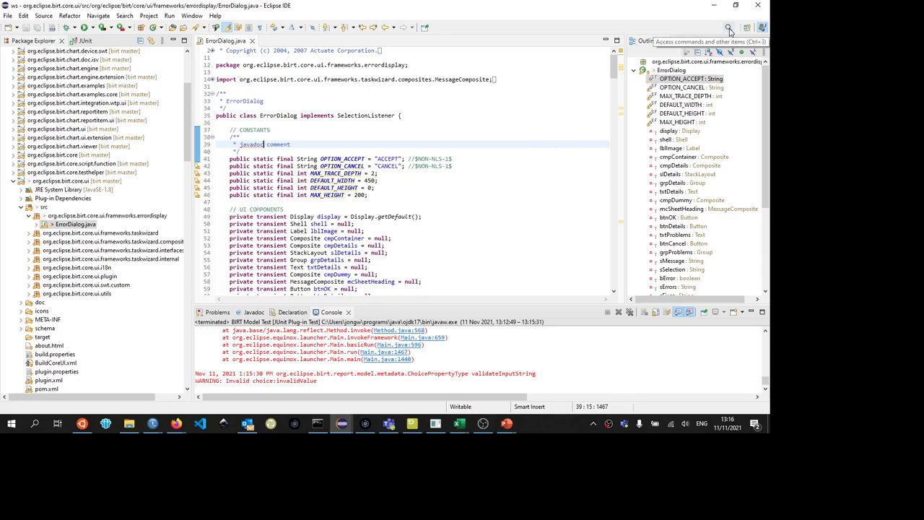
# Stage ErrorDialog.java via the Git Staging view, then switch to Firefox and enter eclipse.org/.
pyautogui.click(729, 27)
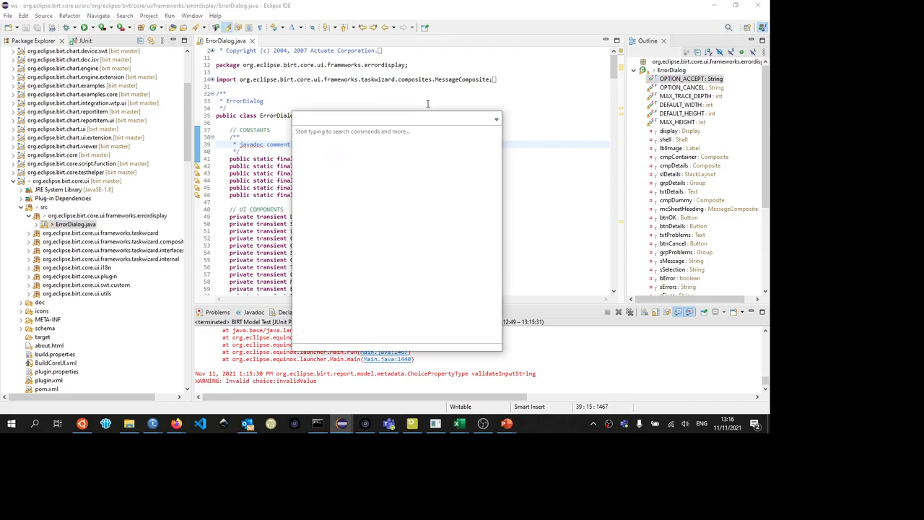
pyautogui.write('git st')
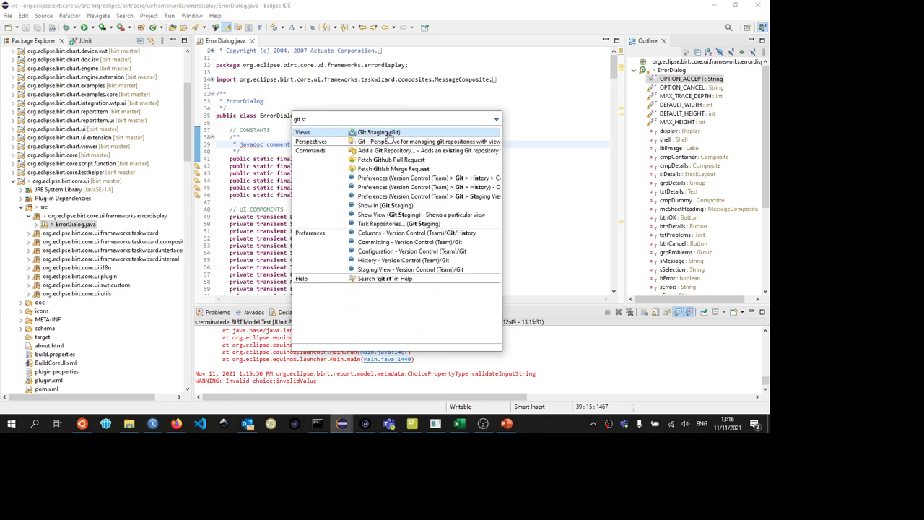
pyautogui.click(379, 131)
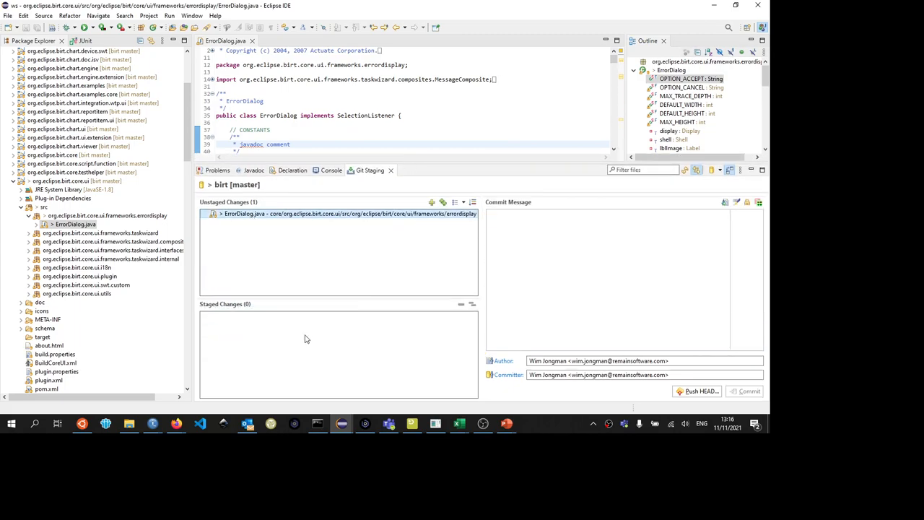
pyautogui.doubleClick(350, 214)
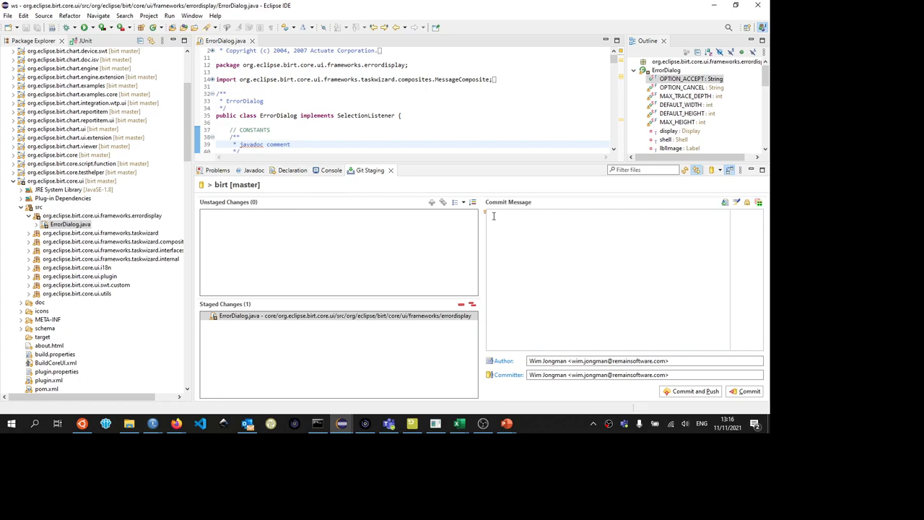
pyautogui.click(175, 423)
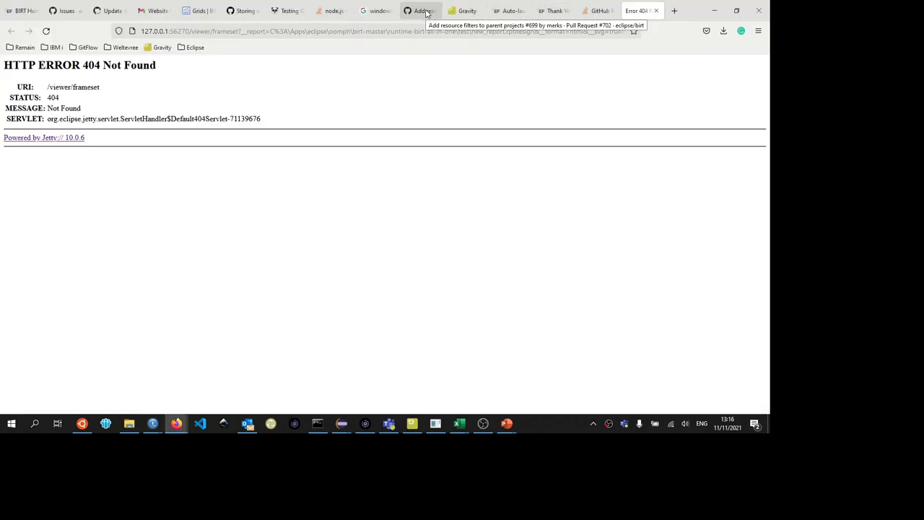
pyautogui.write('eclipse.org/')
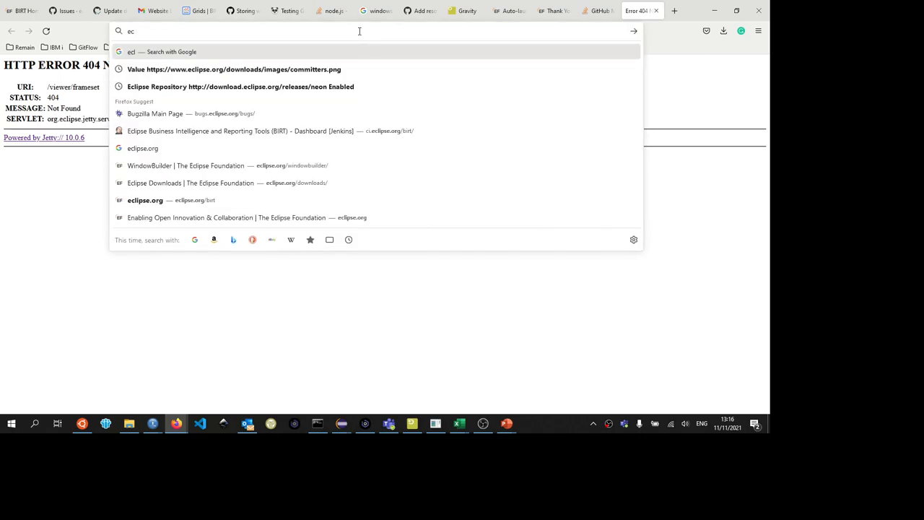
# Open eclipse/birt issue #699, 'Add resource filters to parent projects', and select its title.
pyautogui.write('github.com/eclipse/')
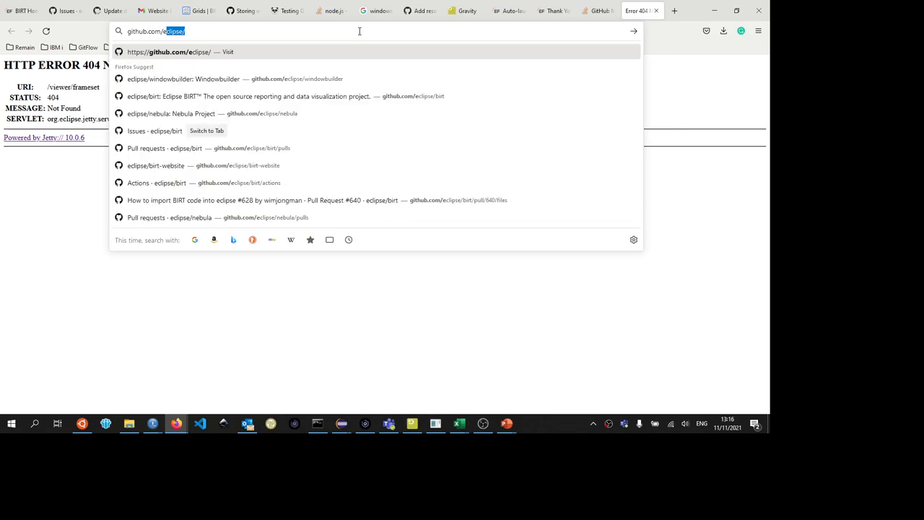
pyautogui.click(249, 96)
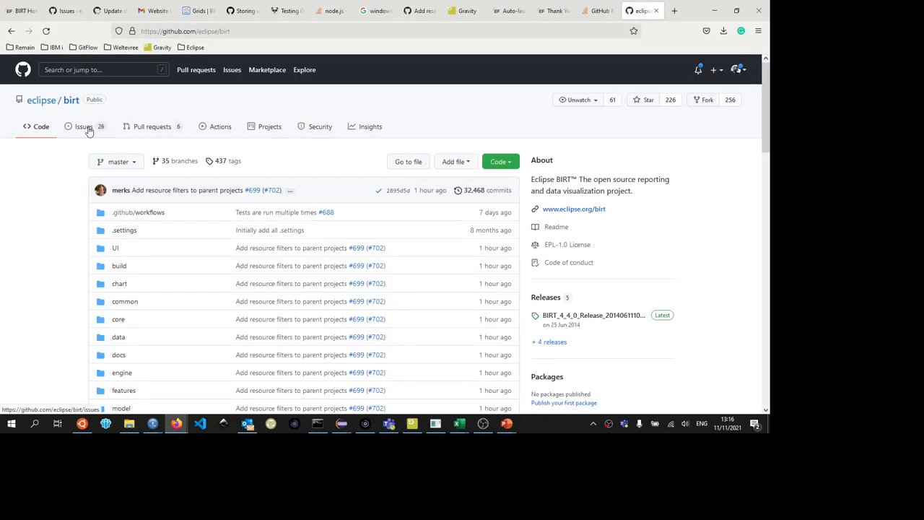
pyautogui.click(83, 127)
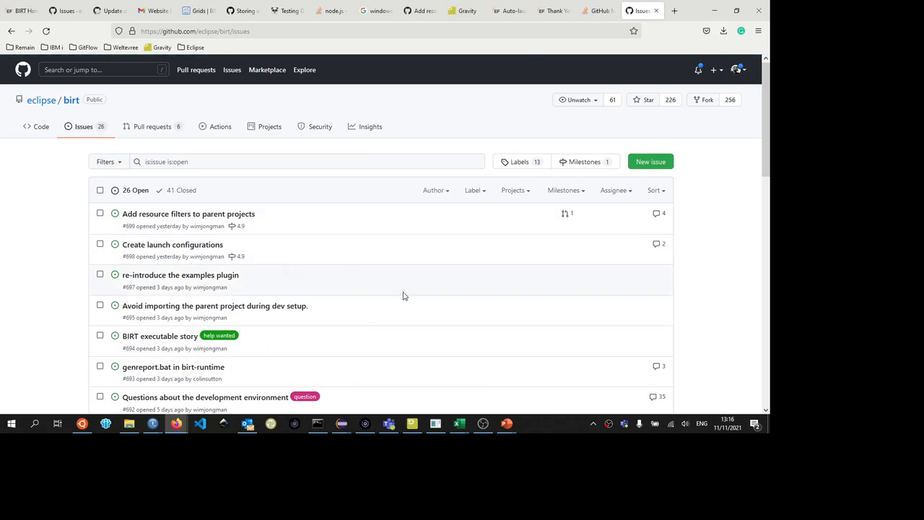
pyautogui.moveTo(237, 226)
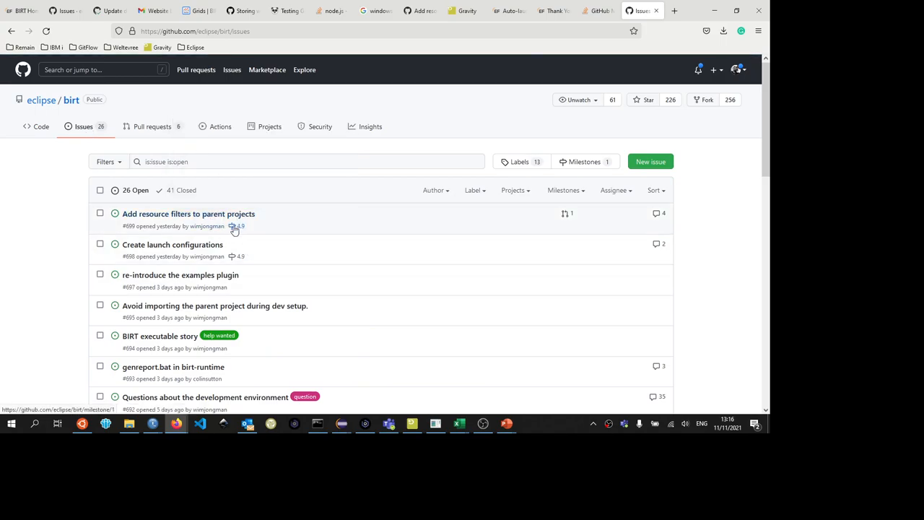
pyautogui.scroll(-3)
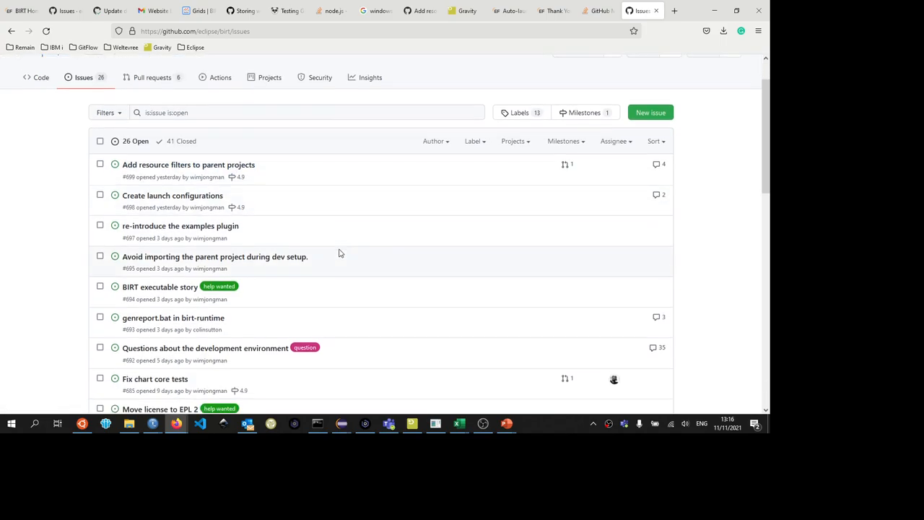
pyautogui.doubleClick(241, 165)
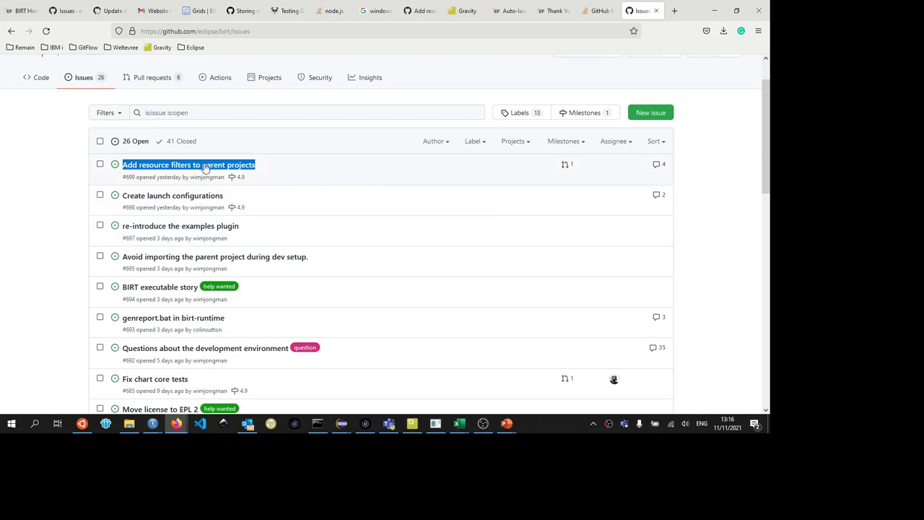
pyautogui.click(188, 164)
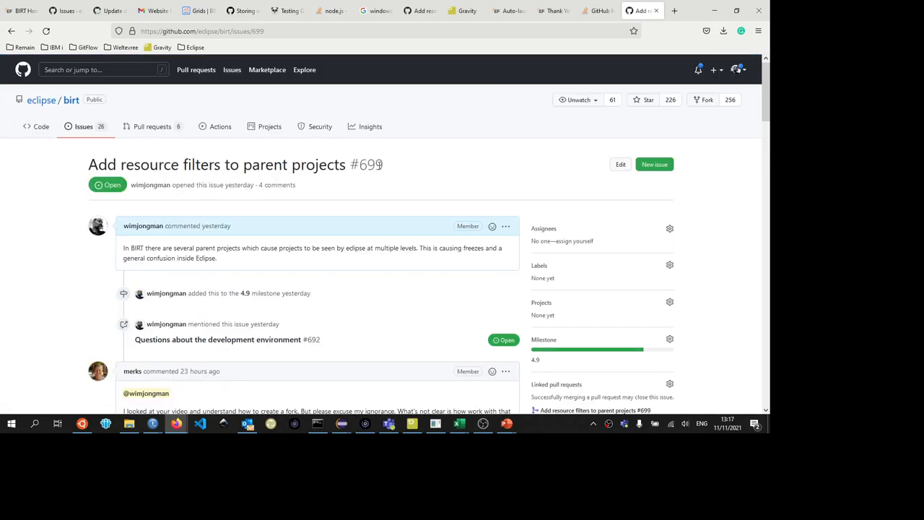
pyautogui.tripleClick(217, 164)
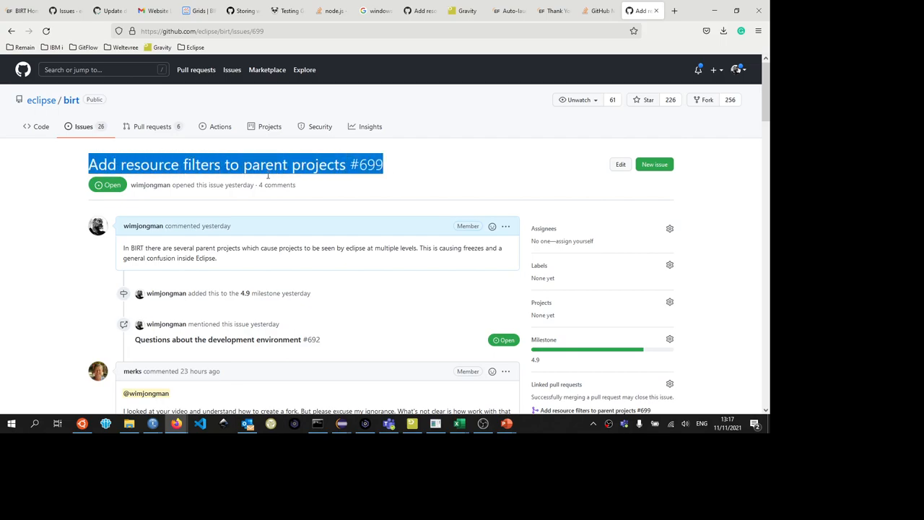
pyautogui.moveTo(384, 198)
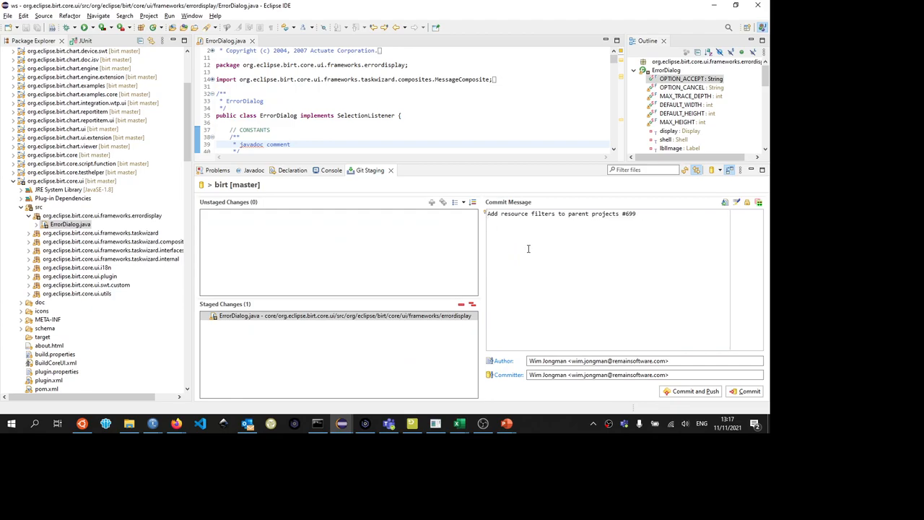
# Enter commit message 'Add resource filters to parent projects #699' and 'Added some java documentation'.
pyautogui.write('Added some')
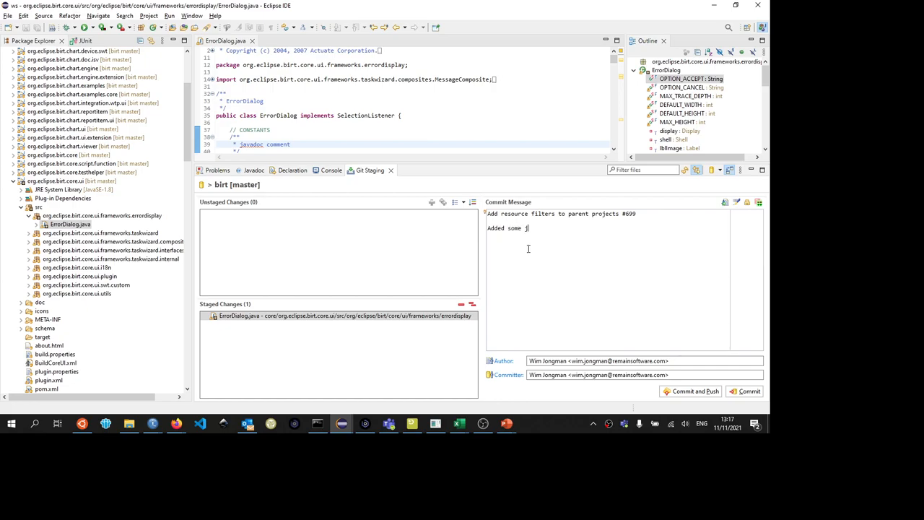
pyautogui.write('java documen')
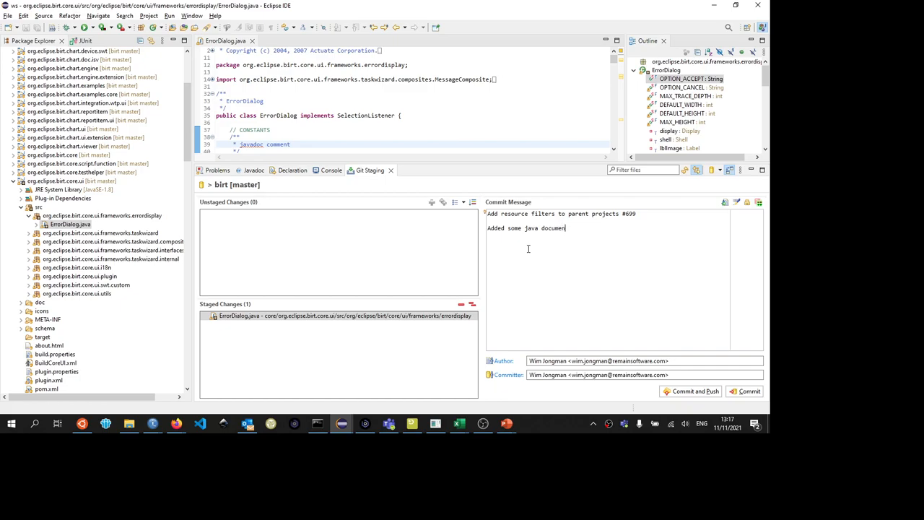
pyautogui.write('tation')
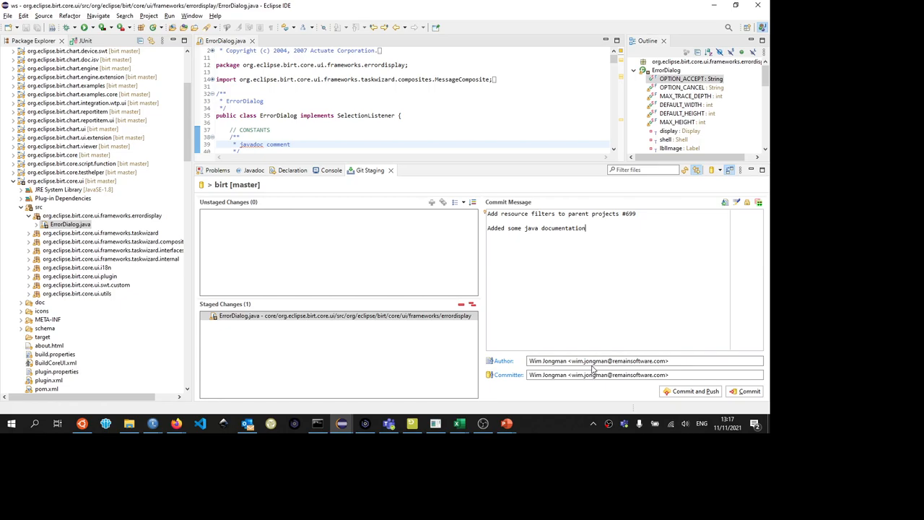
pyautogui.moveTo(590, 361)
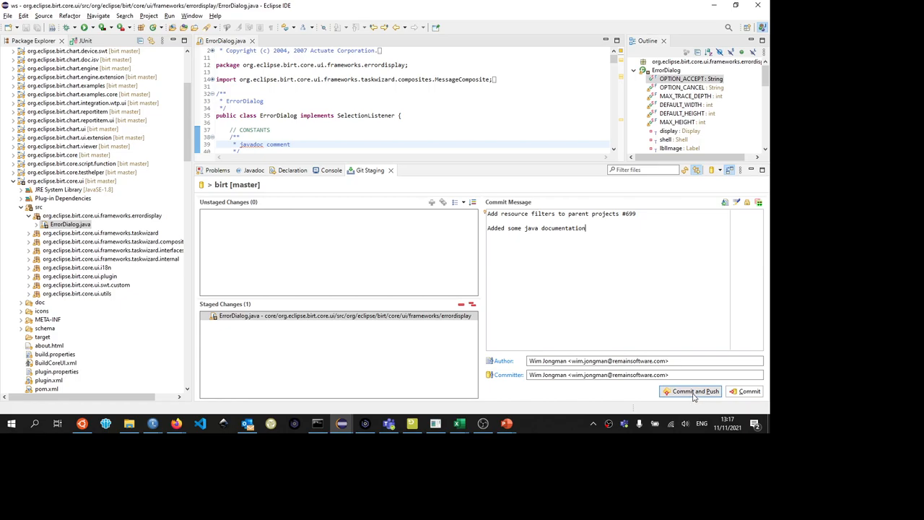
# Commit and push the staged ErrorDialog.java change to the fork, then close Push Results.
pyautogui.click(691, 390)
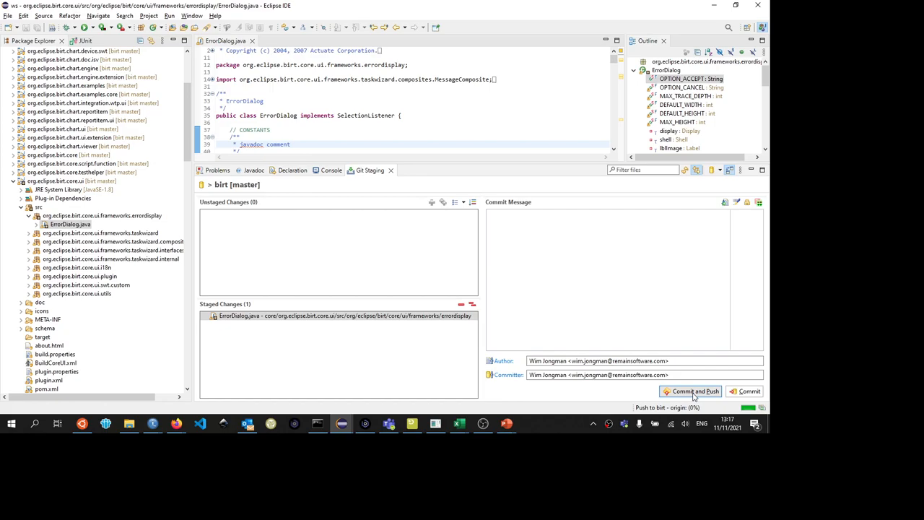
pyautogui.click(691, 391)
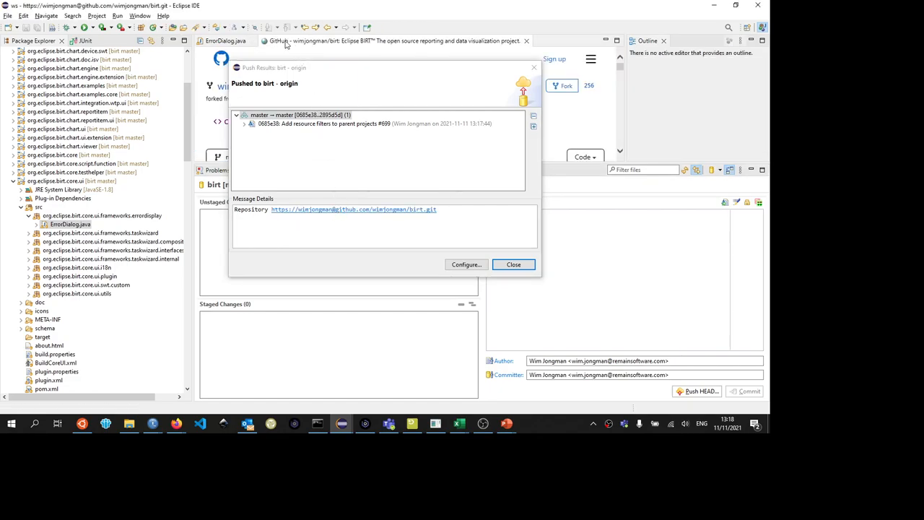
pyautogui.click(513, 264)
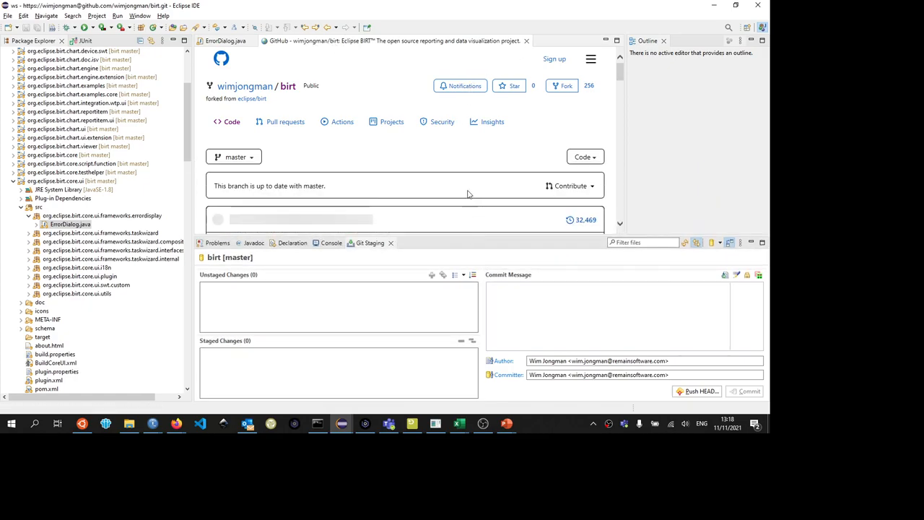
pyautogui.moveTo(527, 41)
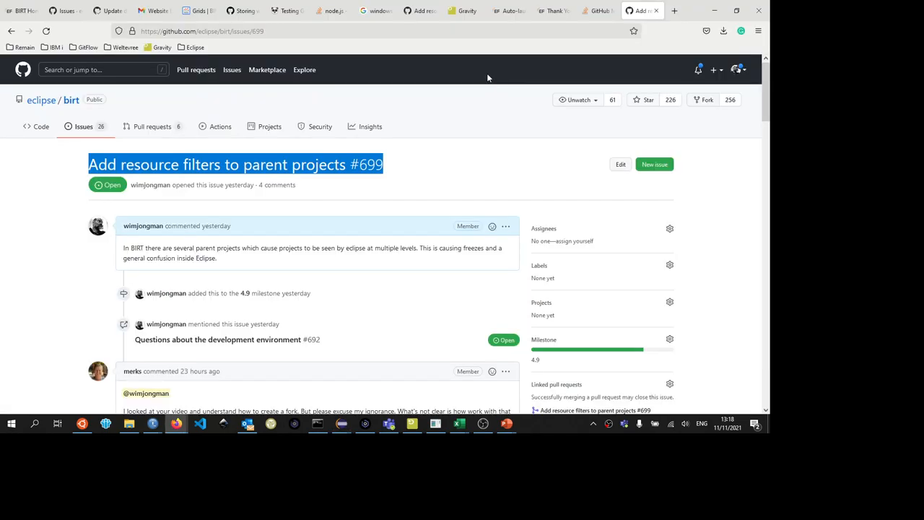
# Navigate Firefox to the wimjongman/birt fork on GitHub, confirming the login prompt.
pyautogui.click(289, 31)
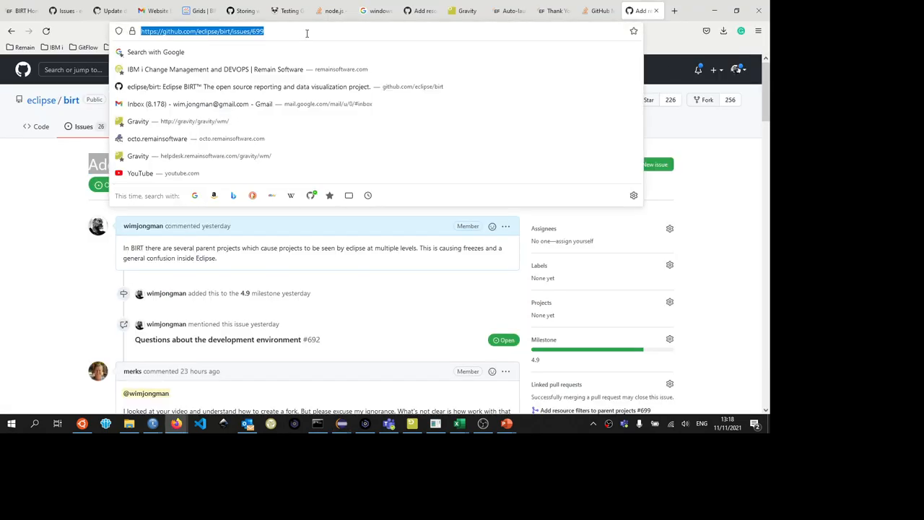
pyautogui.write('https://wimjongman@github.com/wimjongman/birt.git')
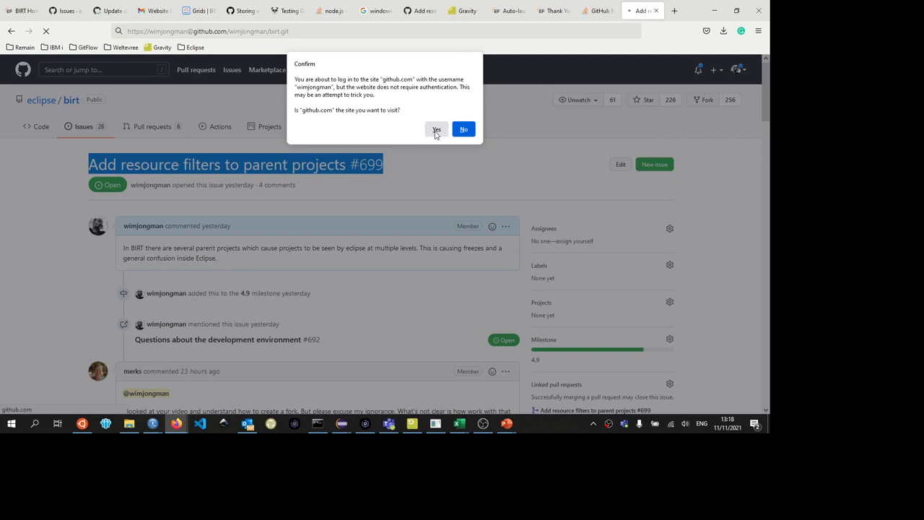
pyautogui.click(436, 129)
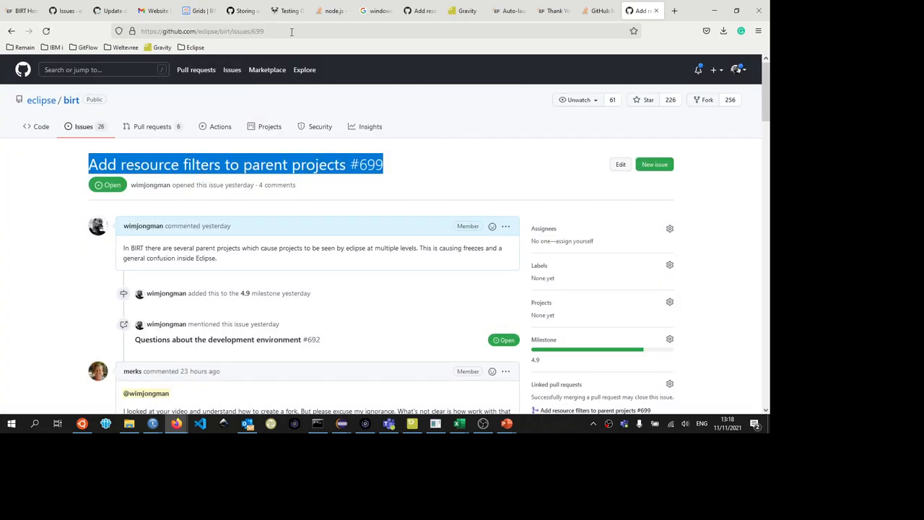
pyautogui.write('https://wimjongman@github.com/wimjongman/birt.git')
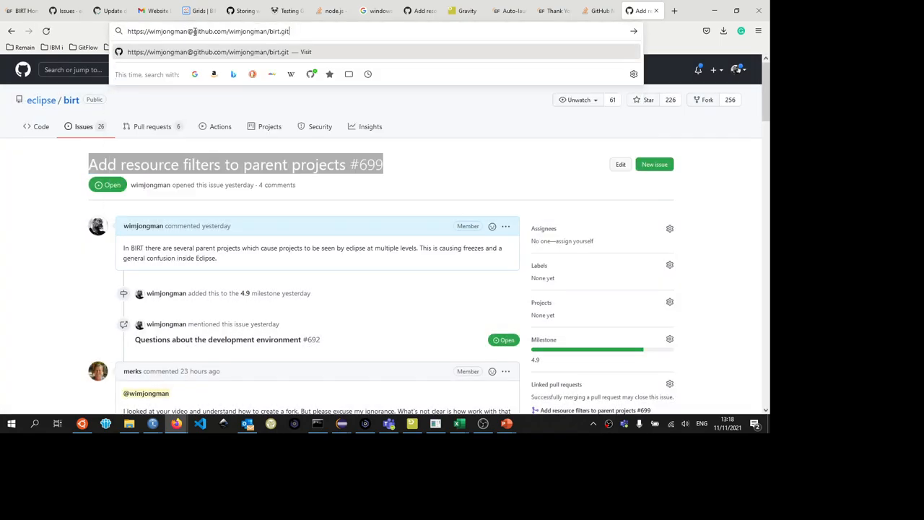
pyautogui.doubleClick(169, 31)
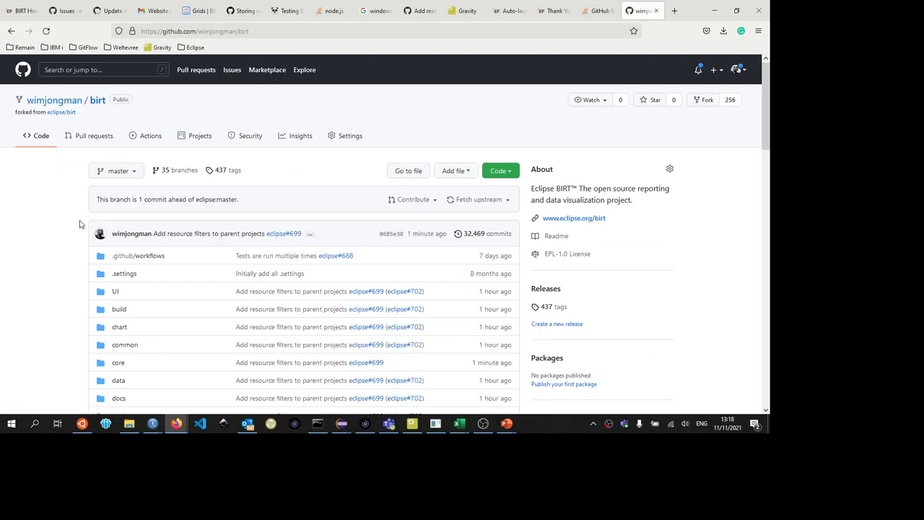
pyautogui.moveTo(54, 238)
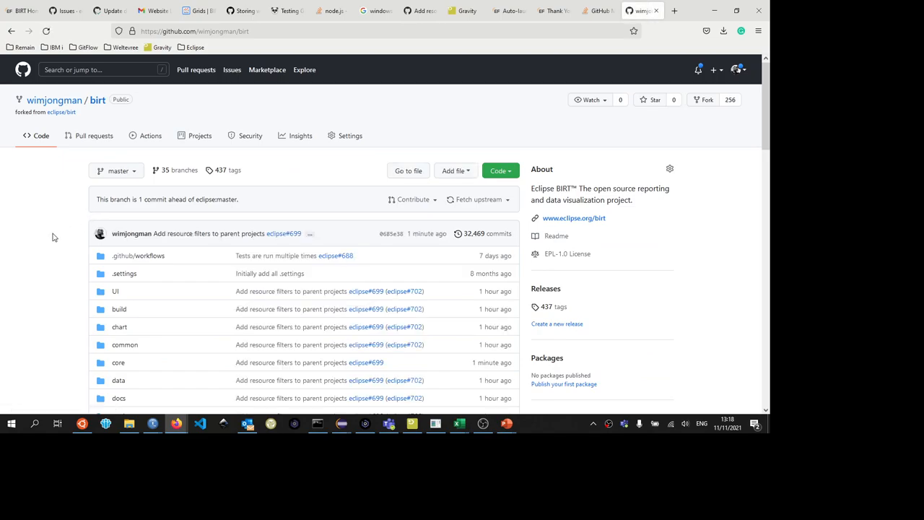
# Open a pull request for the new commit from the fork's Contribute menu.
pyautogui.scroll(-3)
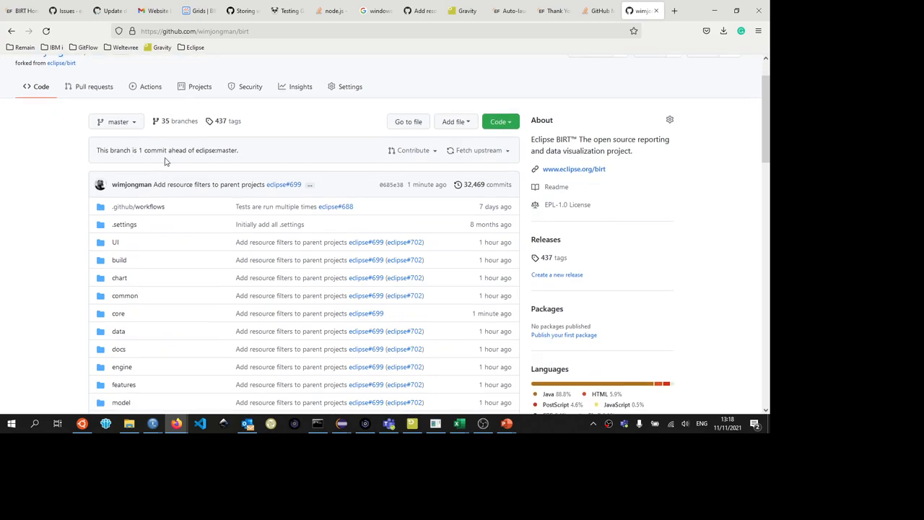
pyautogui.moveTo(442, 165)
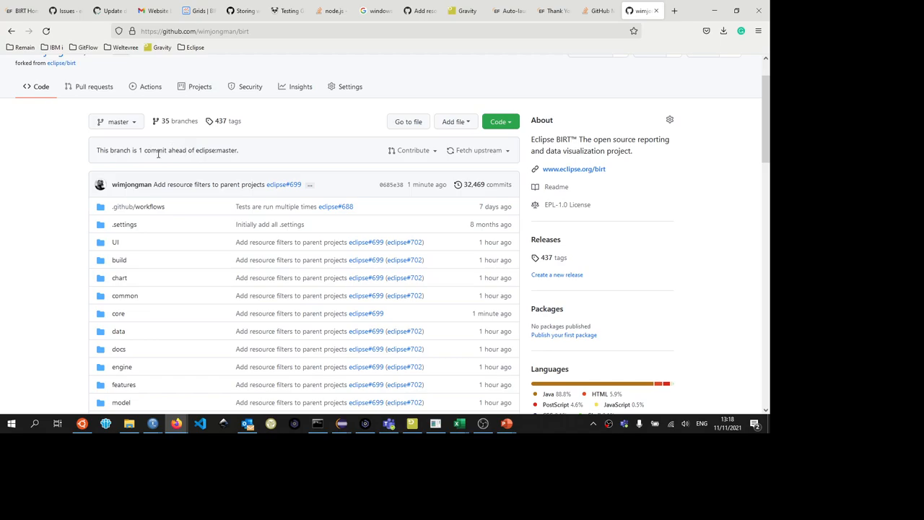
pyautogui.moveTo(438, 153)
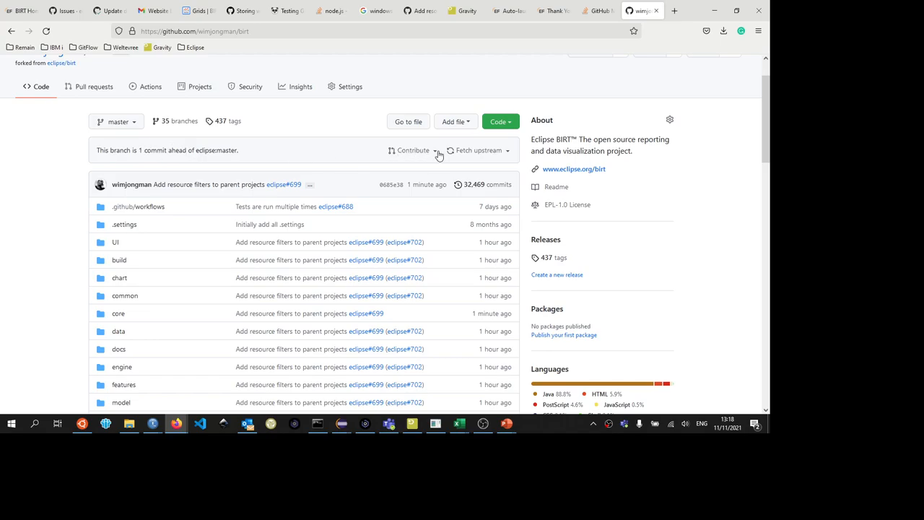
pyautogui.click(412, 151)
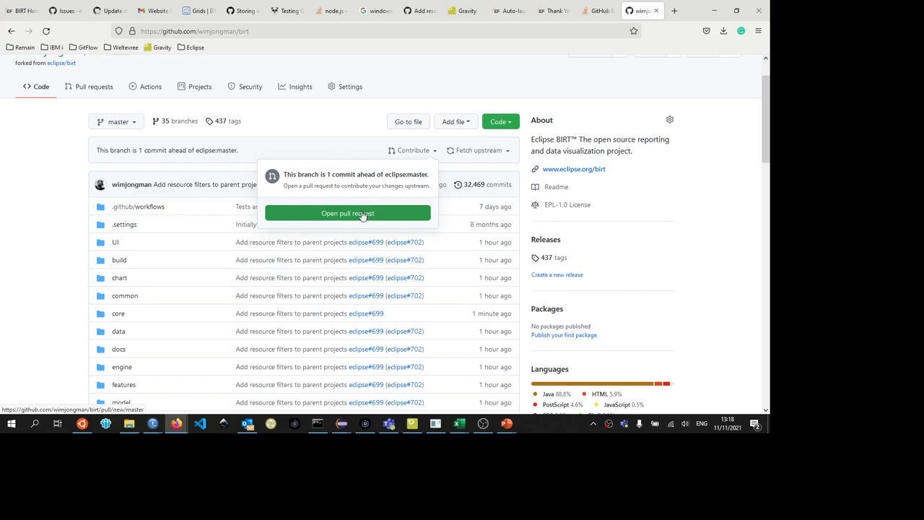
pyautogui.moveTo(363, 216)
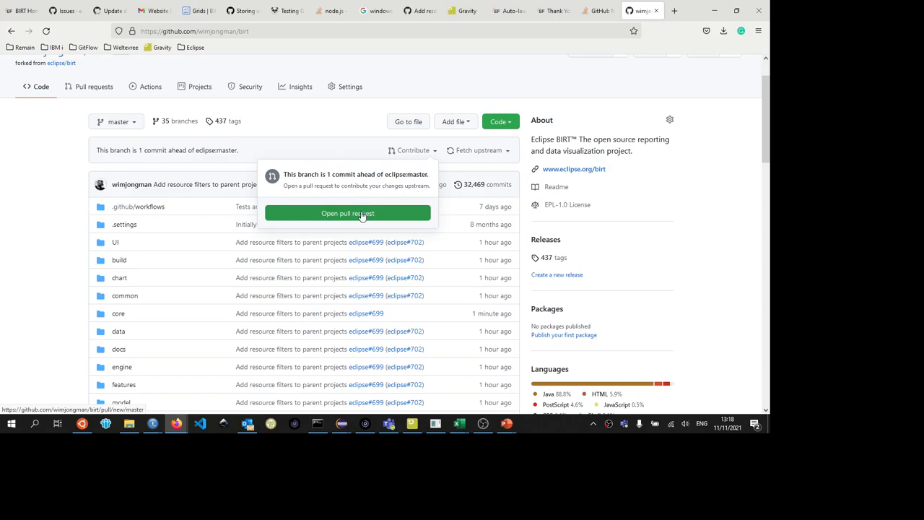
pyautogui.click(347, 213)
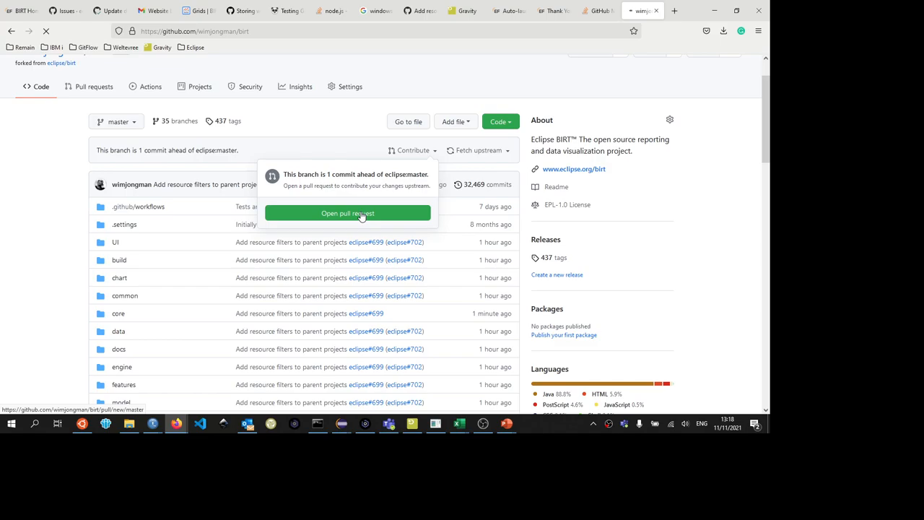
# Review the comparing-changes diff and open the pull request form.
pyautogui.click(347, 213)
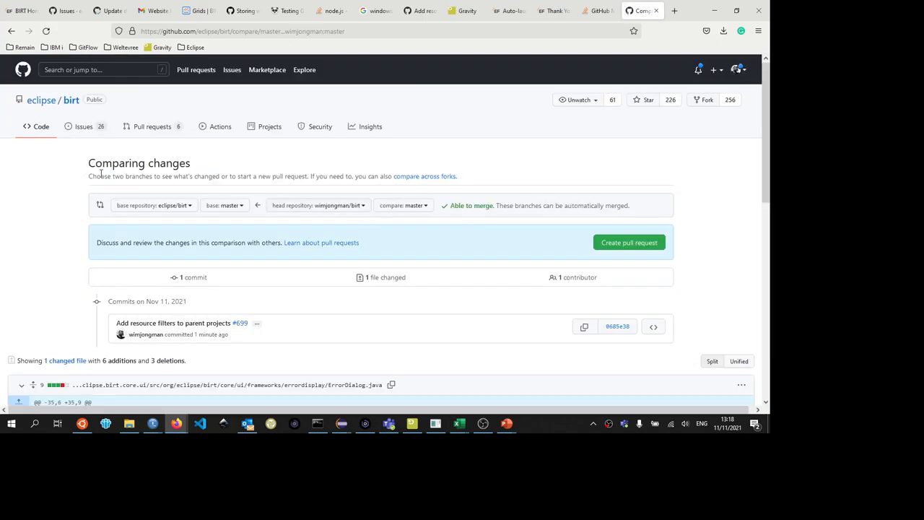
pyautogui.scroll(-3)
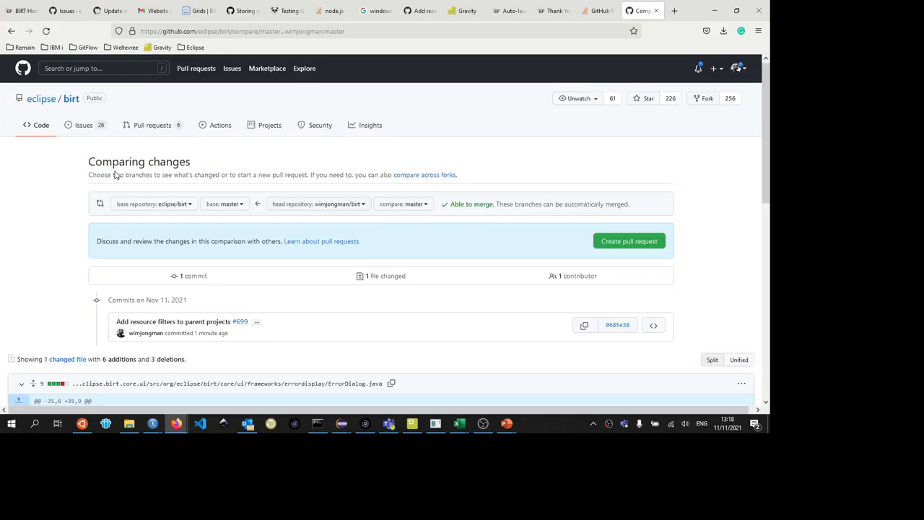
pyautogui.scroll(-3)
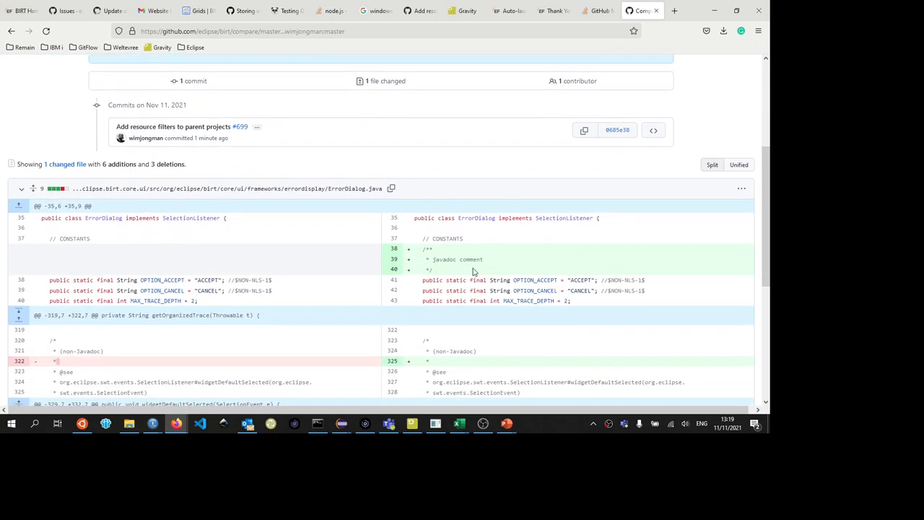
pyautogui.scroll(-3)
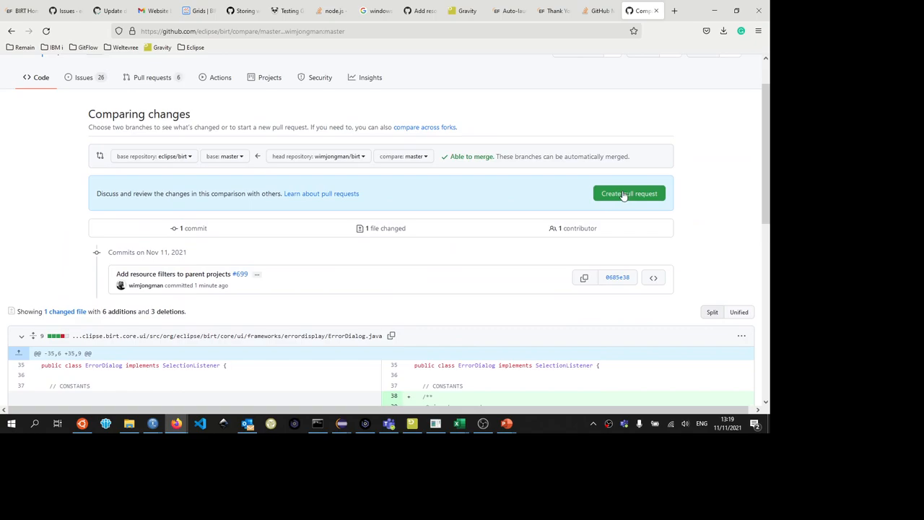
pyautogui.moveTo(161, 160)
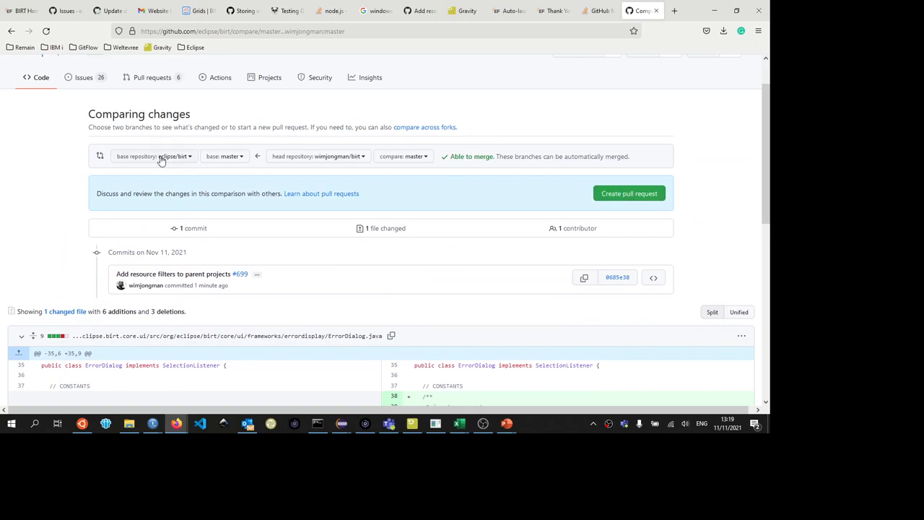
pyautogui.moveTo(285, 166)
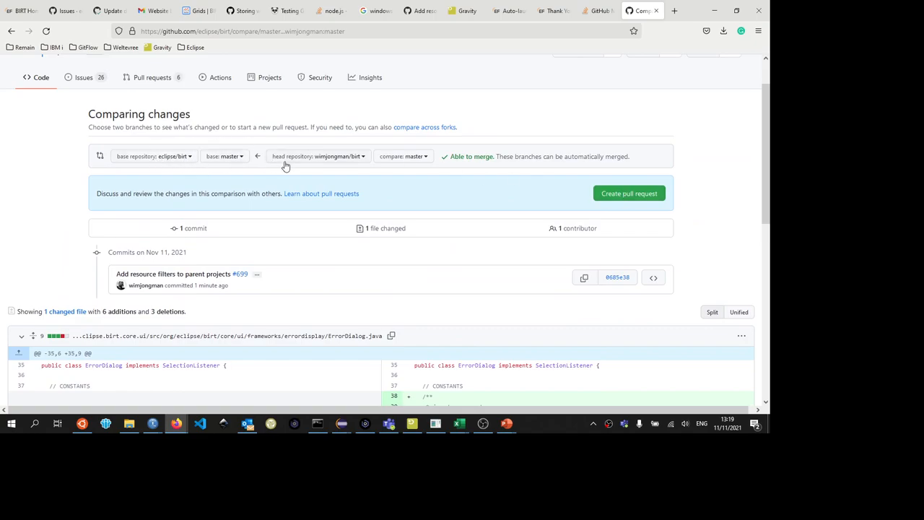
pyautogui.moveTo(331, 162)
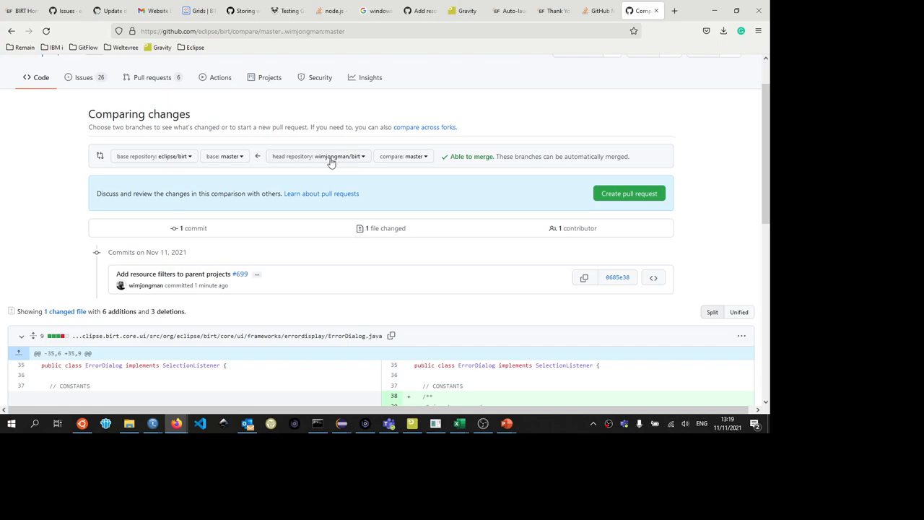
pyautogui.moveTo(244, 155)
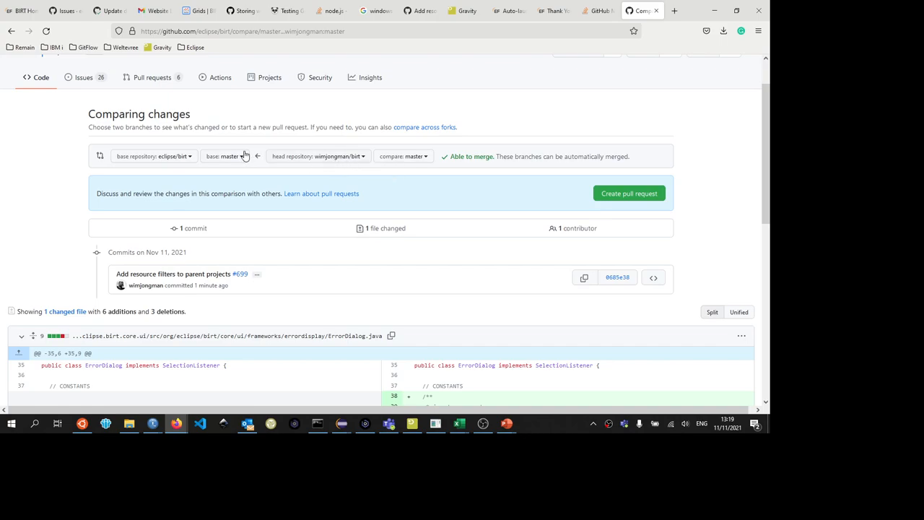
pyautogui.click(629, 193)
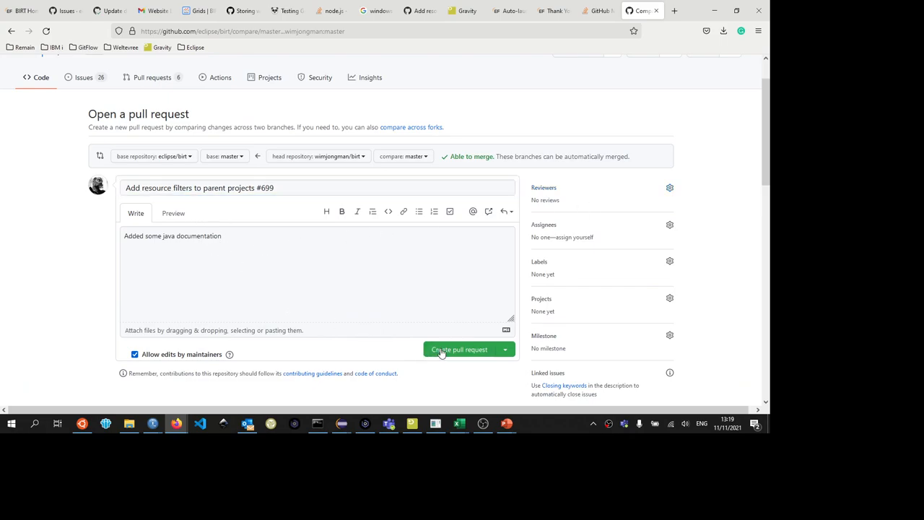
# Create pull request #704 against eclipse/birt, then close it.
pyautogui.click(459, 349)
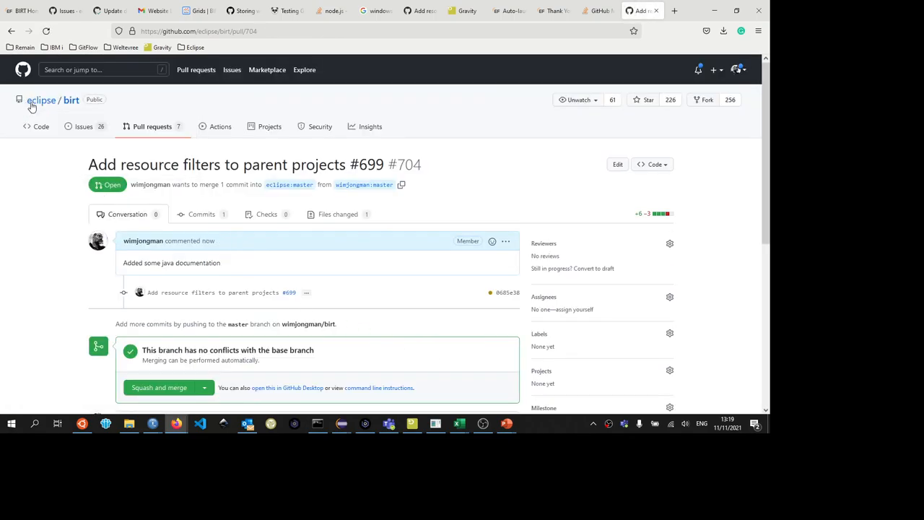
pyautogui.scroll(-3)
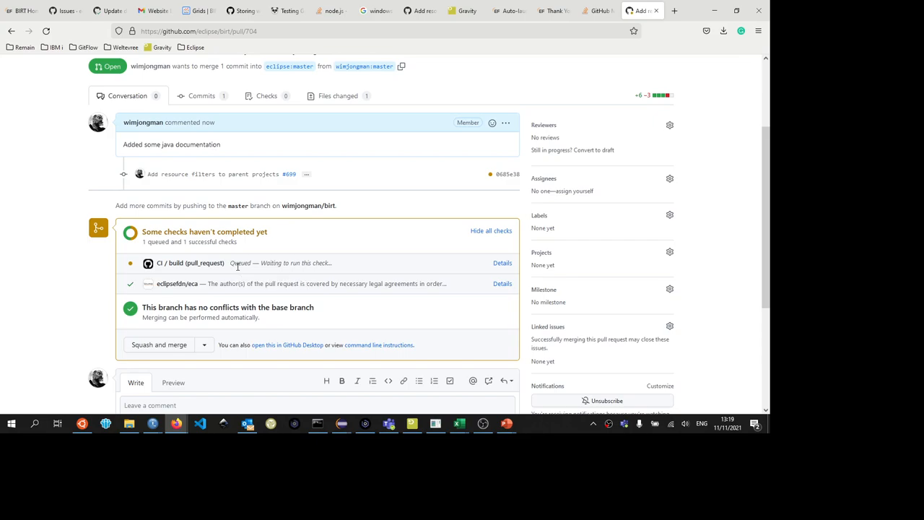
pyautogui.moveTo(154, 350)
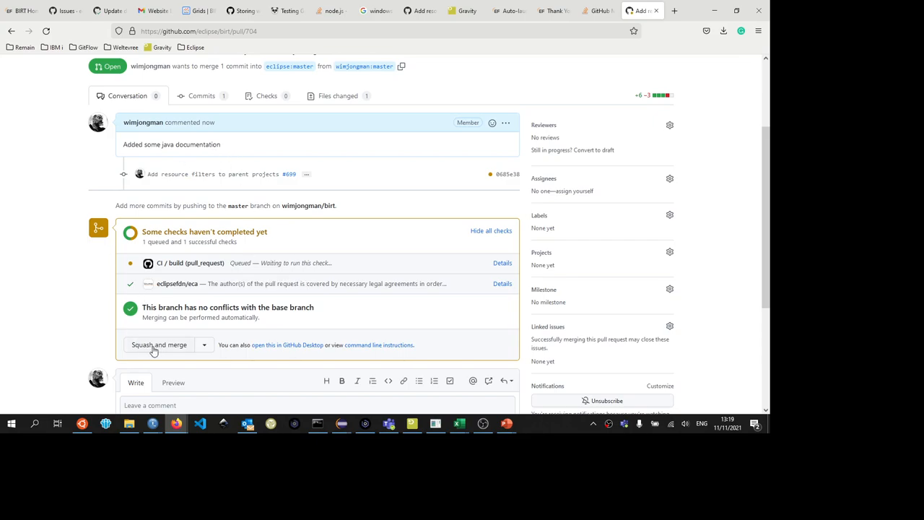
pyautogui.moveTo(148, 348)
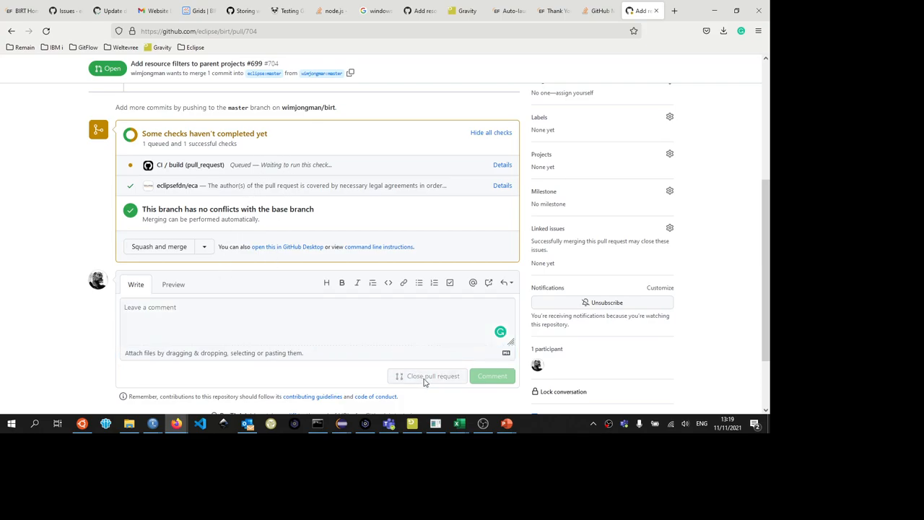
pyautogui.click(433, 375)
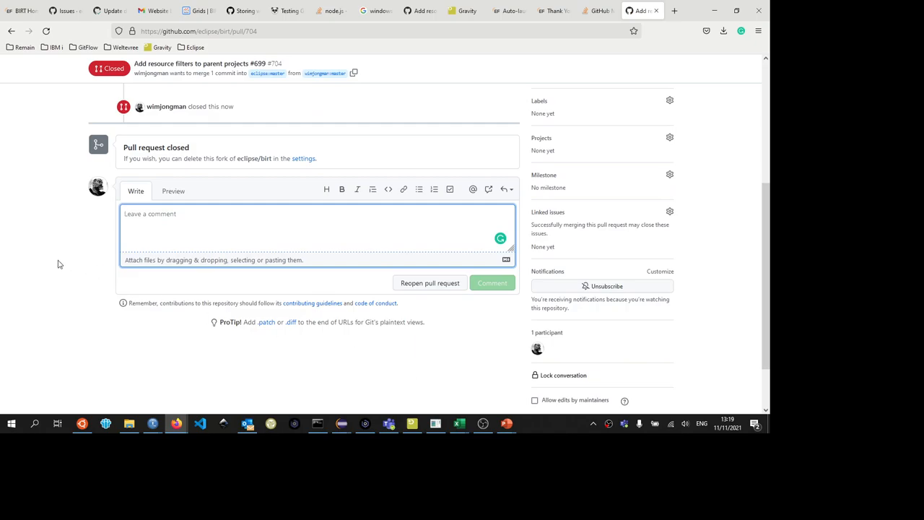